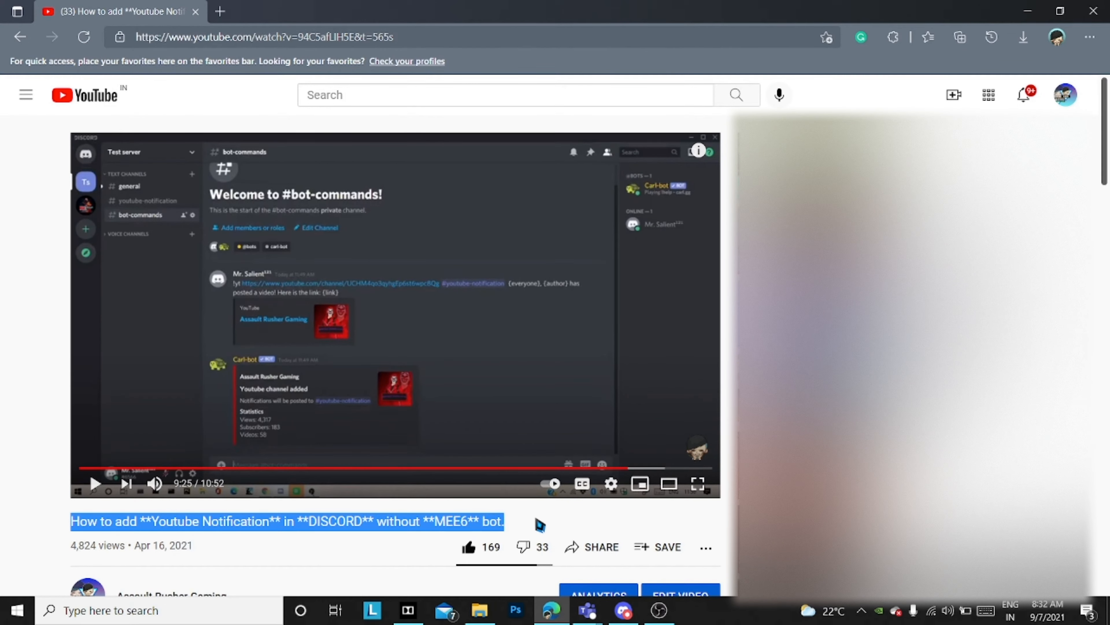
Scroll down through the tutorial video's comments about the wrong-channel notification issue
{"action": "scroll", "scroll_direction": "down", "scroll_amount": 3}
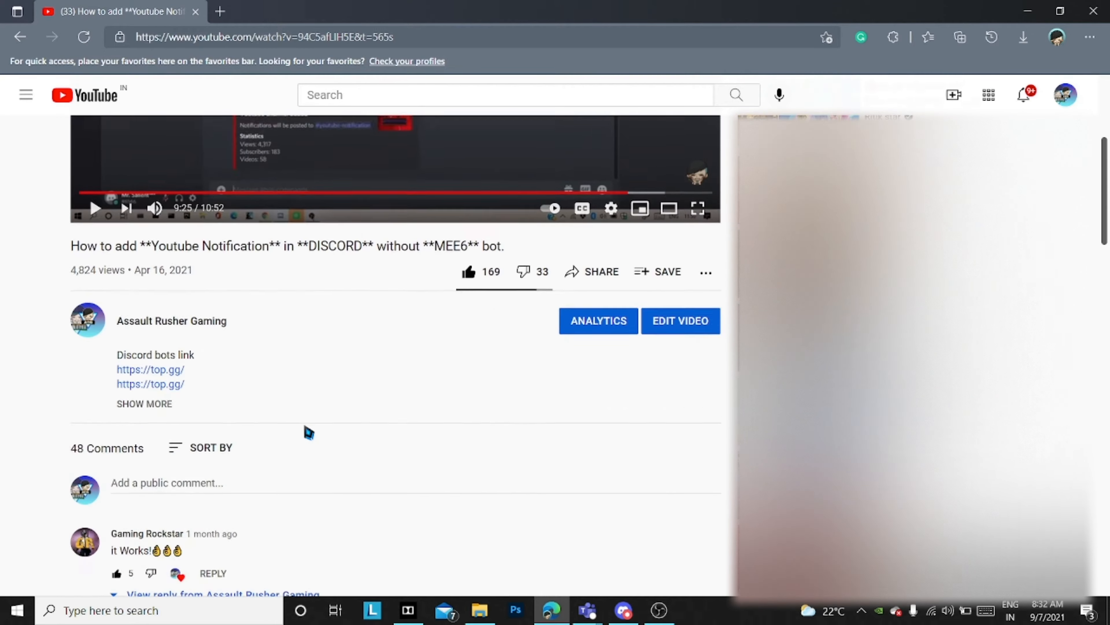
{"action": "scroll", "scroll_direction": "down", "scroll_amount": 3}
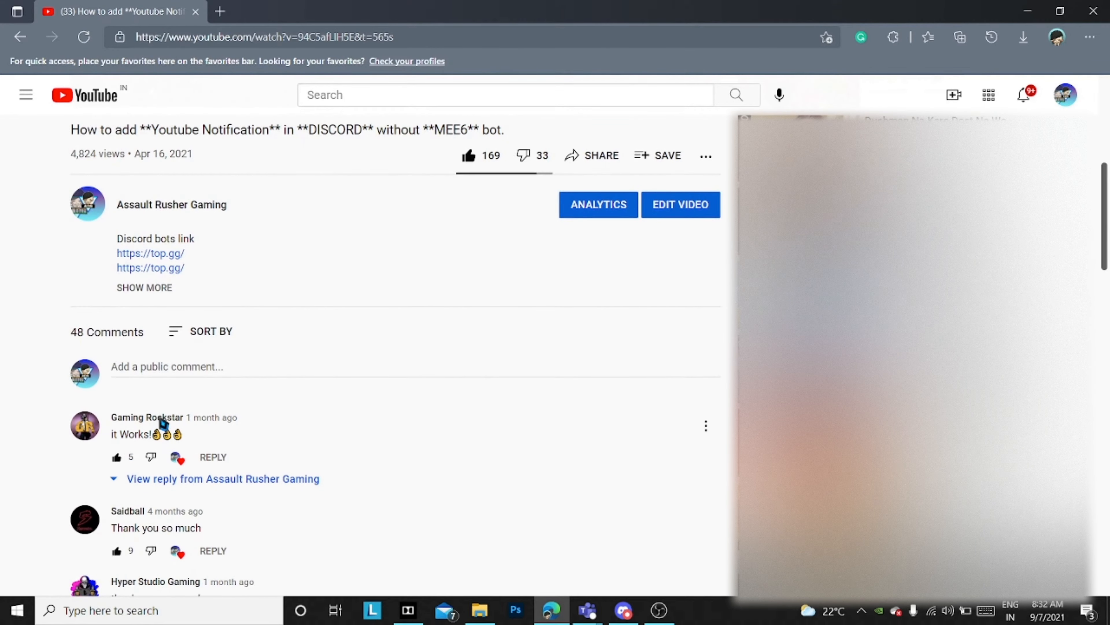
{"action": "scroll", "scroll_direction": "down", "scroll_amount": 3}
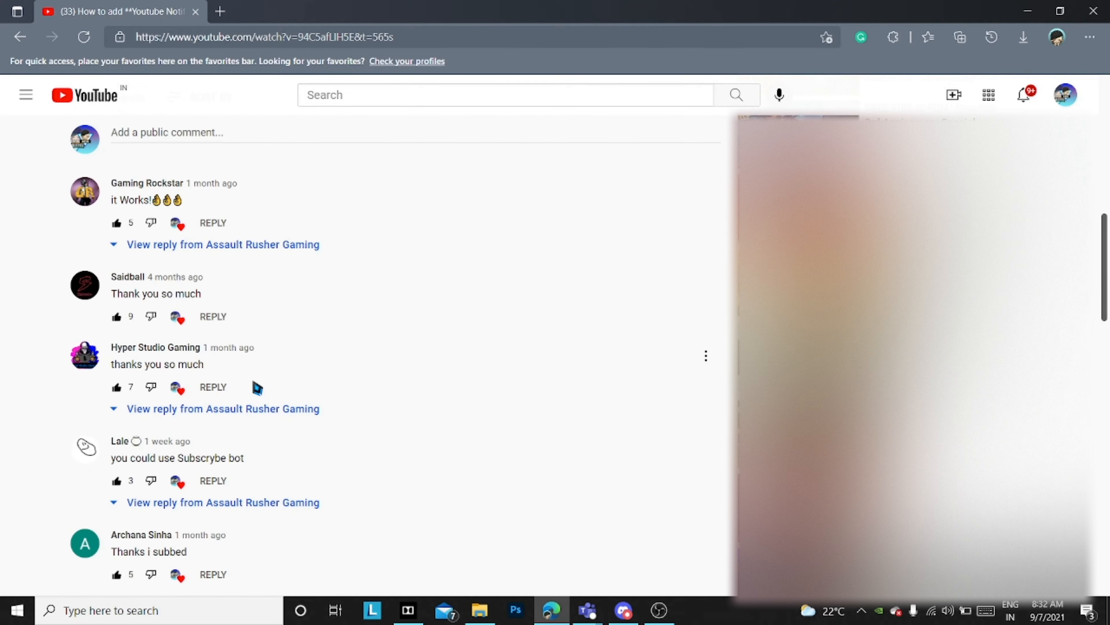
{"action": "scroll", "scroll_direction": "down", "scroll_amount": 3}
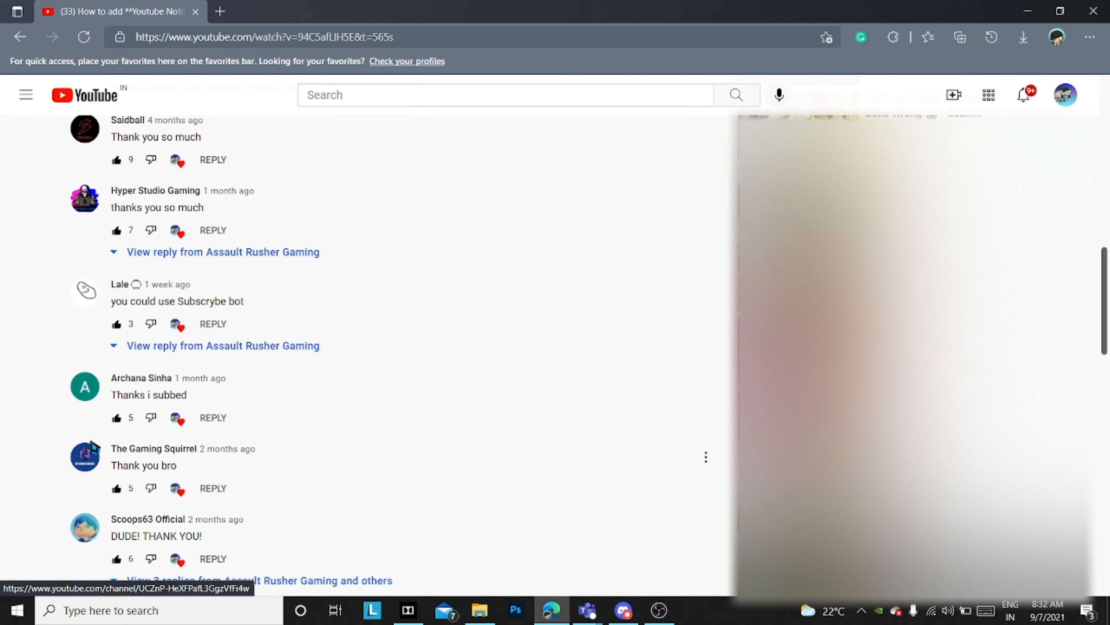
{"action": "scroll", "scroll_direction": "down", "scroll_amount": 3}
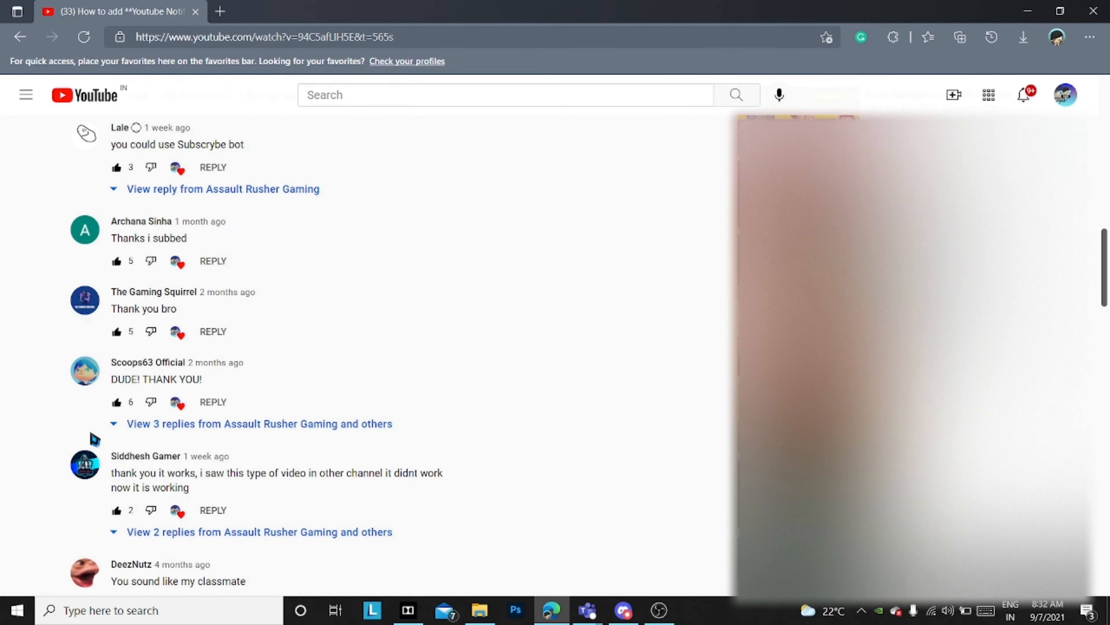
{"action": "scroll", "scroll_direction": "down", "scroll_amount": 3}
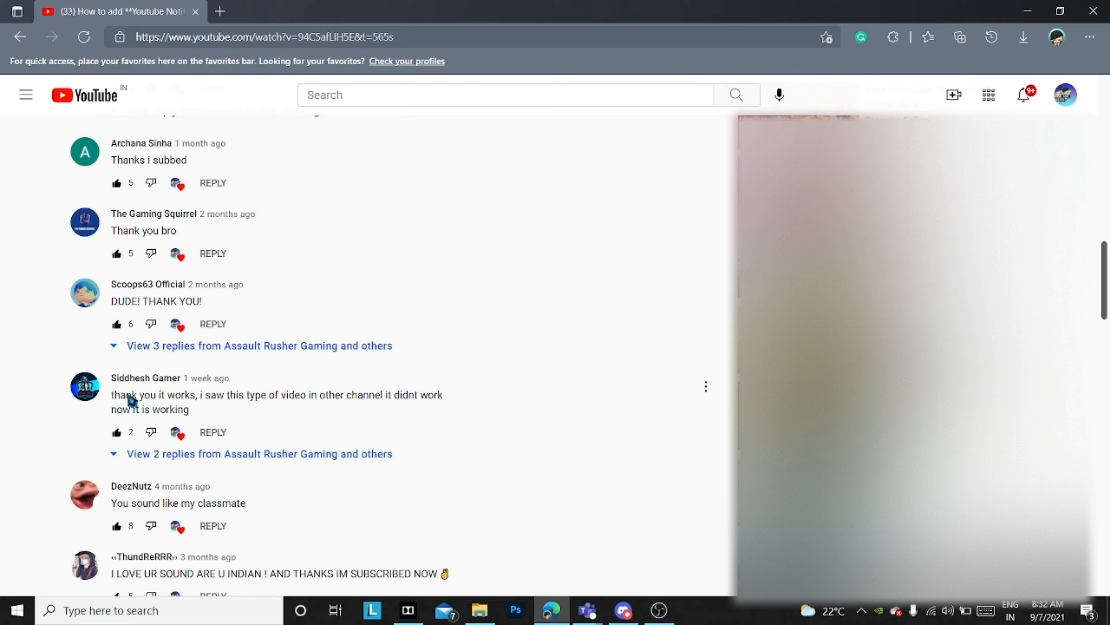
{"action": "scroll", "scroll_direction": "down", "scroll_amount": 3}
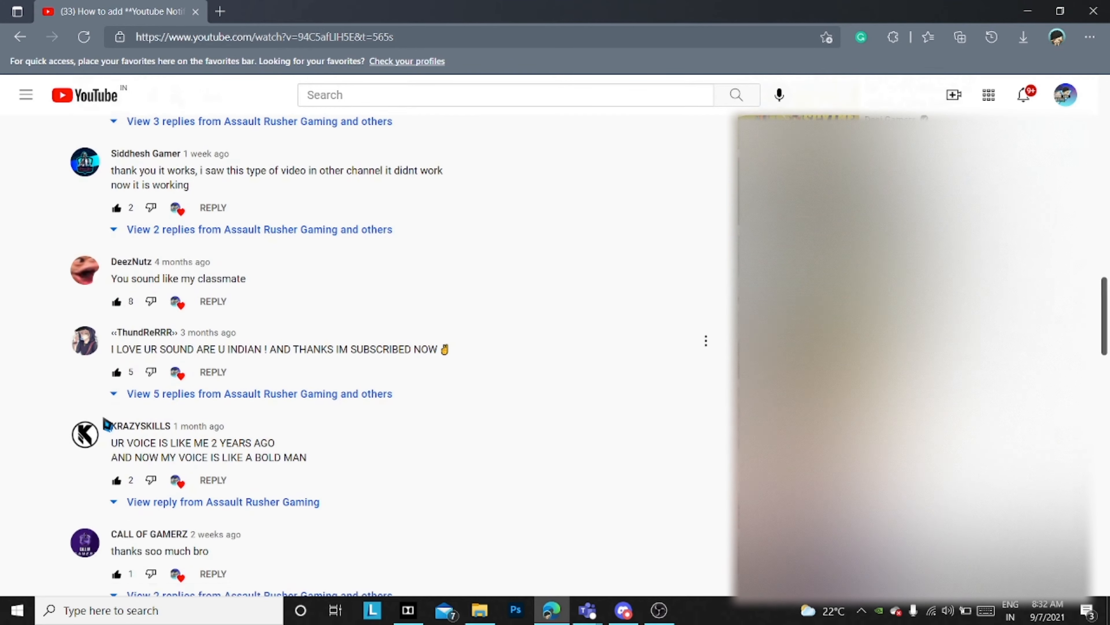
{"action": "scroll", "scroll_direction": "down", "scroll_amount": 3}
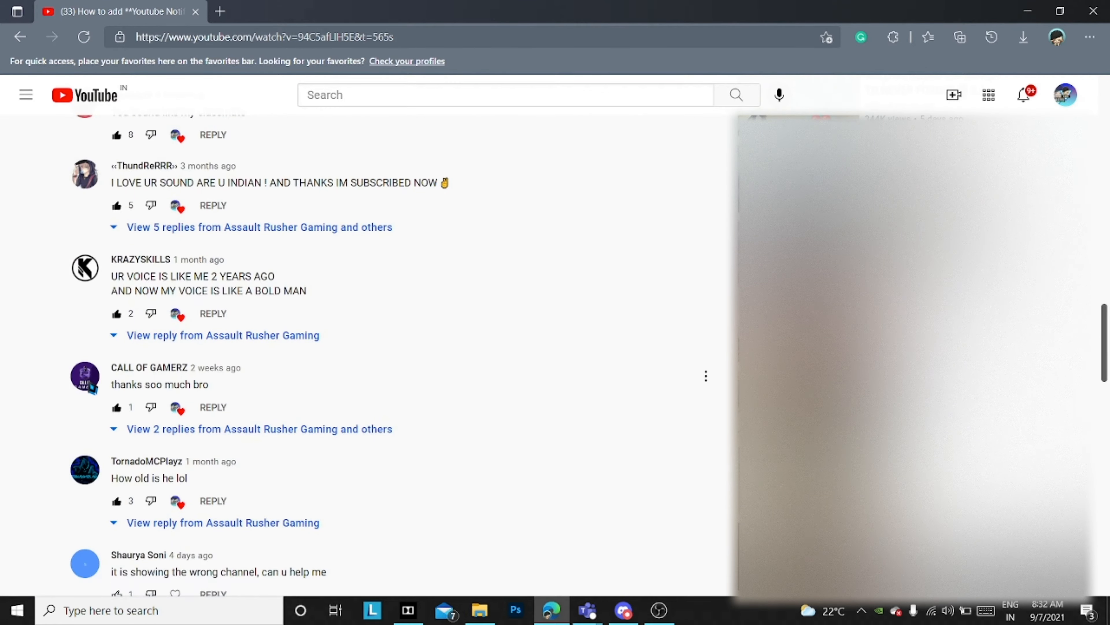
{"action": "scroll", "scroll_direction": "down", "scroll_amount": 3}
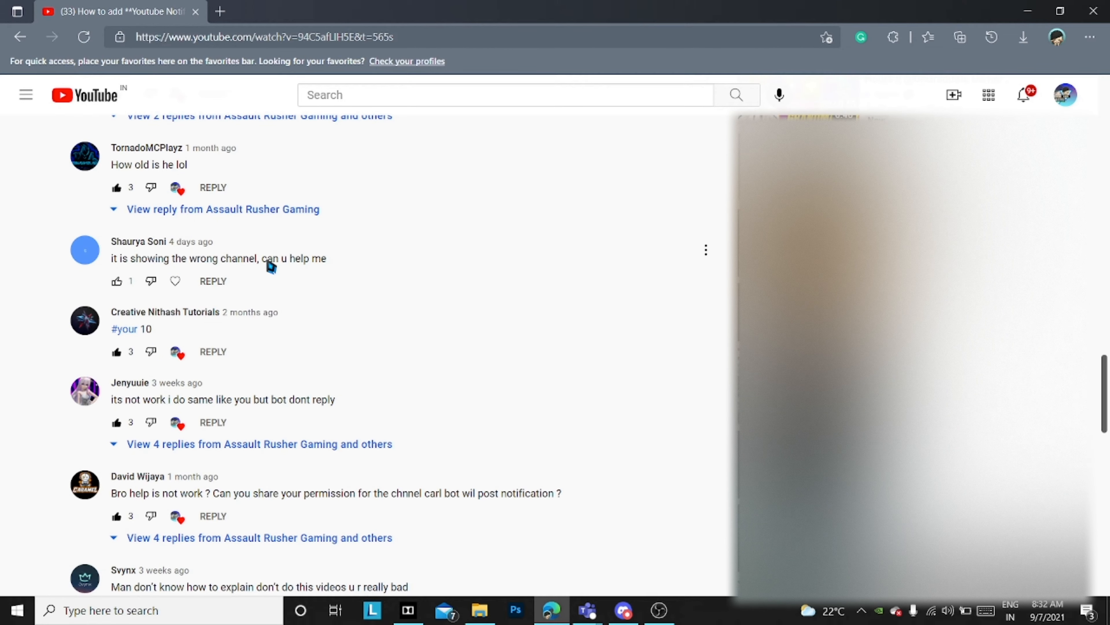
{"action": "mouse_move", "coordinate": [187, 275]}
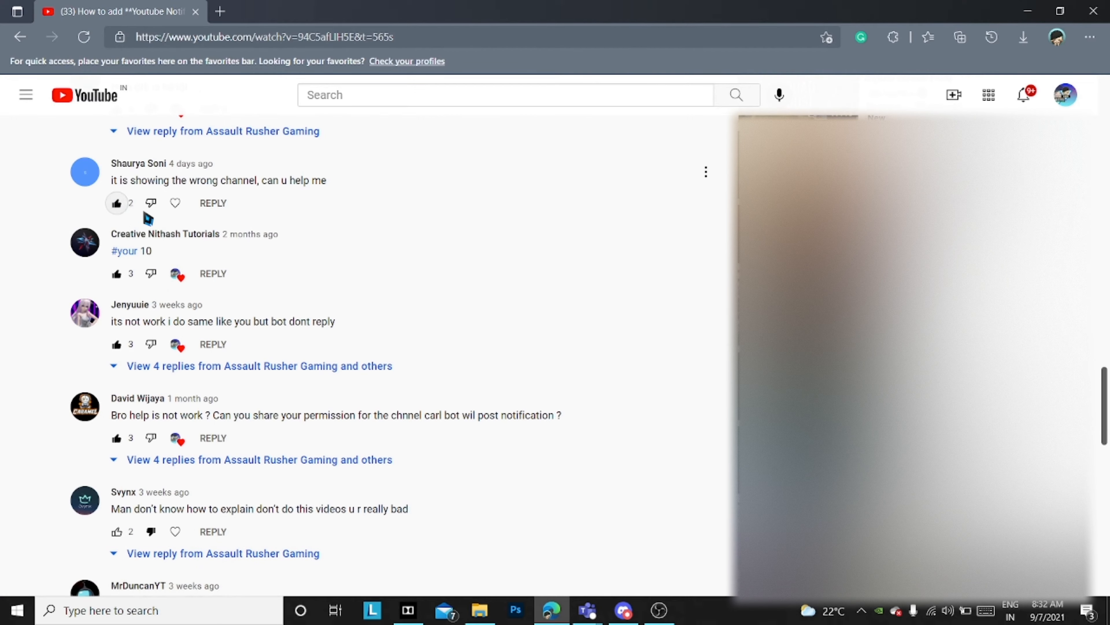
{"action": "scroll", "scroll_direction": "down", "scroll_amount": 3}
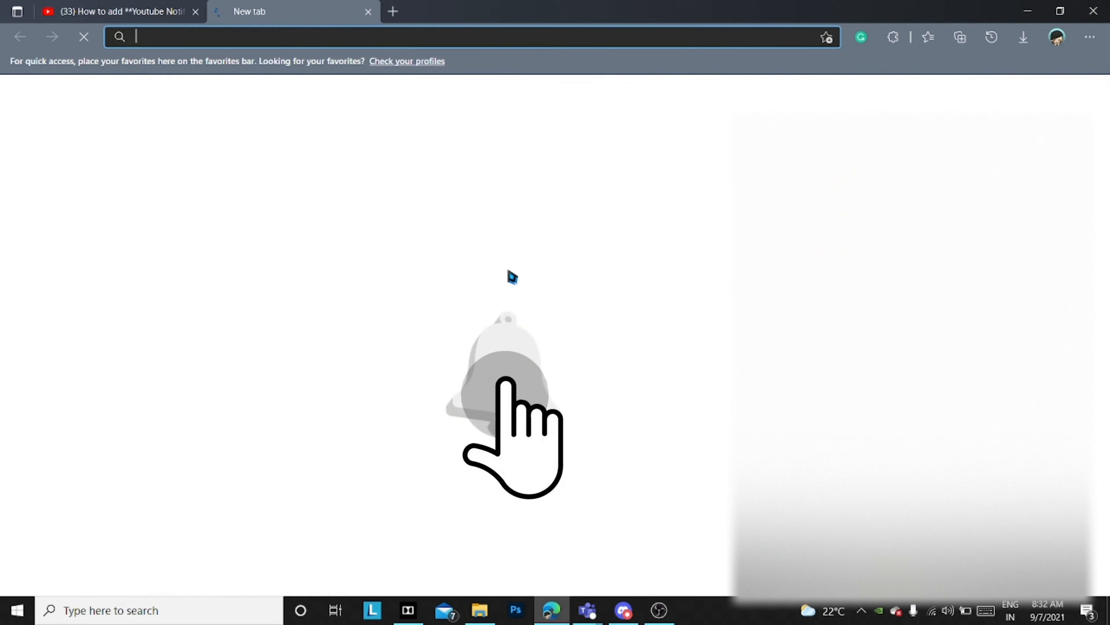
Search the web for 'pingcord bot' and open the Pingcord, Reliable Discord Pings result
{"action": "left_click", "coordinate": [623, 609]}
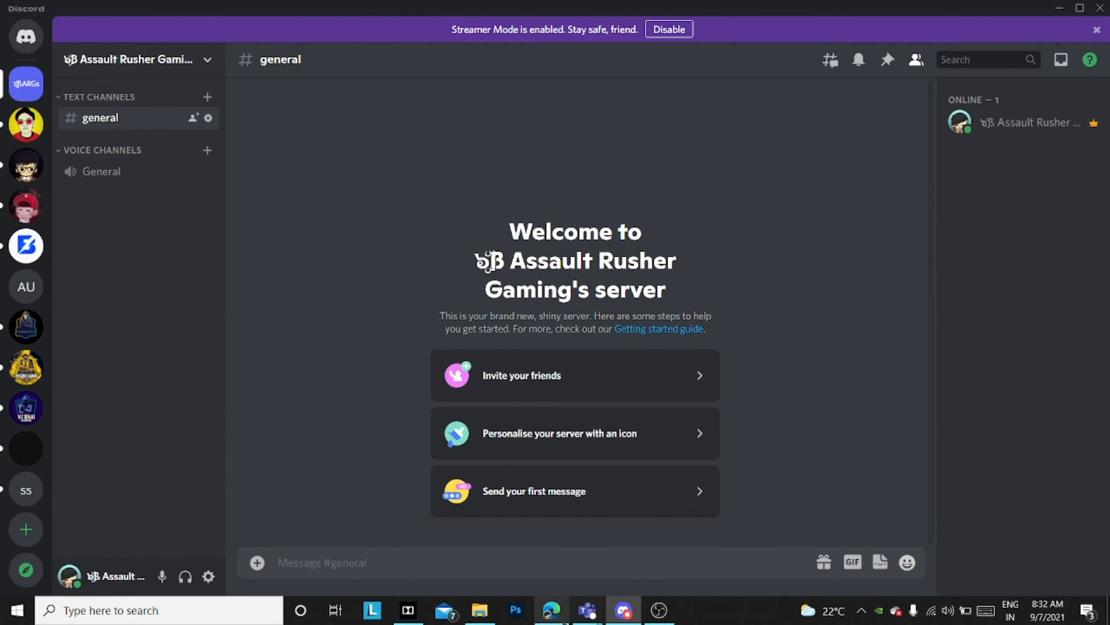
{"action": "left_click", "coordinate": [551, 609]}
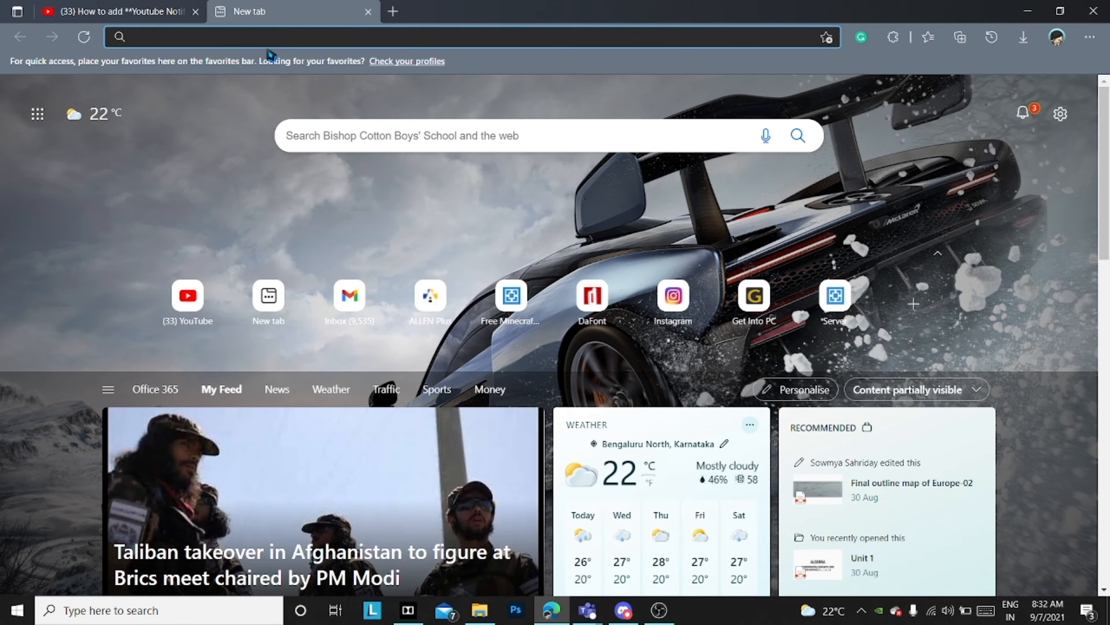
{"action": "left_click", "coordinate": [460, 37]}
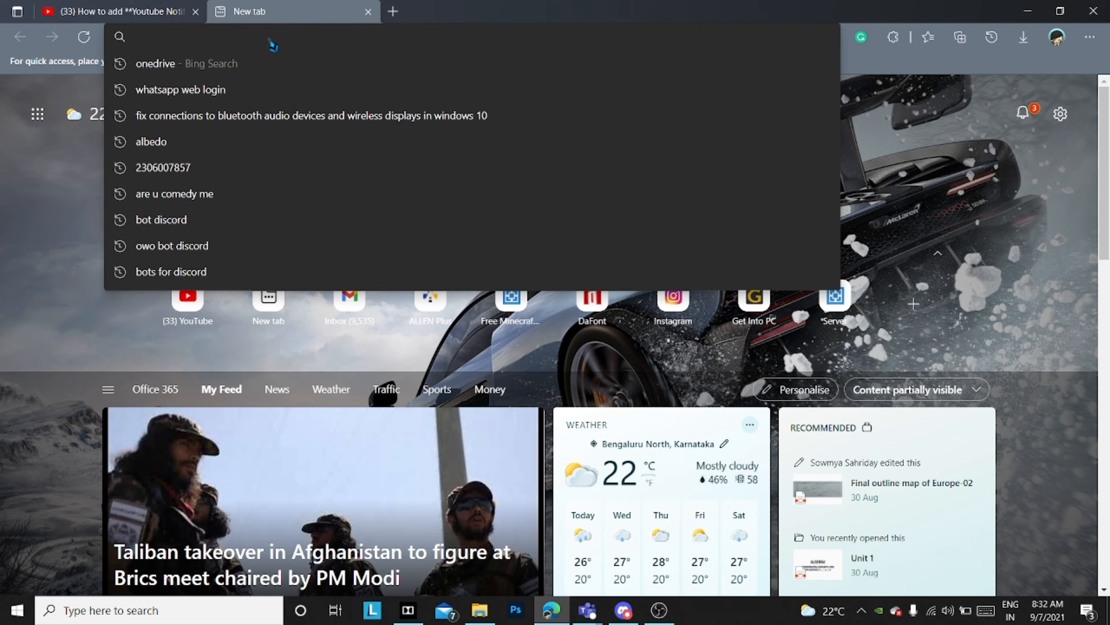
{"action": "type", "text": "pingcord bot"}
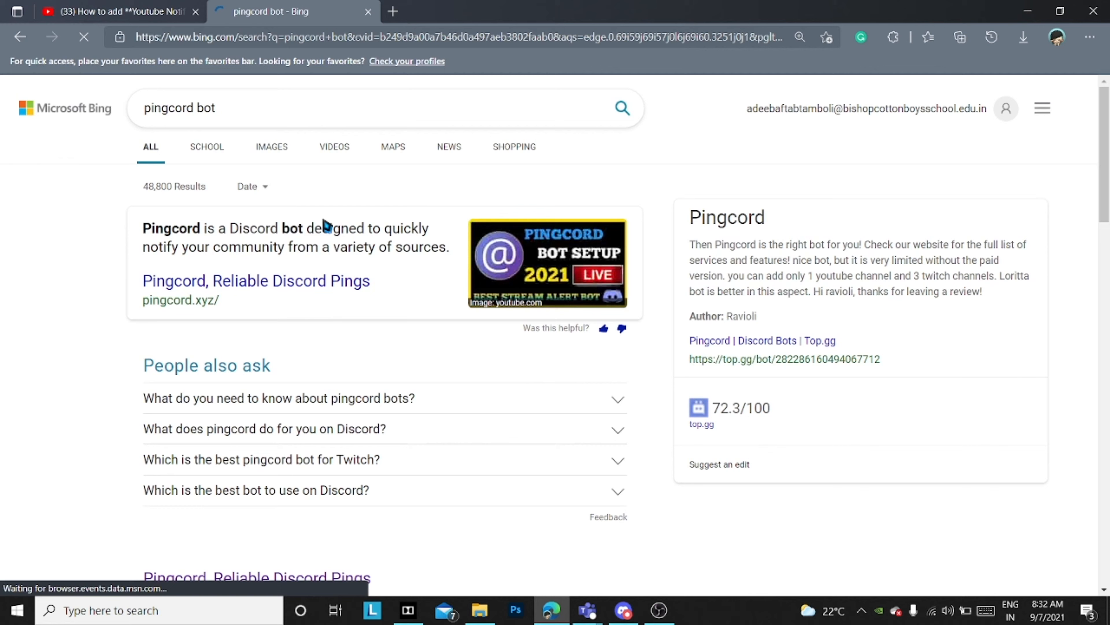
{"action": "scroll", "scroll_direction": "down", "scroll_amount": 3}
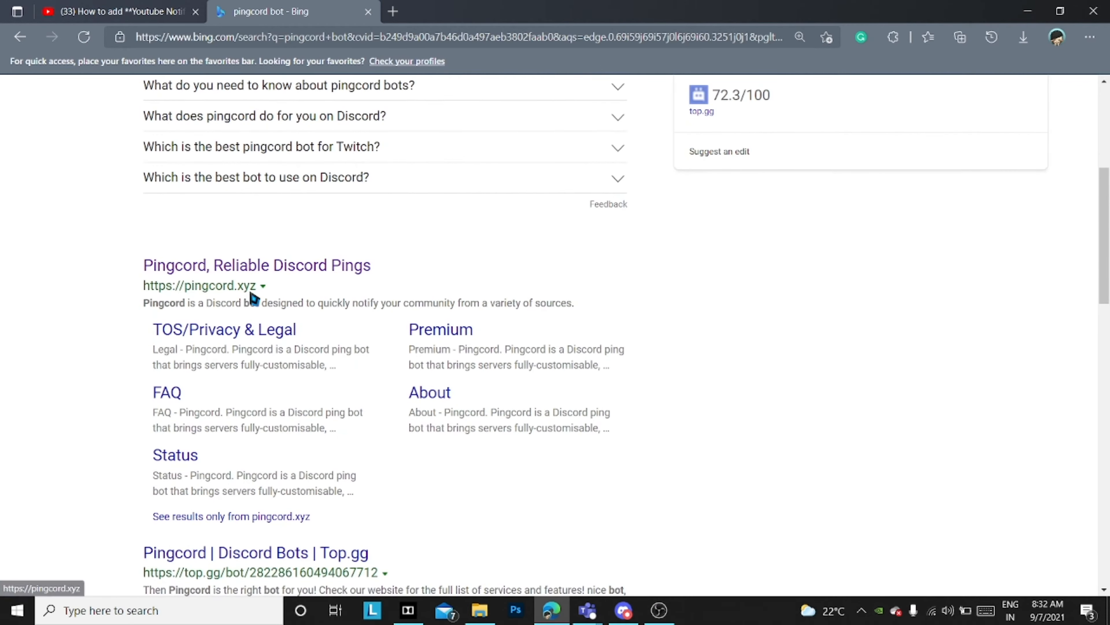
{"action": "mouse_move", "coordinate": [256, 265]}
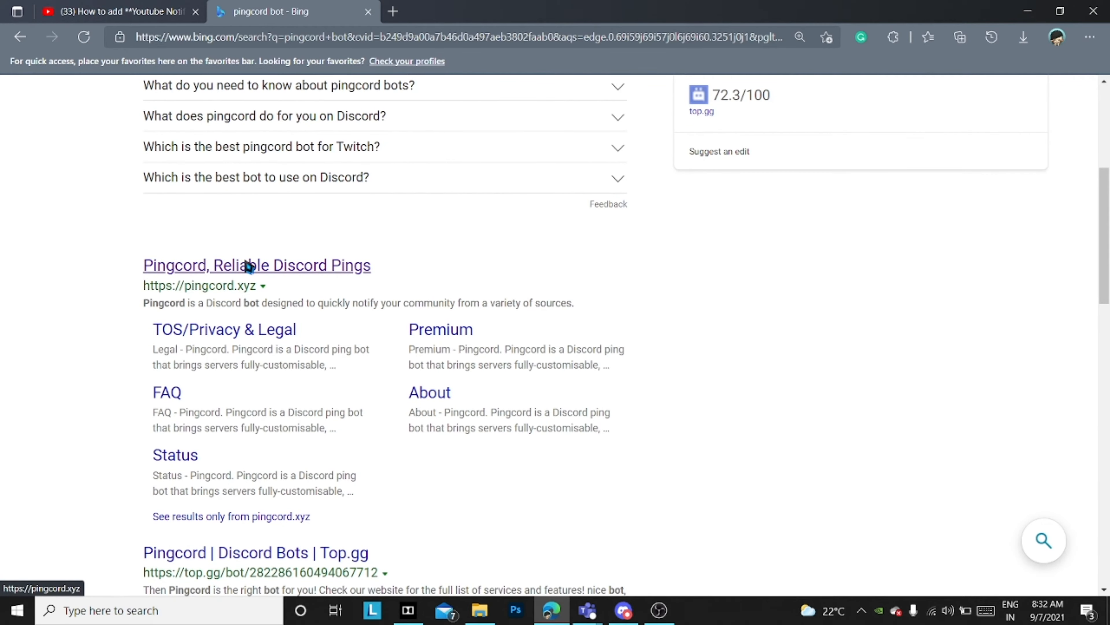
{"action": "left_click", "coordinate": [255, 265]}
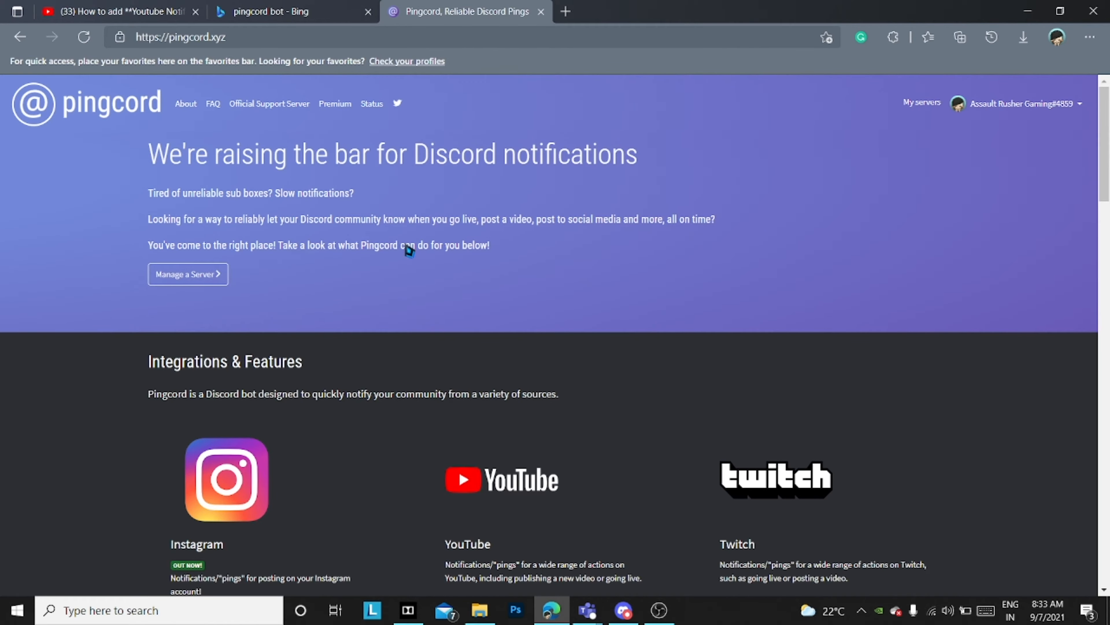
{"action": "mouse_move", "coordinate": [849, 84]}
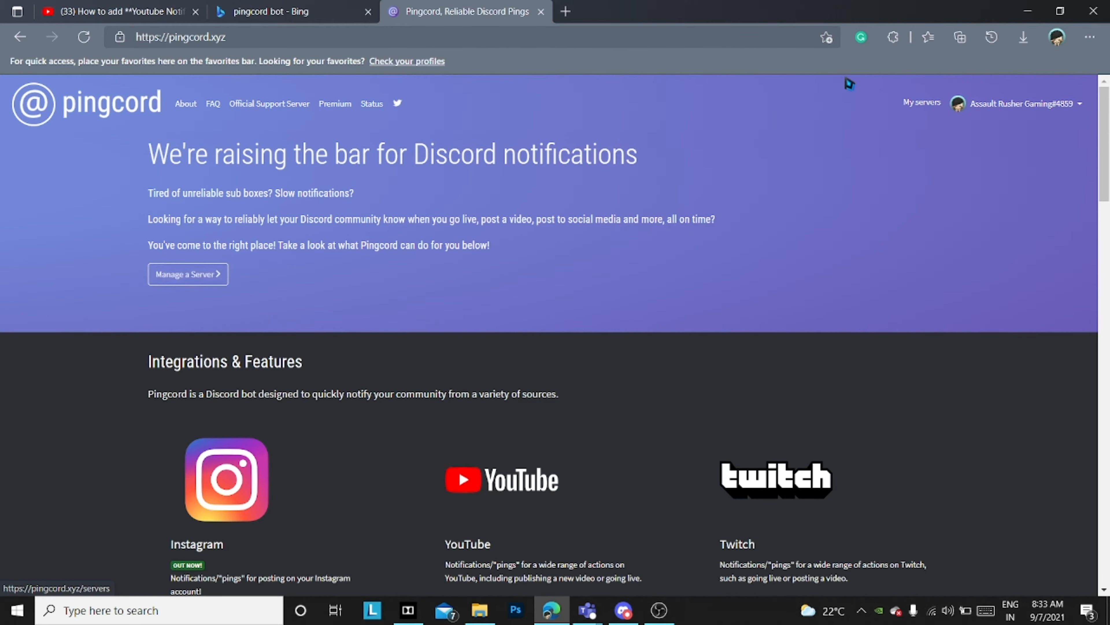
From My servers, choose the gaming server and authorise Pingcord to join it
{"action": "left_click", "coordinate": [187, 275]}
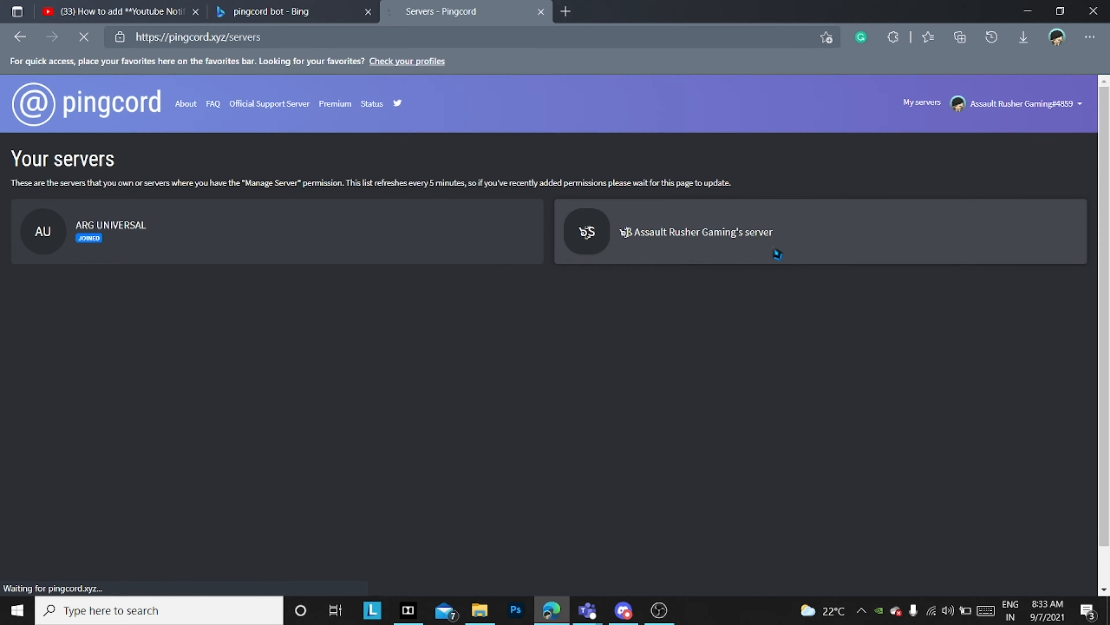
{"action": "left_click", "coordinate": [695, 232]}
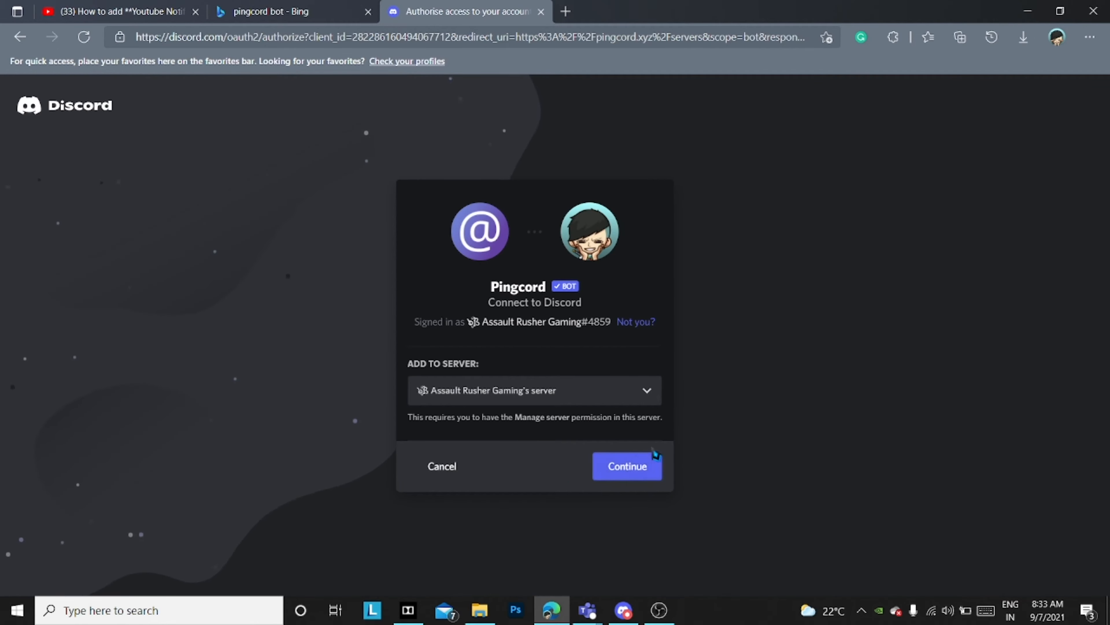
{"action": "left_click", "coordinate": [625, 466]}
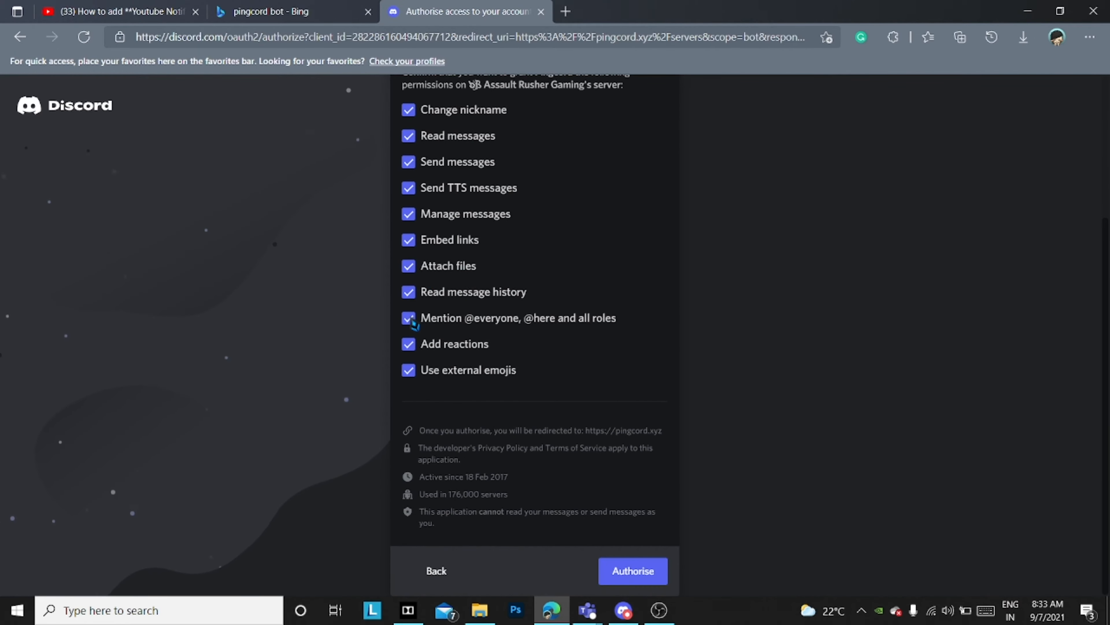
{"action": "mouse_move", "coordinate": [268, 314]}
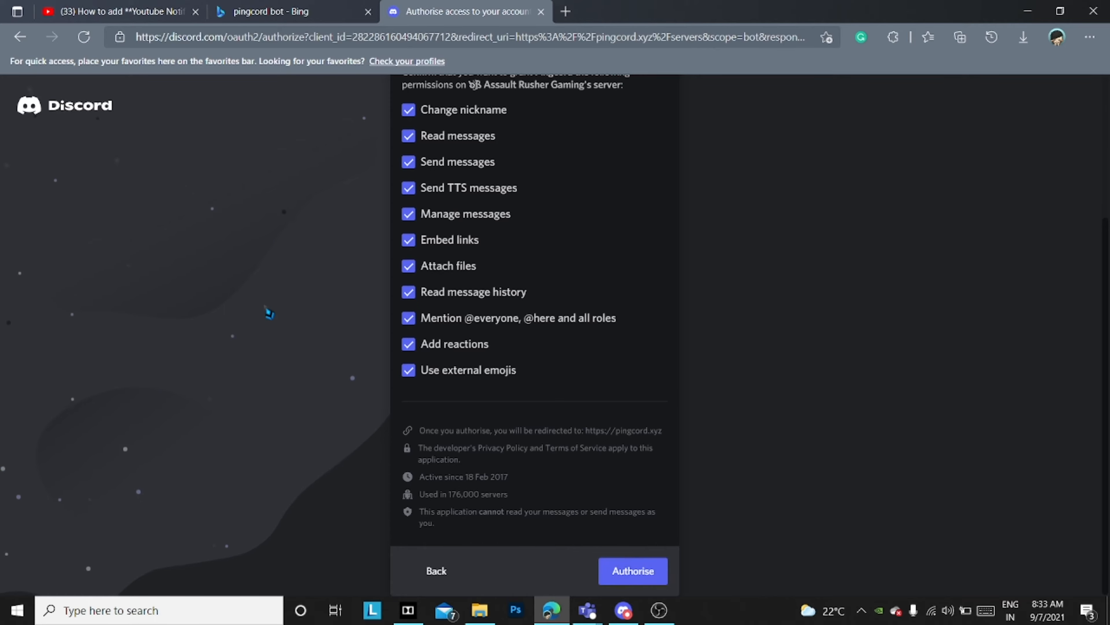
{"action": "left_click", "coordinate": [631, 571]}
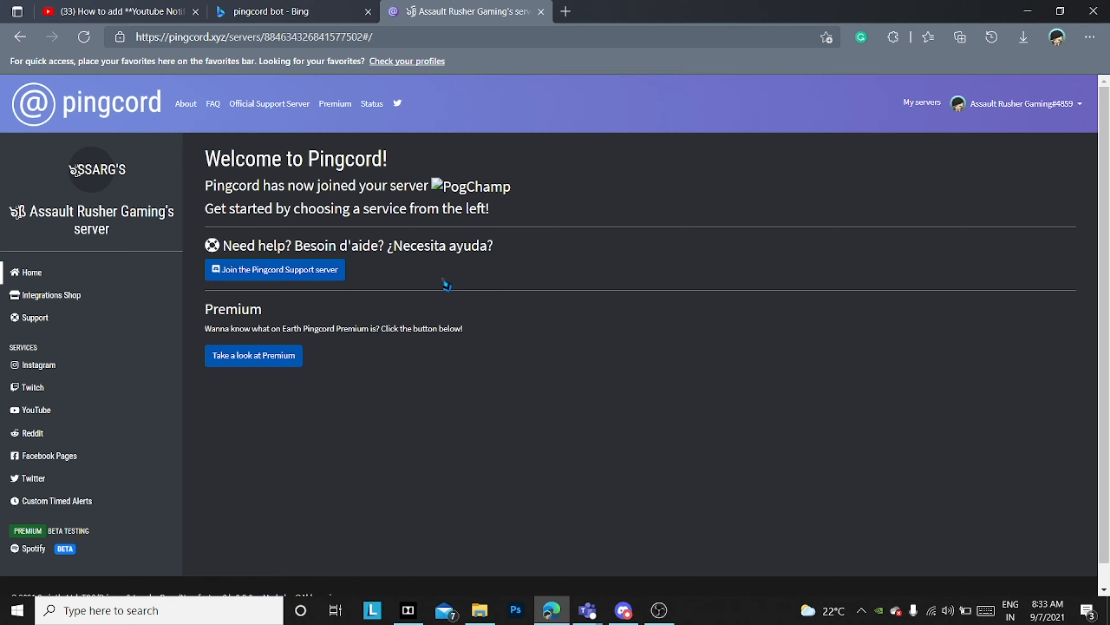
Go to Pingcord's YouTube service and start a New Integration form
{"action": "left_click", "coordinate": [35, 410]}
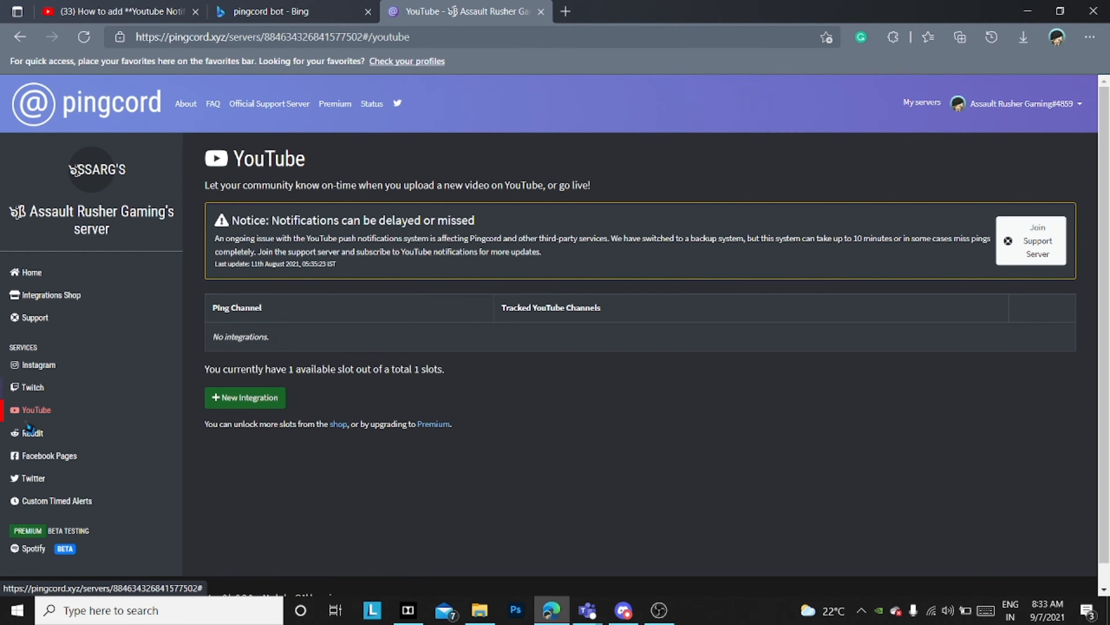
{"action": "mouse_move", "coordinate": [1031, 243]}
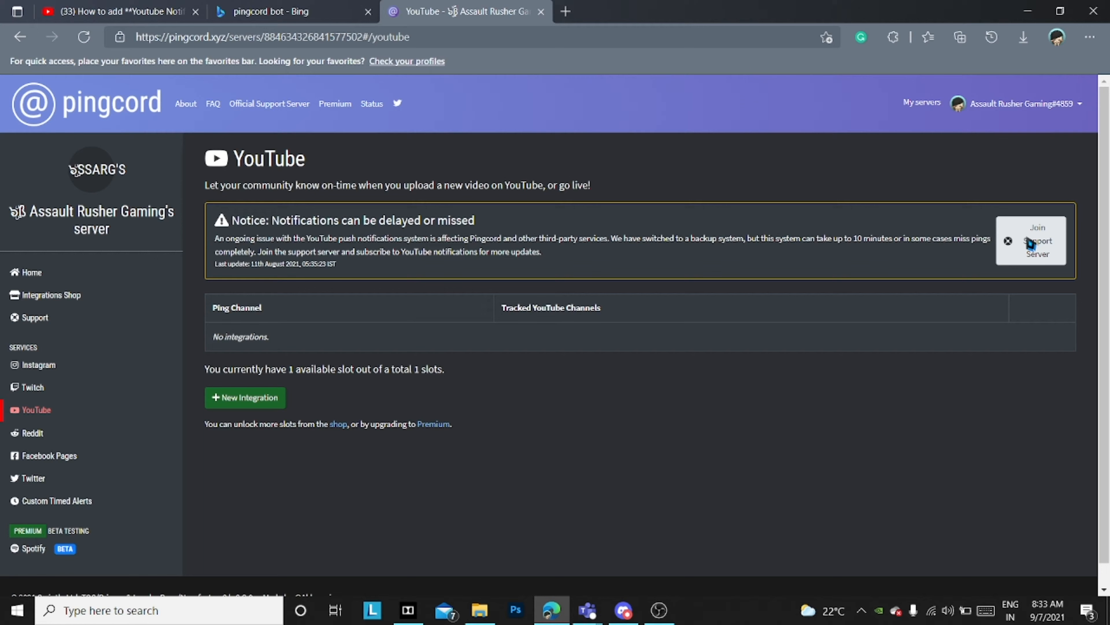
{"action": "mouse_move", "coordinate": [245, 397]}
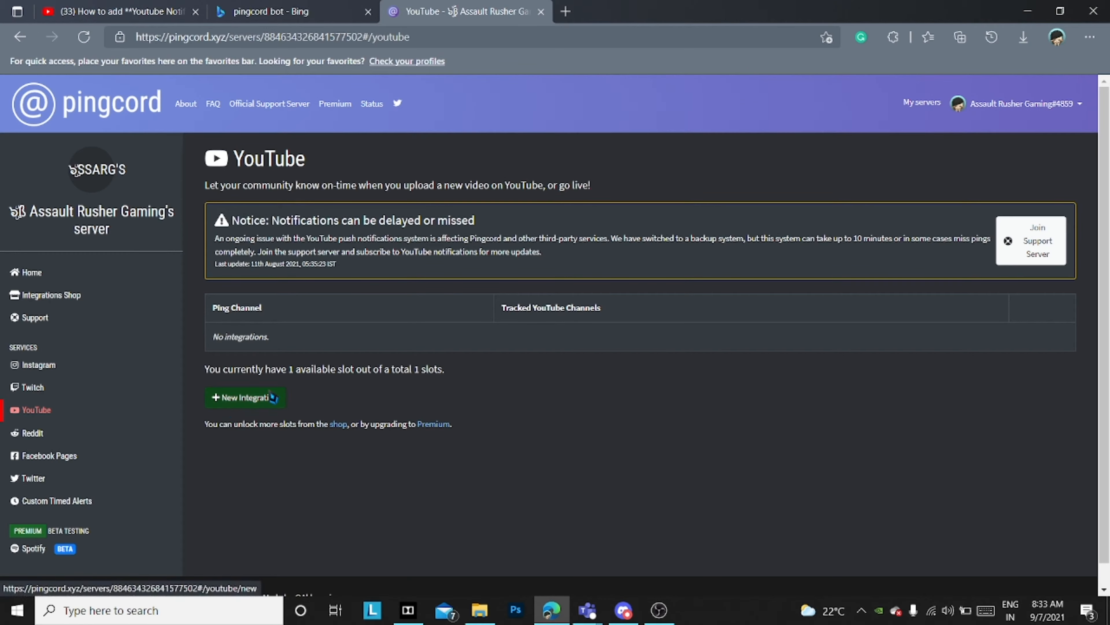
{"action": "left_click", "coordinate": [245, 397]}
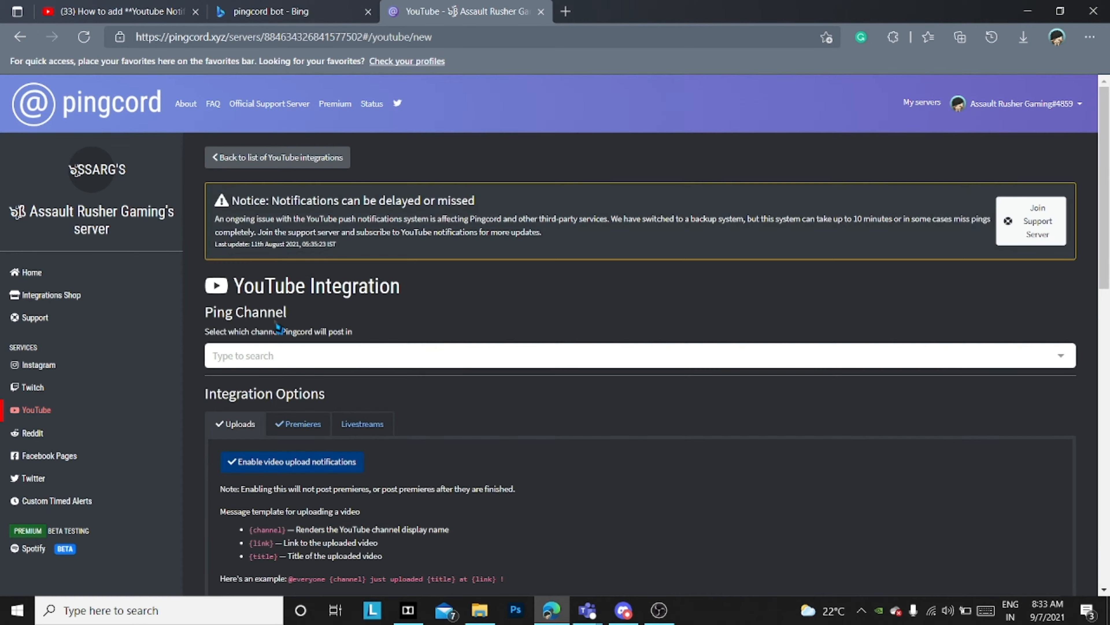
{"action": "scroll", "scroll_direction": "down", "scroll_amount": 3}
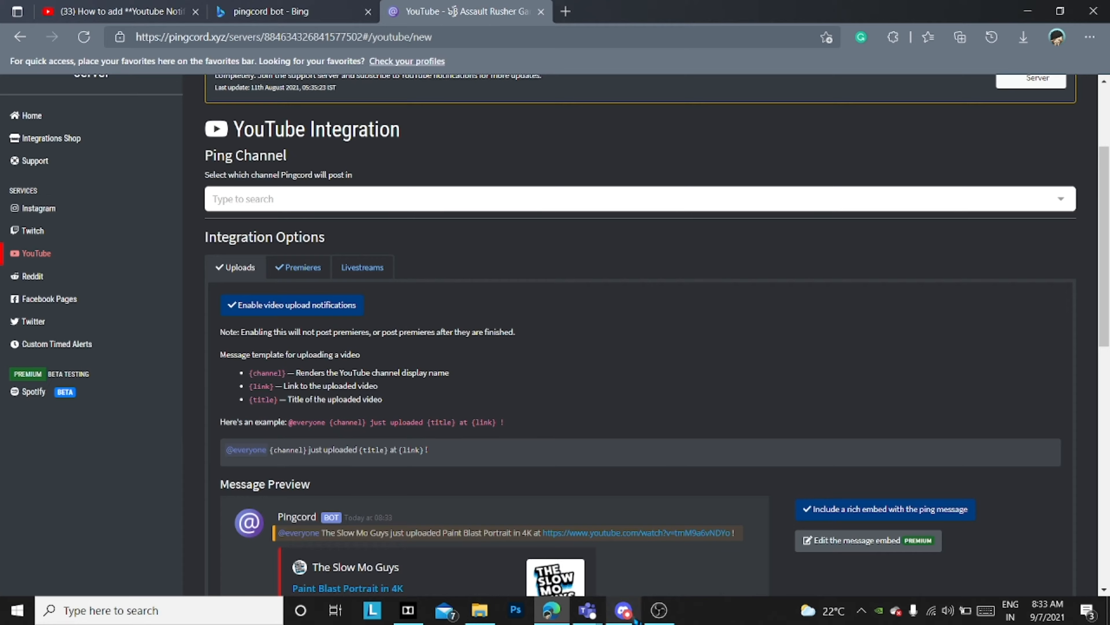
In Discord Server Settings > Roles, create a role named 'bots' with a blue colour
{"action": "left_click", "coordinate": [622, 610]}
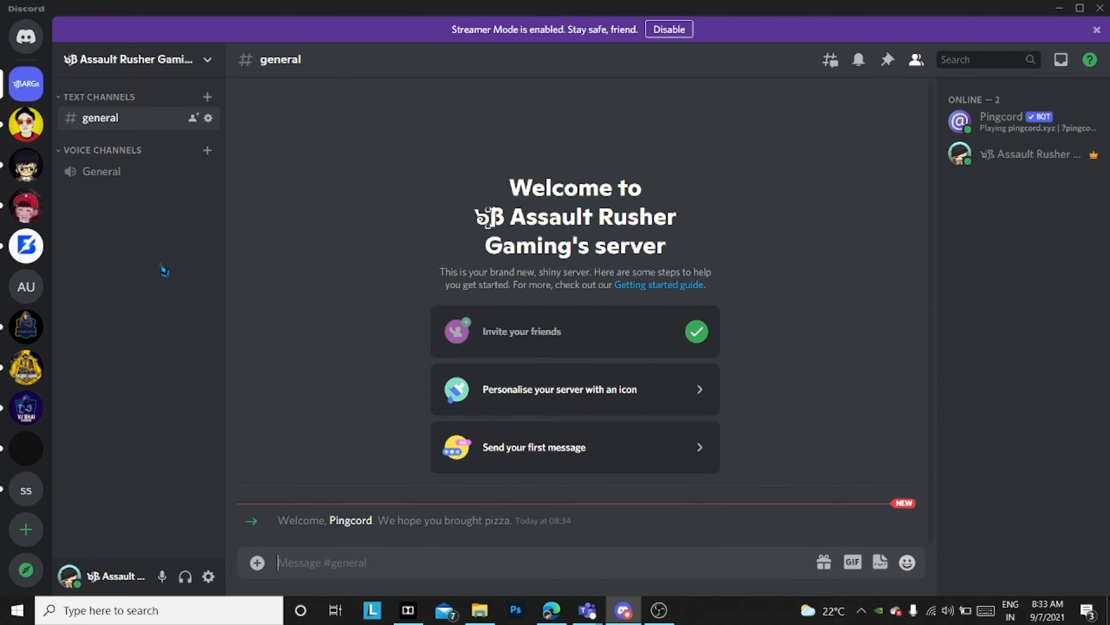
{"action": "mouse_move", "coordinate": [41, 115]}
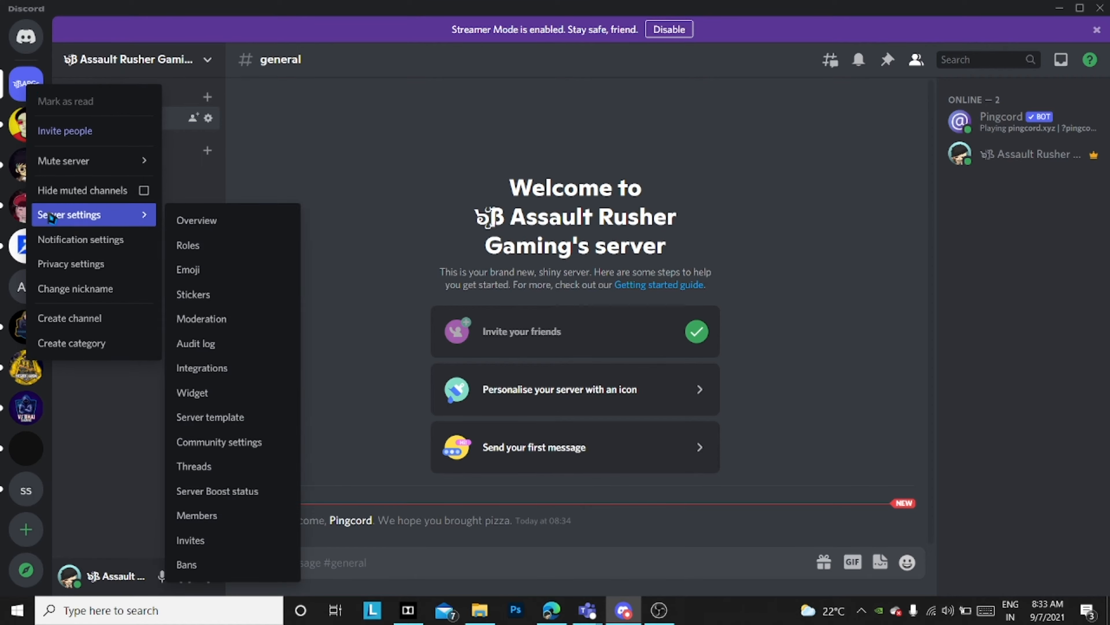
{"action": "mouse_move", "coordinate": [224, 244]}
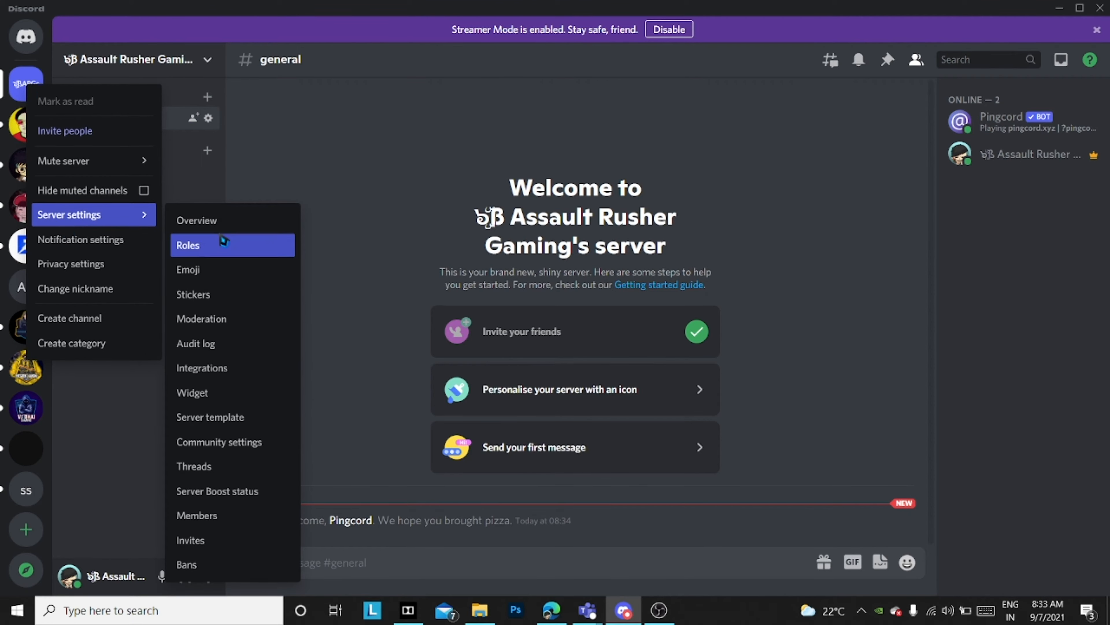
{"action": "left_click", "coordinate": [188, 245]}
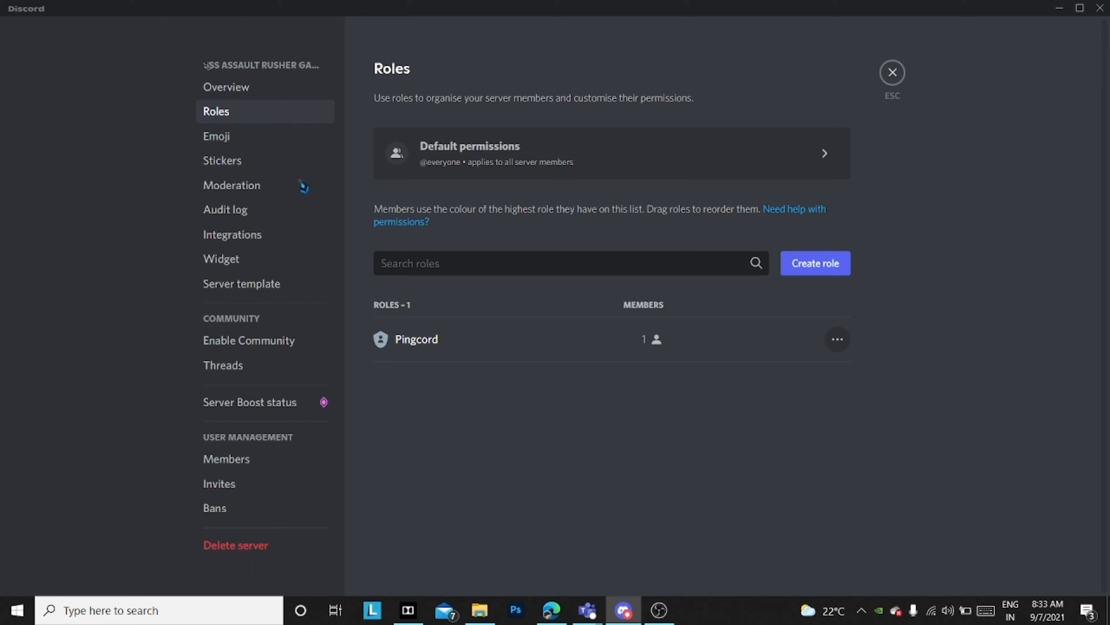
{"action": "mouse_move", "coordinate": [808, 269]}
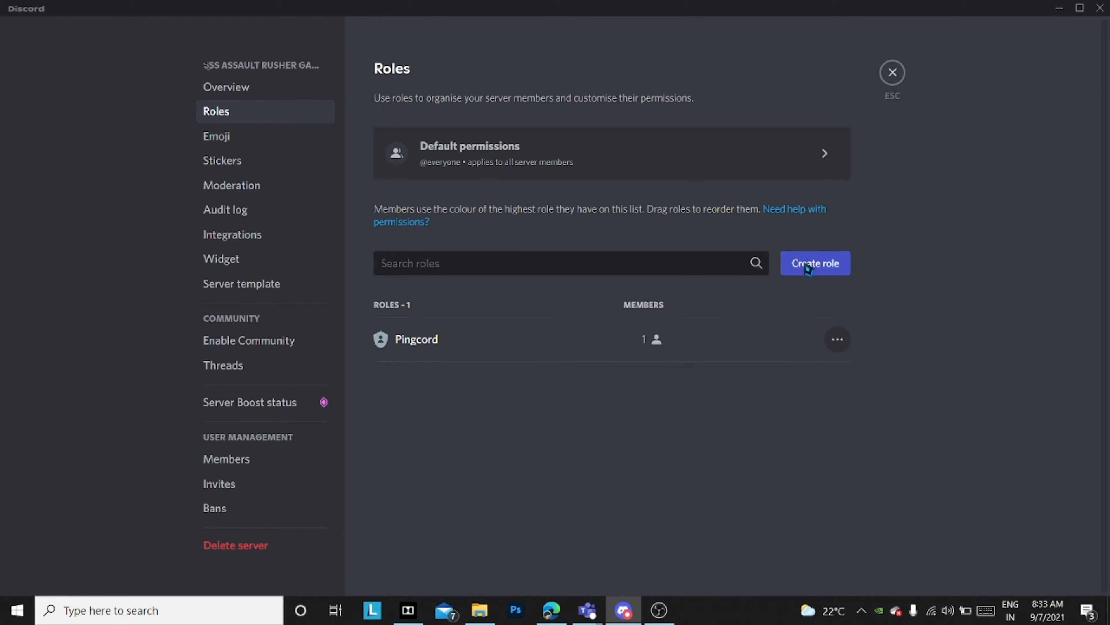
{"action": "left_click", "coordinate": [814, 262]}
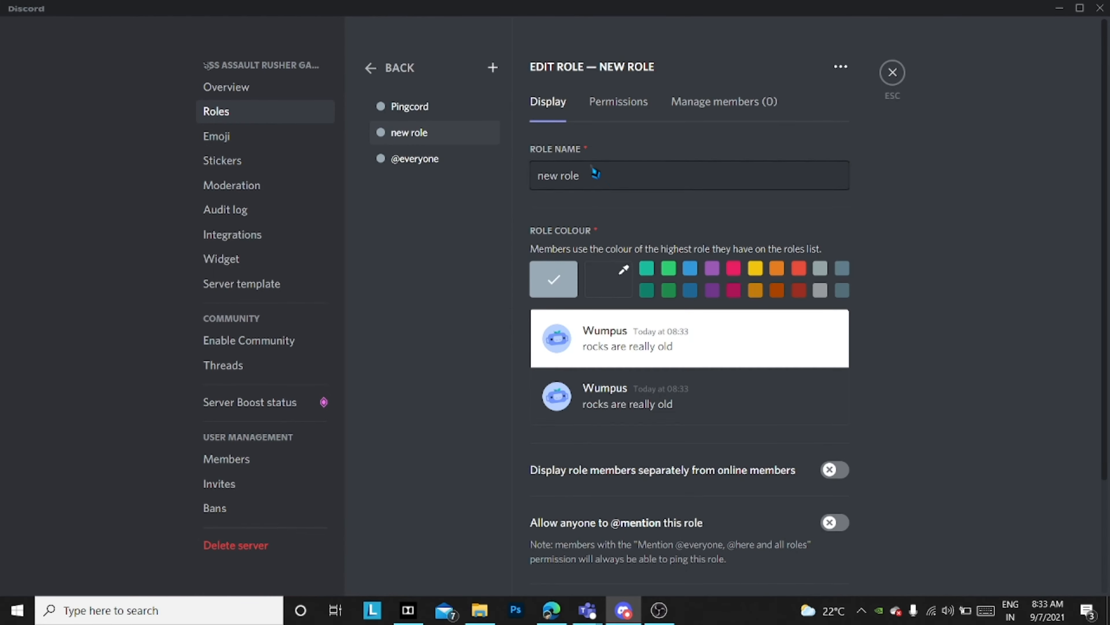
{"action": "type", "text": "bots"}
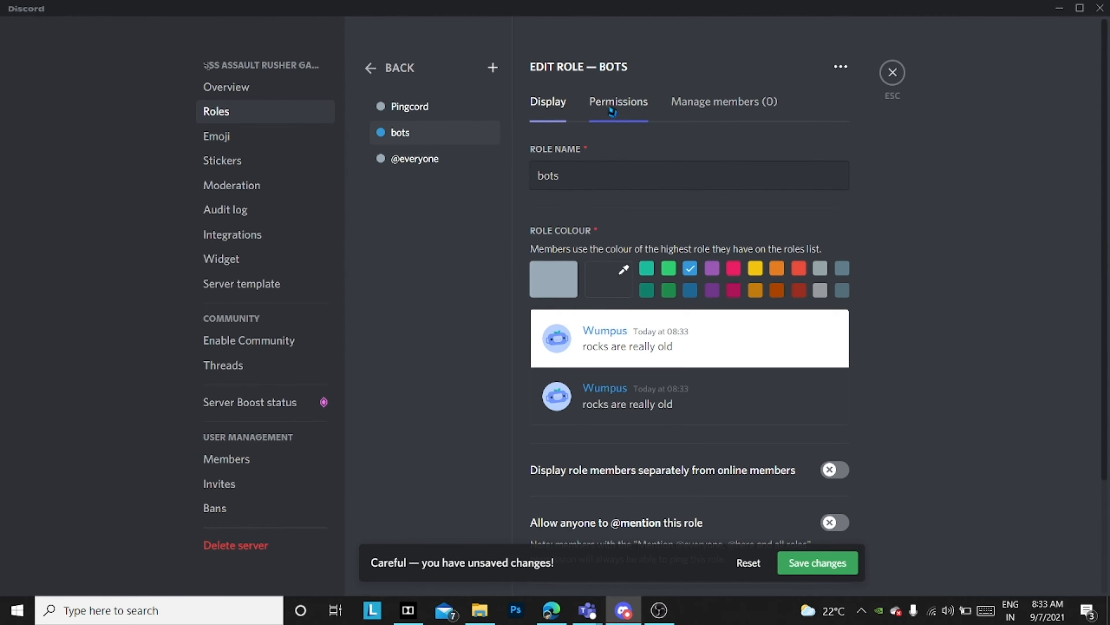
{"action": "left_click", "coordinate": [617, 101]}
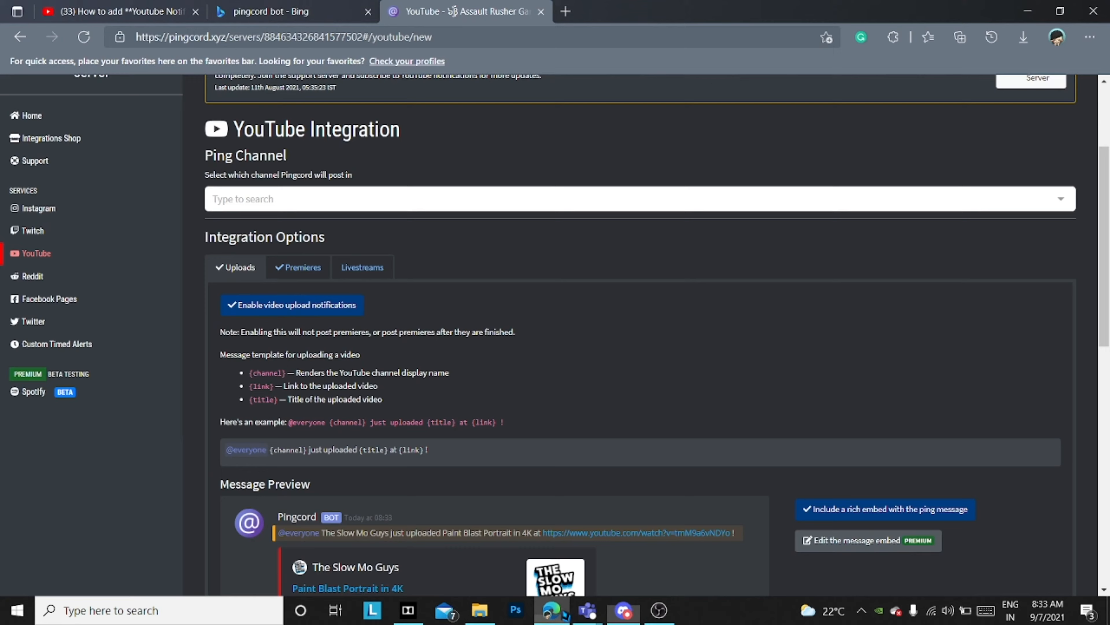
{"action": "scroll", "scroll_direction": "down", "scroll_amount": 3}
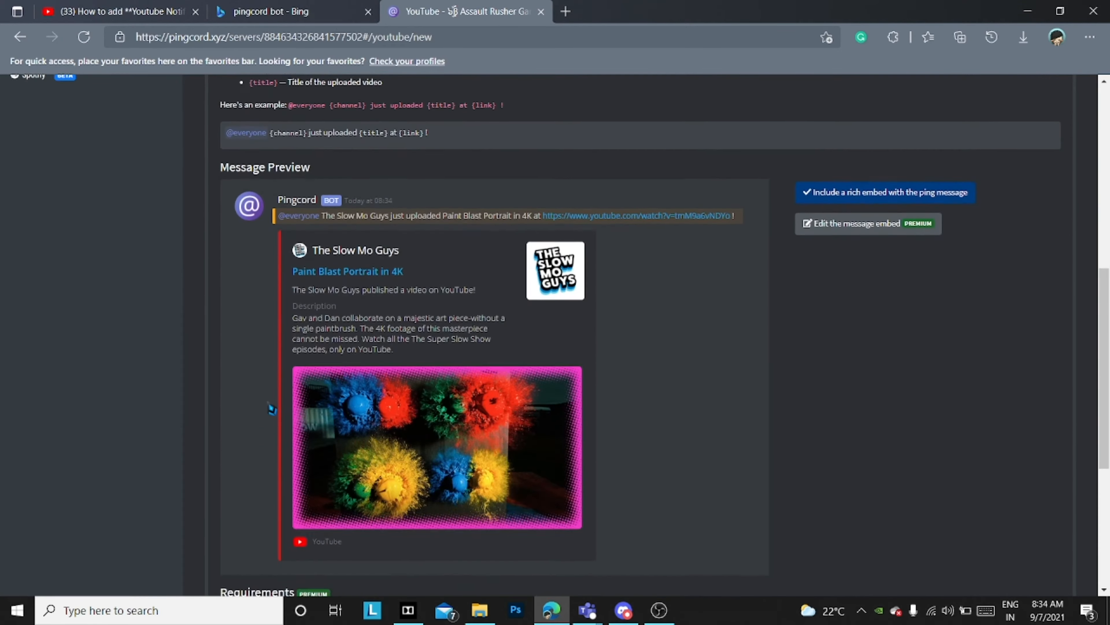
{"action": "scroll", "scroll_direction": "down", "scroll_amount": 3}
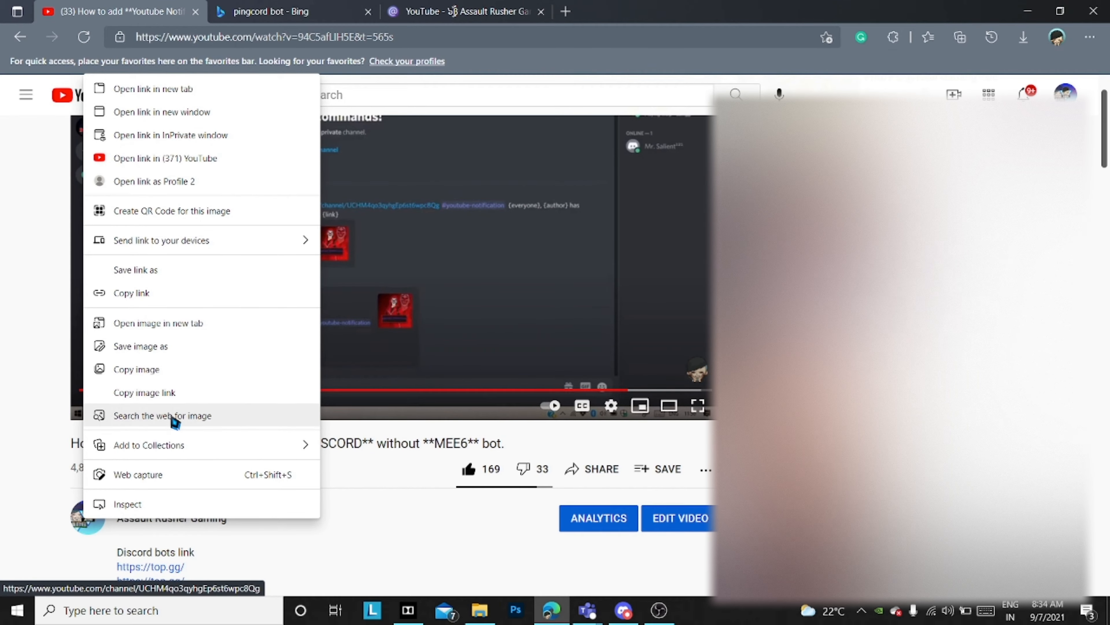
{"action": "mouse_move", "coordinate": [170, 119]}
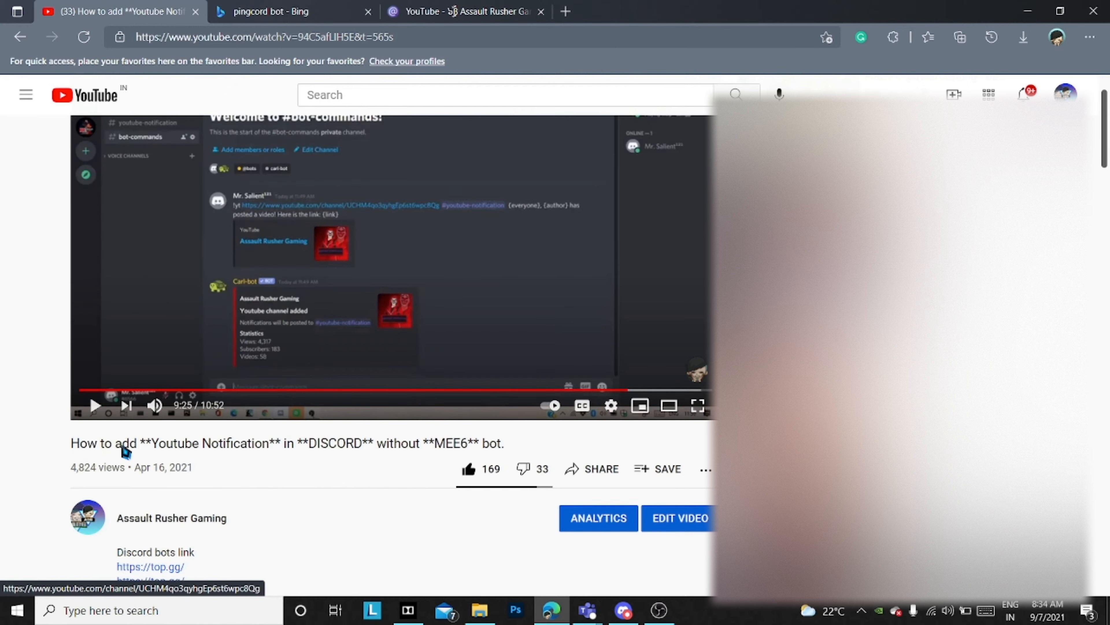
{"action": "left_click", "coordinate": [291, 11]}
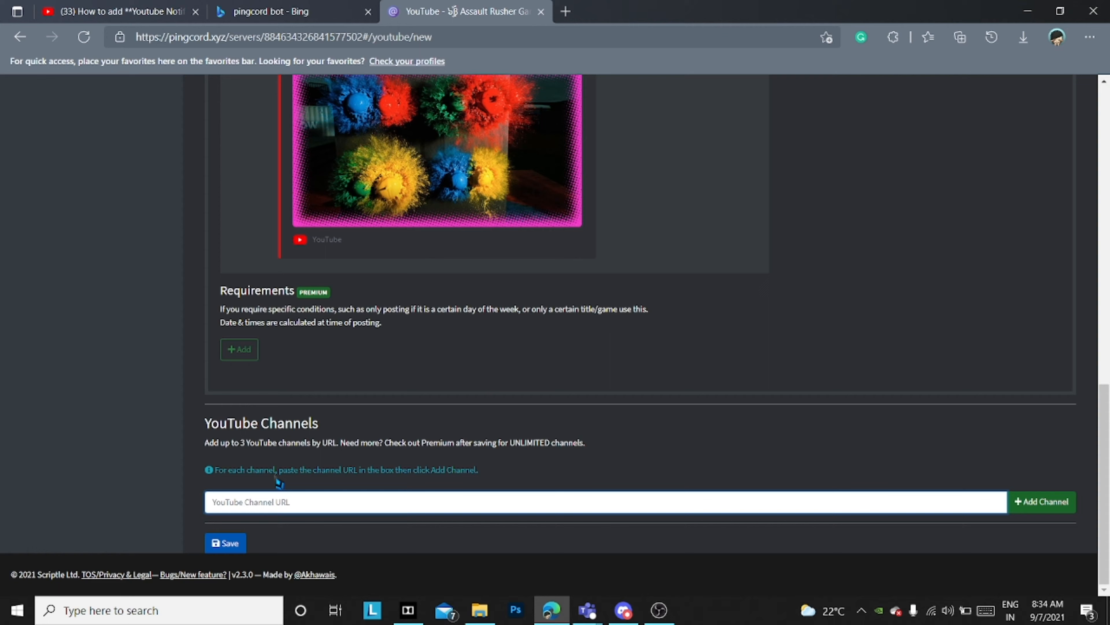
{"action": "type", "text": "https://www.youtube.com/channel/UCHM4qo3qyhgEp6st6wpc8Qg"}
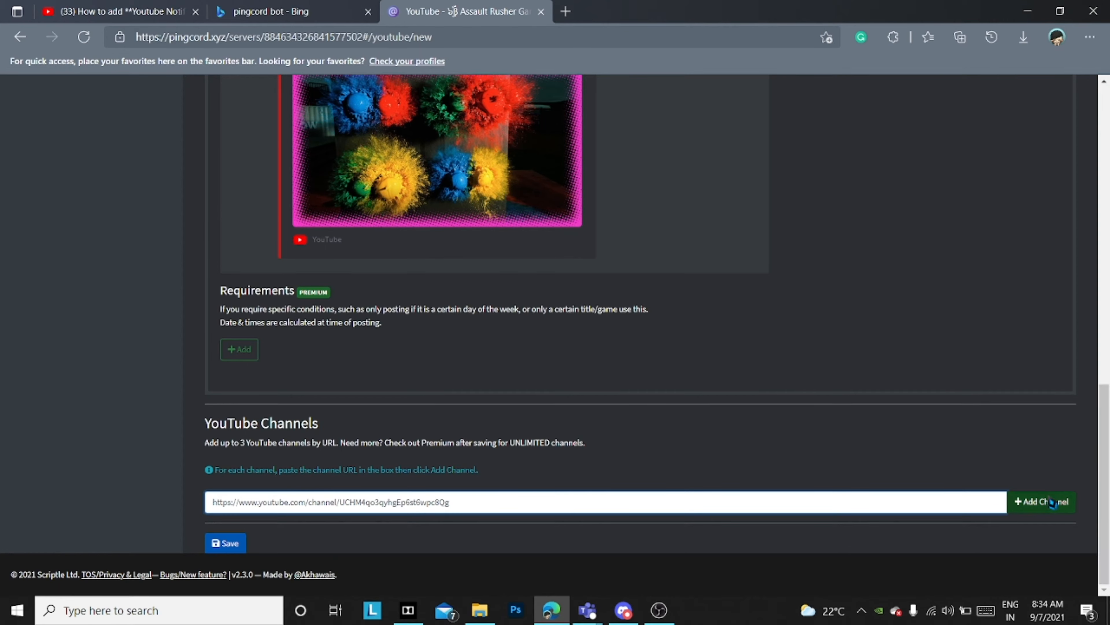
{"action": "left_click", "coordinate": [1040, 502]}
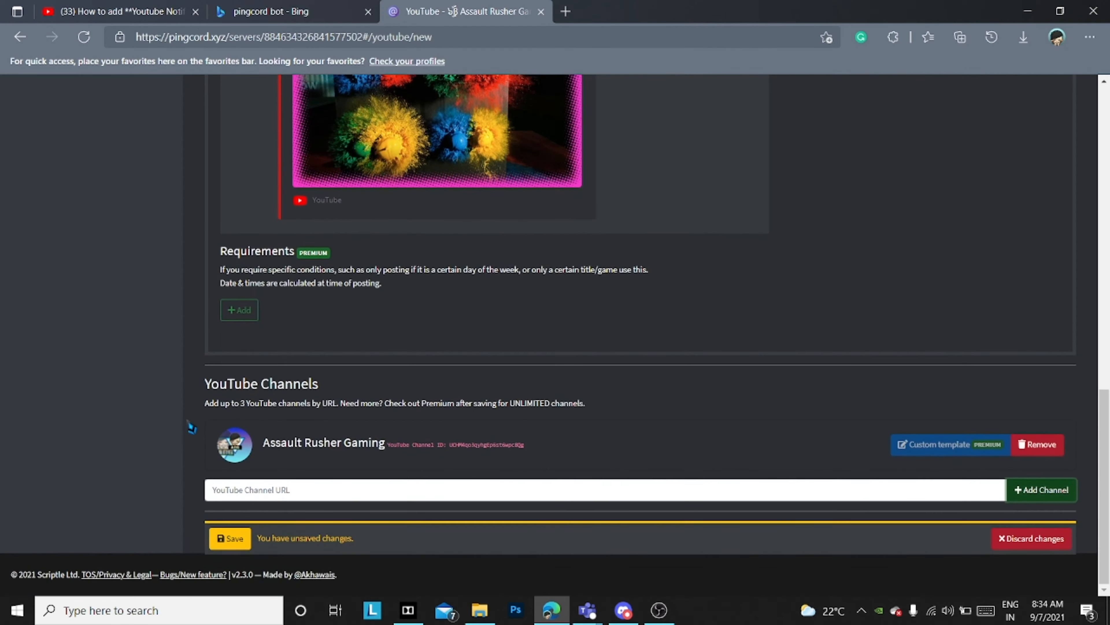
{"action": "mouse_move", "coordinate": [562, 436]}
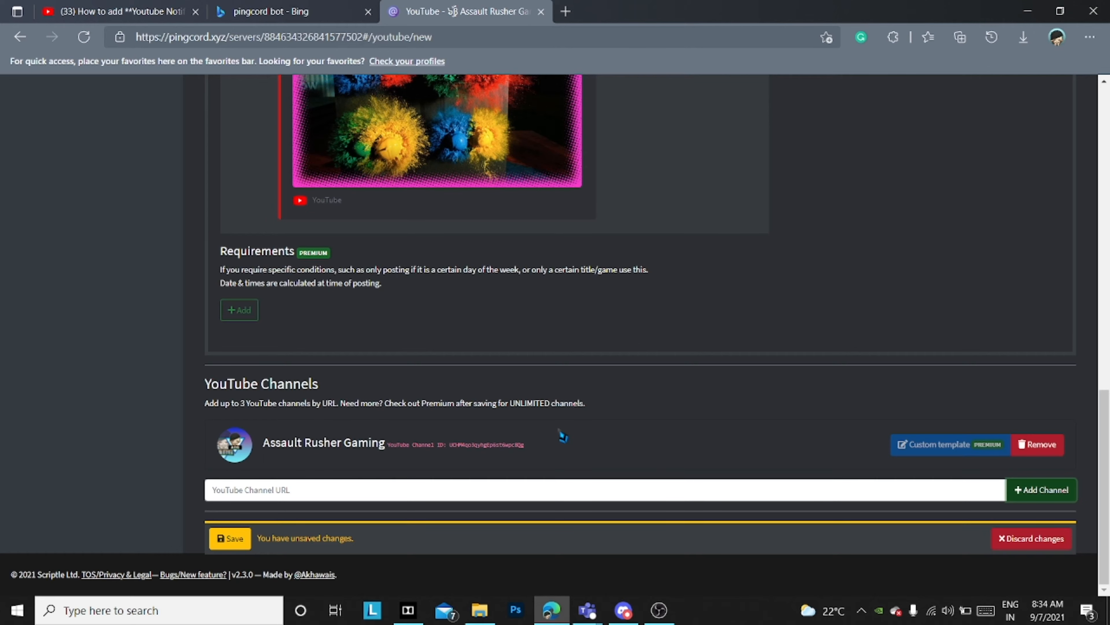
{"action": "mouse_move", "coordinate": [169, 542]}
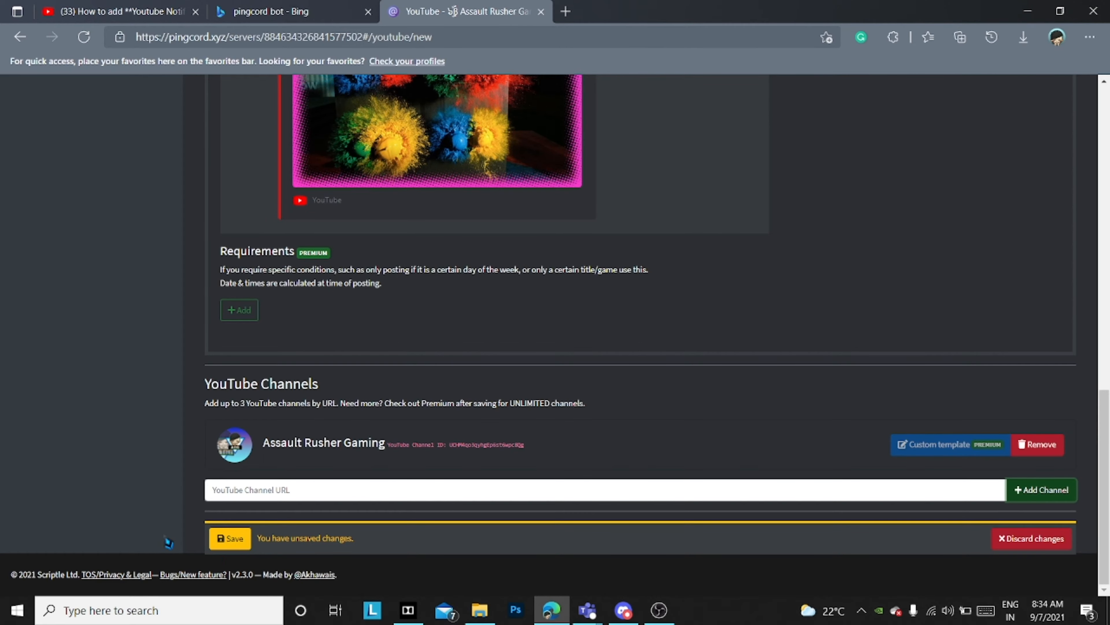
Attempt to save the integration and read the missing ping channel validation error
{"action": "left_click", "coordinate": [229, 539]}
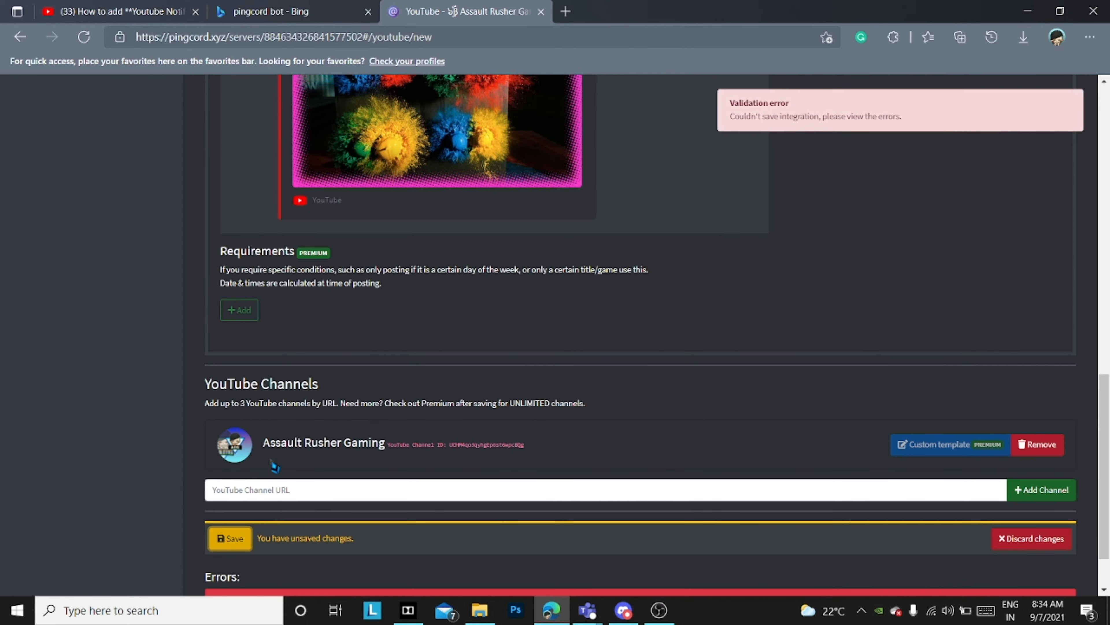
{"action": "scroll", "scroll_direction": "down", "scroll_amount": 3}
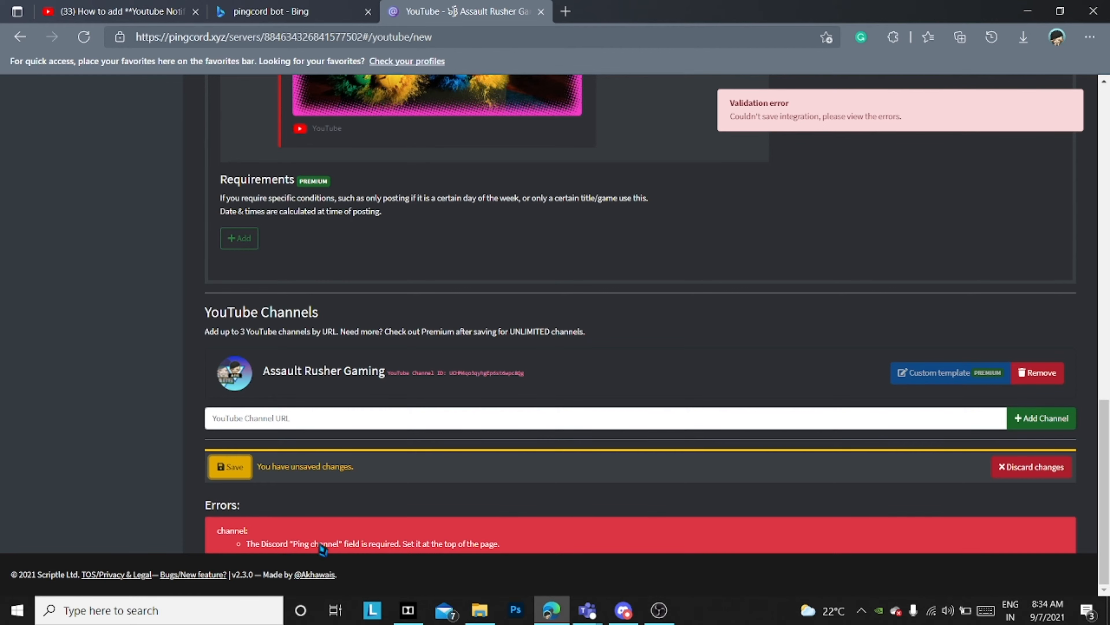
{"action": "scroll", "scroll_direction": "up", "scroll_amount": 3}
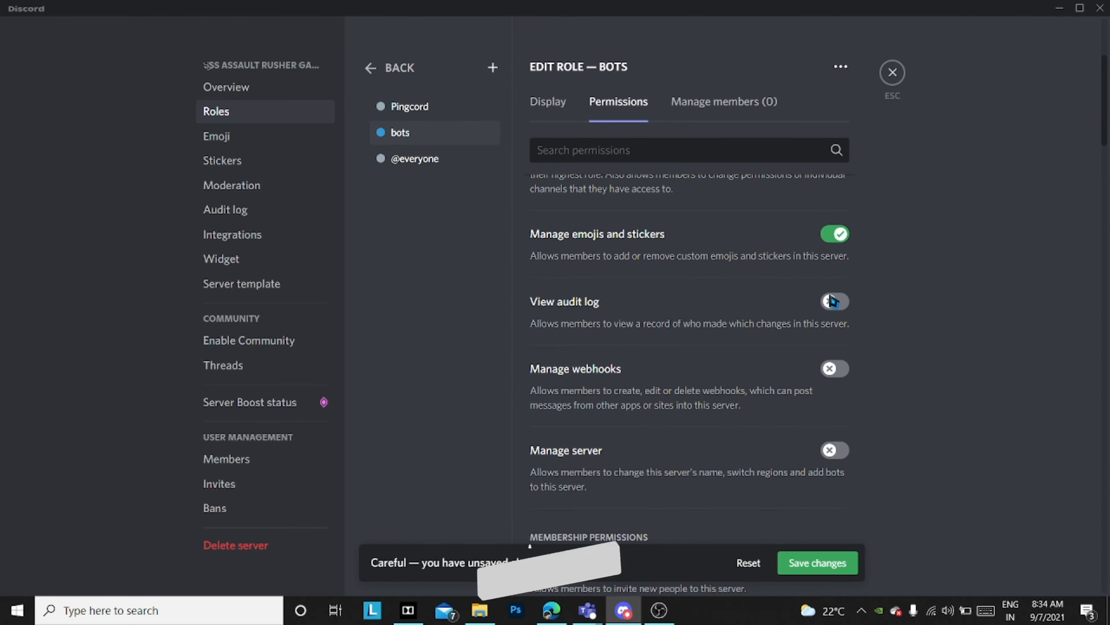
Enable Manage messages for the bots role, save the changes and leave Server Settings
{"action": "scroll", "scroll_direction": "down", "scroll_amount": 3}
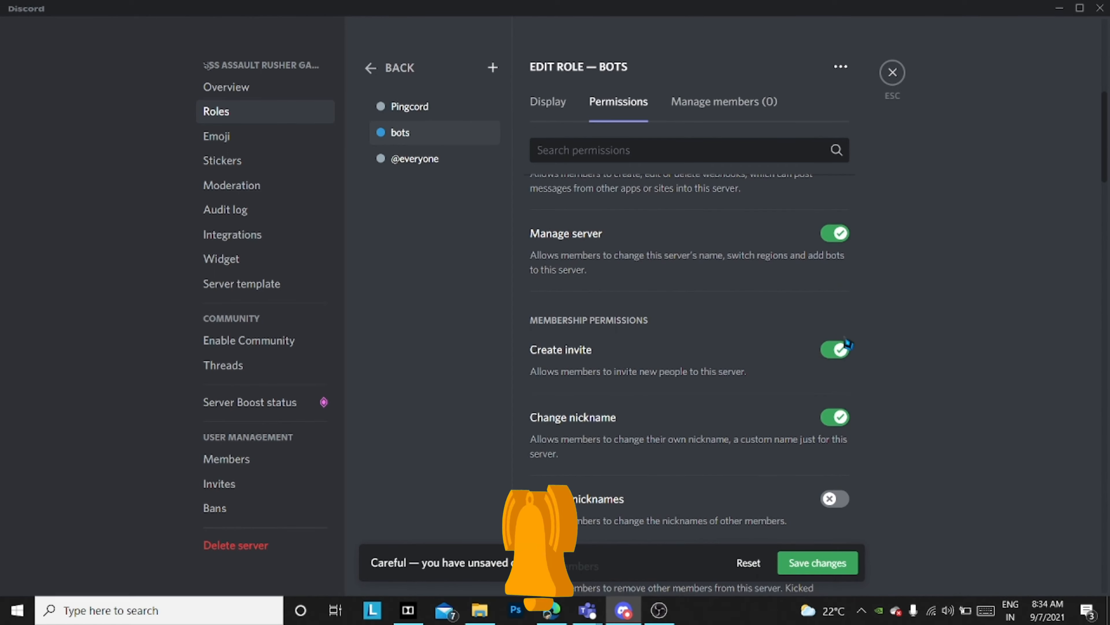
{"action": "scroll", "scroll_direction": "down", "scroll_amount": 3}
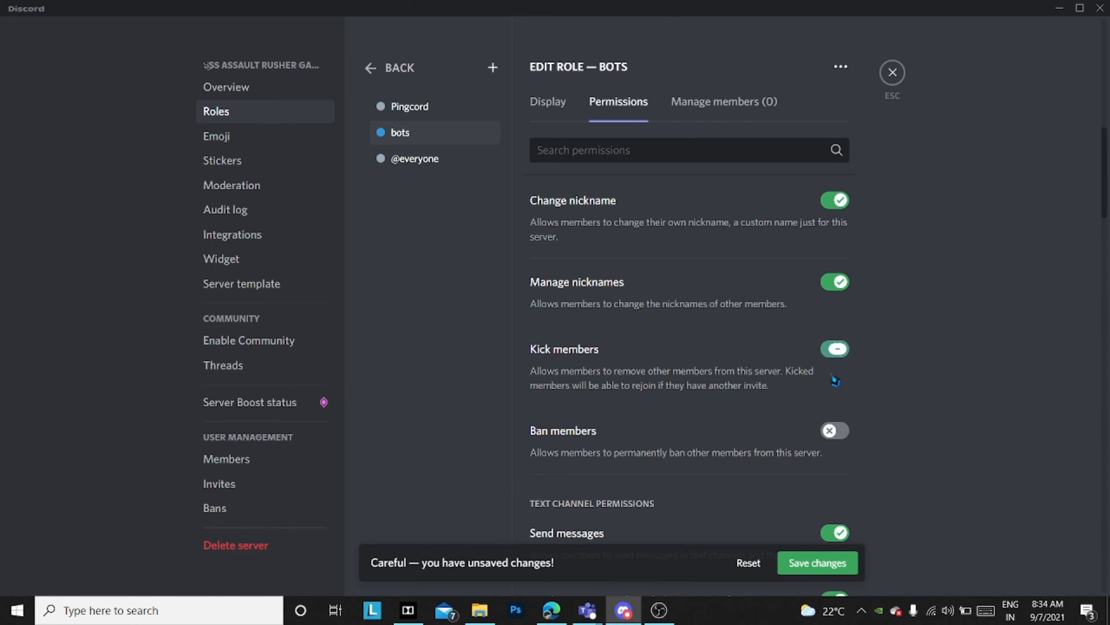
{"action": "scroll", "scroll_direction": "down", "scroll_amount": 3}
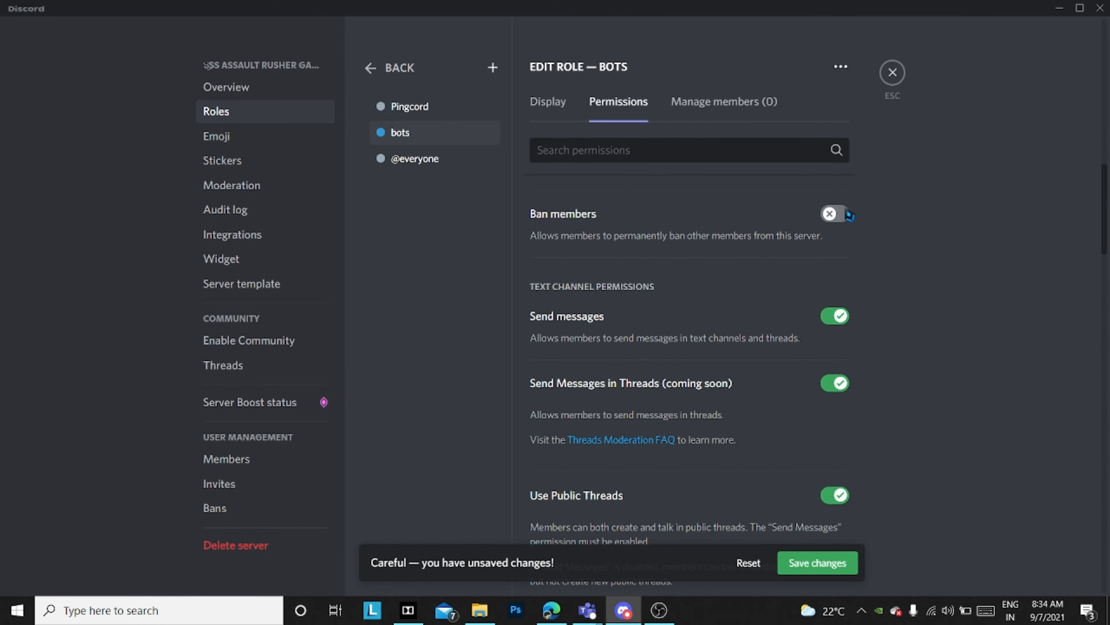
{"action": "scroll", "scroll_direction": "down", "scroll_amount": 3}
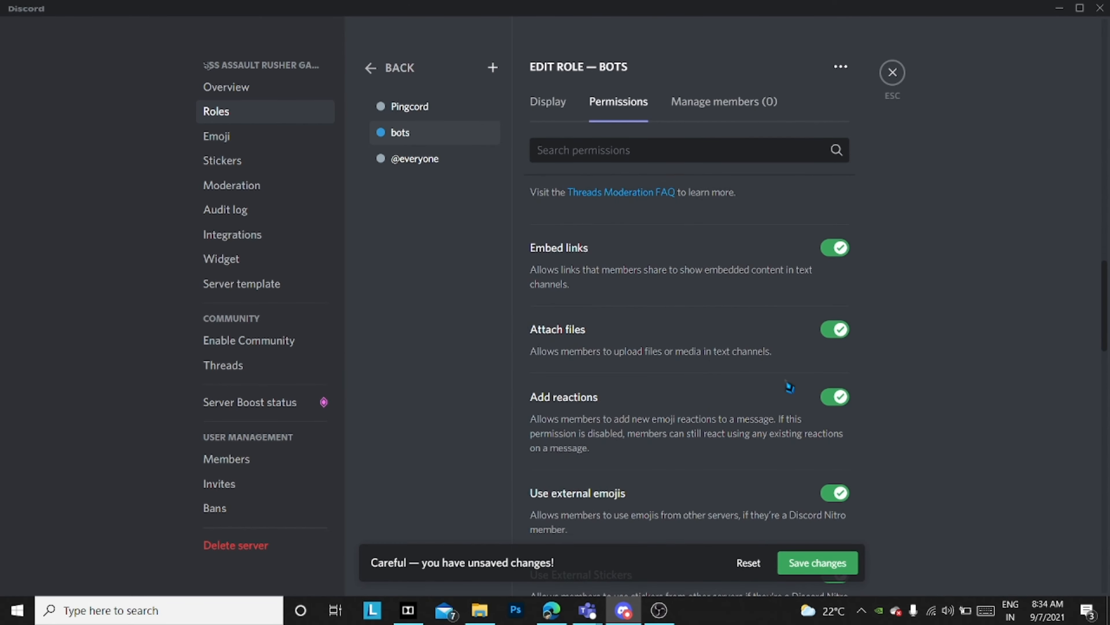
{"action": "scroll", "scroll_direction": "down", "scroll_amount": 3}
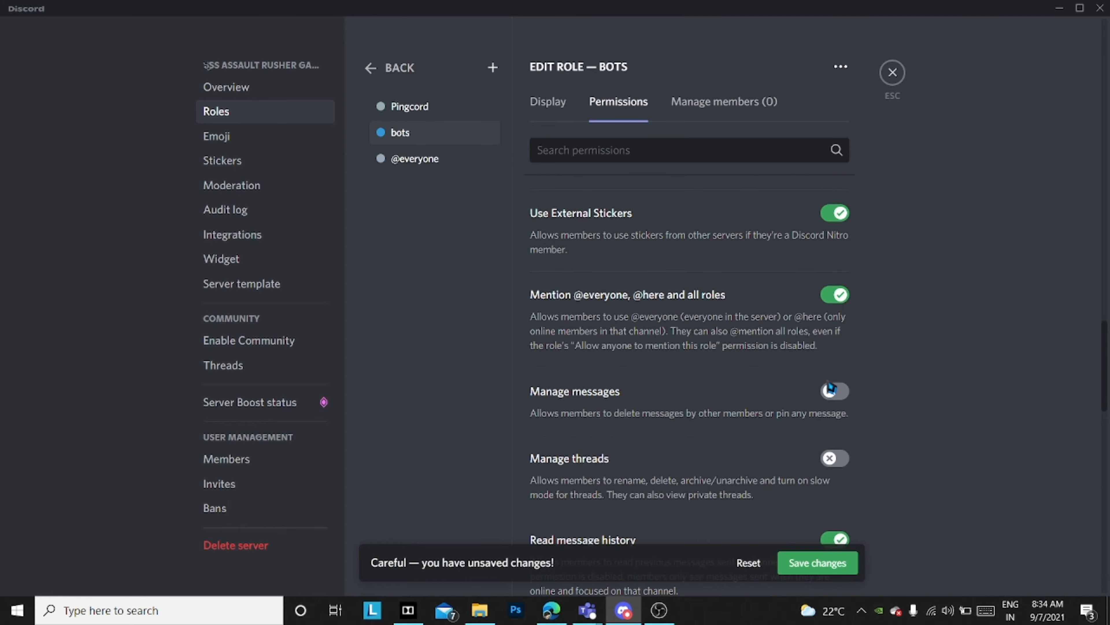
{"action": "left_click", "coordinate": [834, 390]}
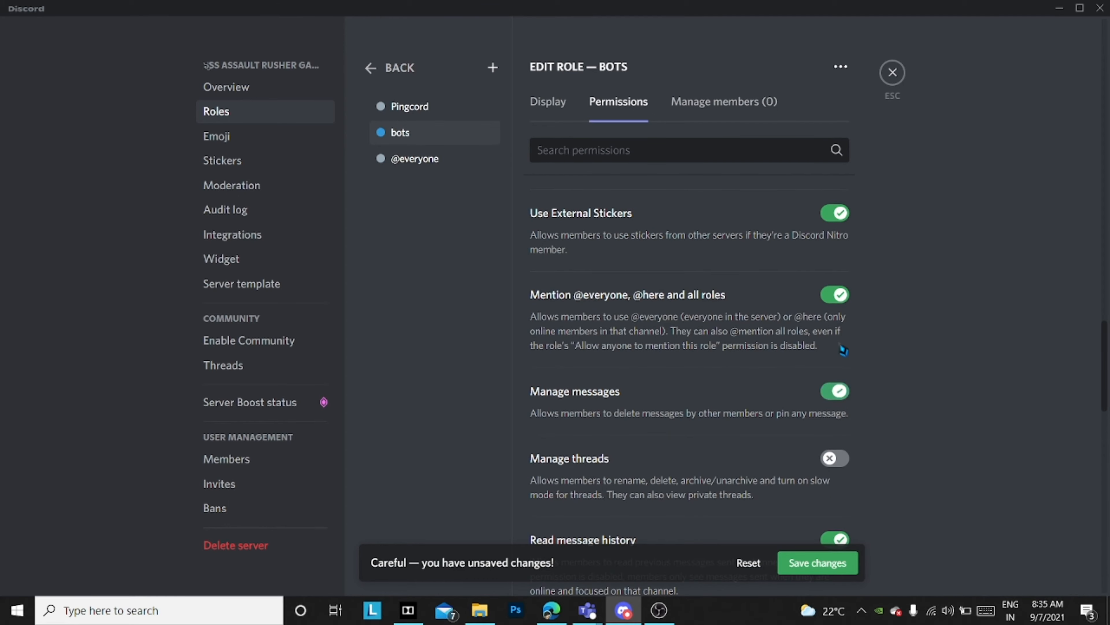
{"action": "scroll", "scroll_direction": "down", "scroll_amount": 3}
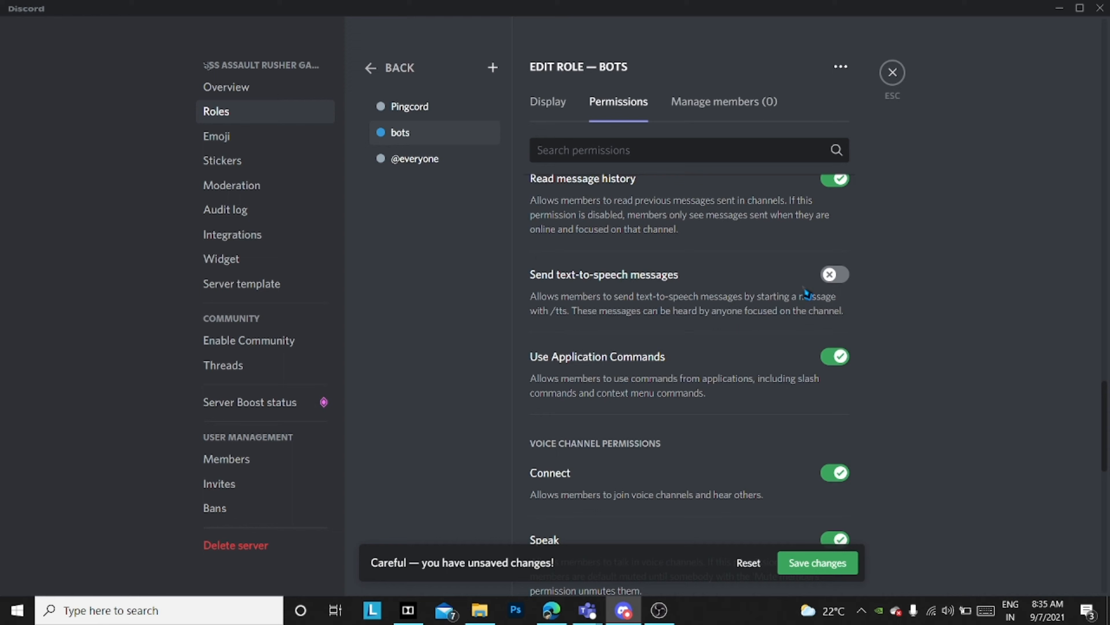
{"action": "scroll", "scroll_direction": "down", "scroll_amount": 3}
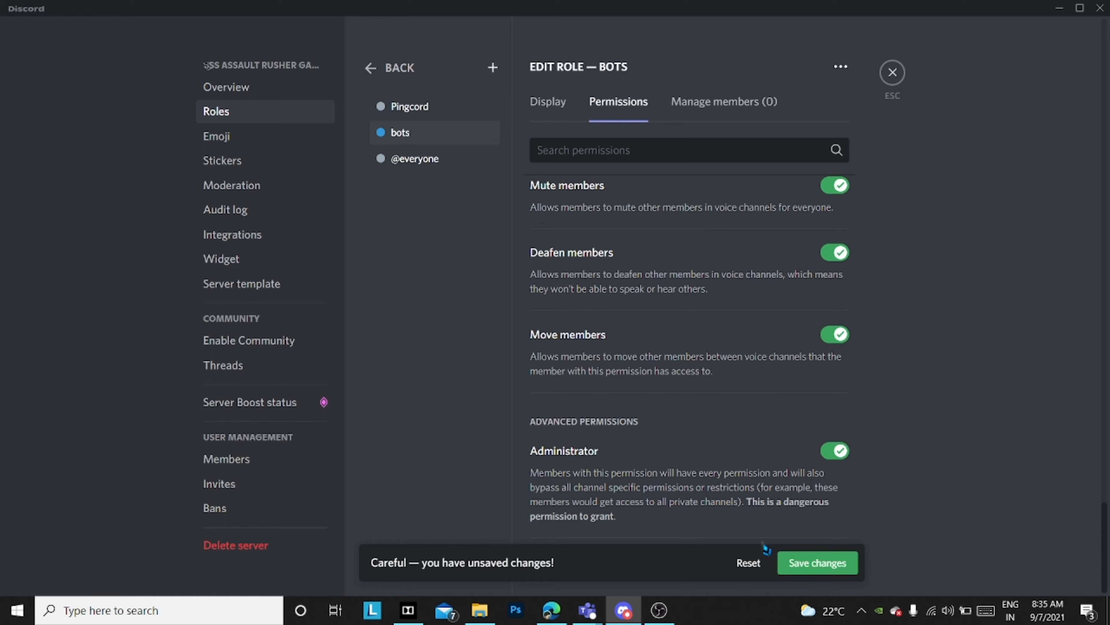
{"action": "left_click", "coordinate": [816, 562]}
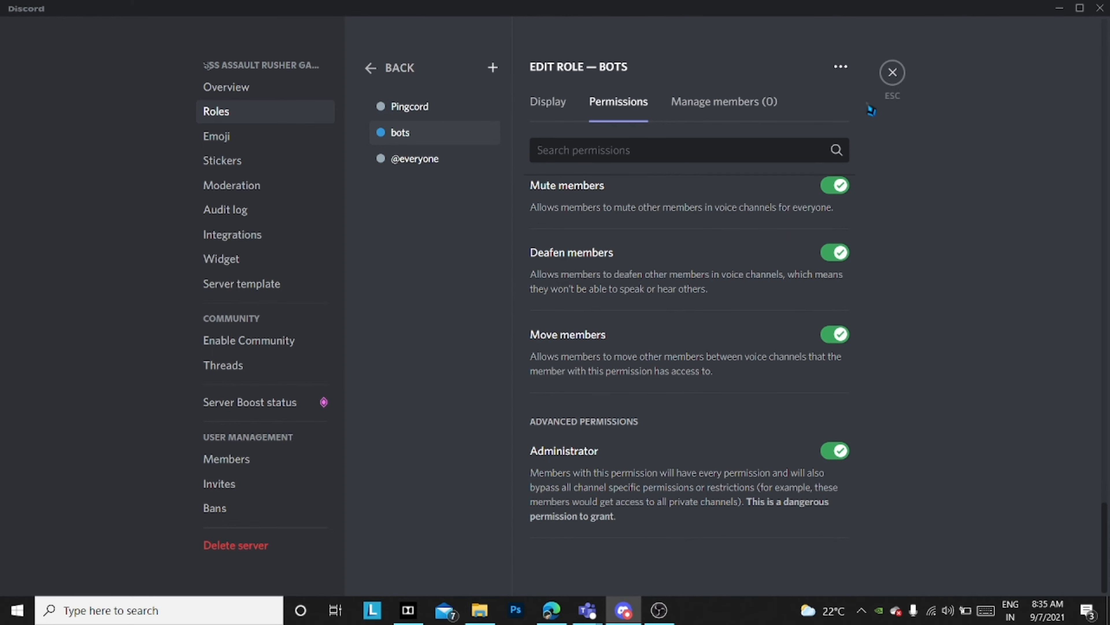
{"action": "left_click", "coordinate": [891, 73]}
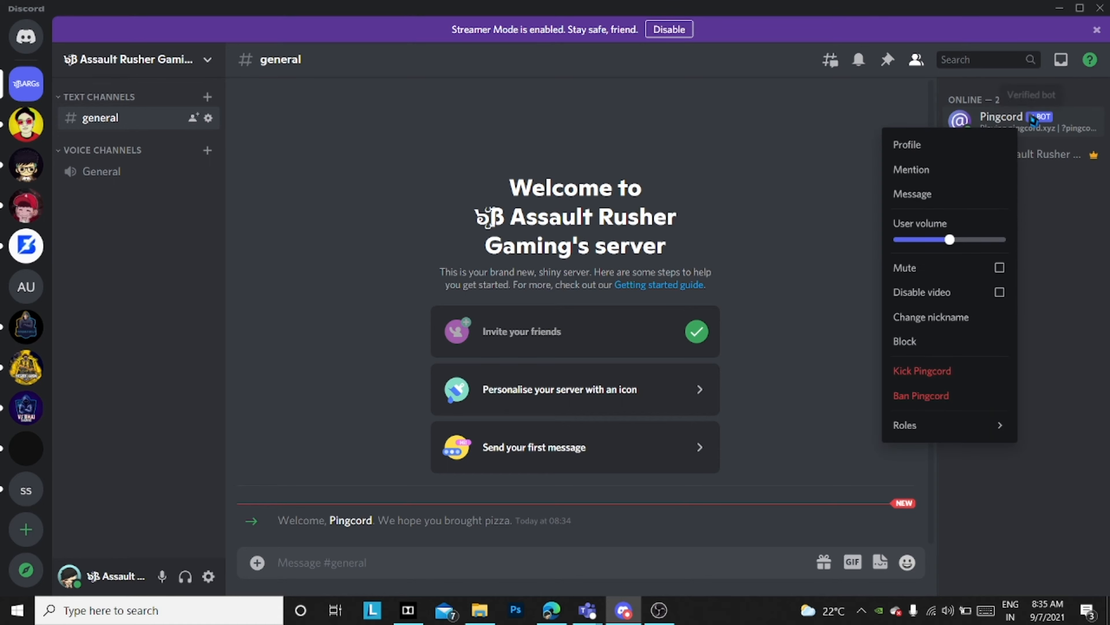
Assign the bots role to the Pingcord bot from the member list and close its profile card
{"action": "left_click", "coordinate": [908, 145]}
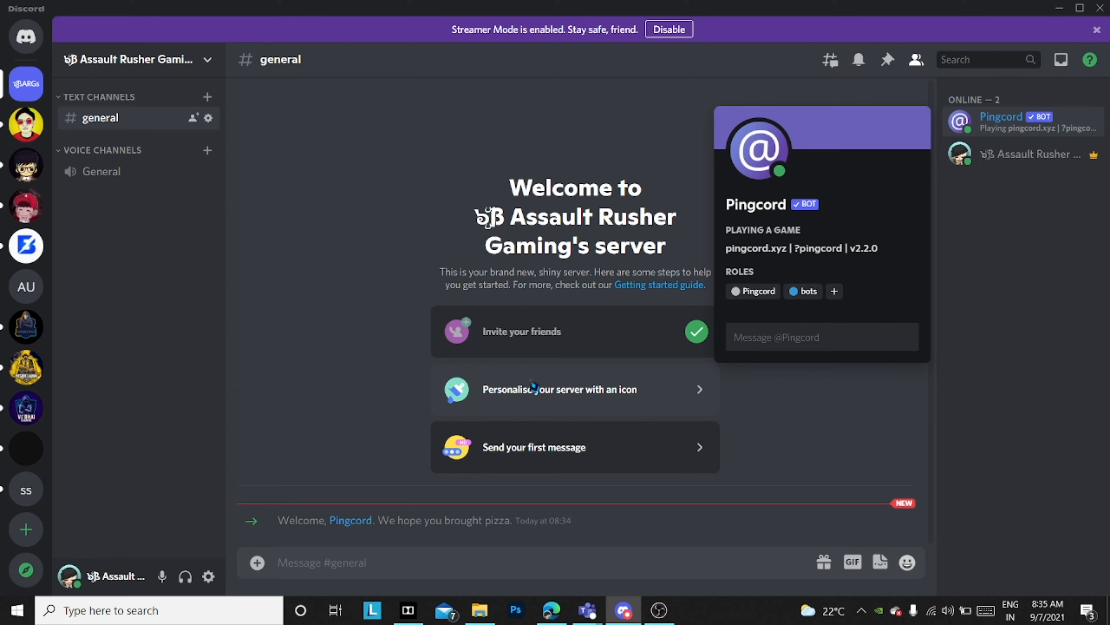
{"action": "left_click", "coordinate": [360, 153]}
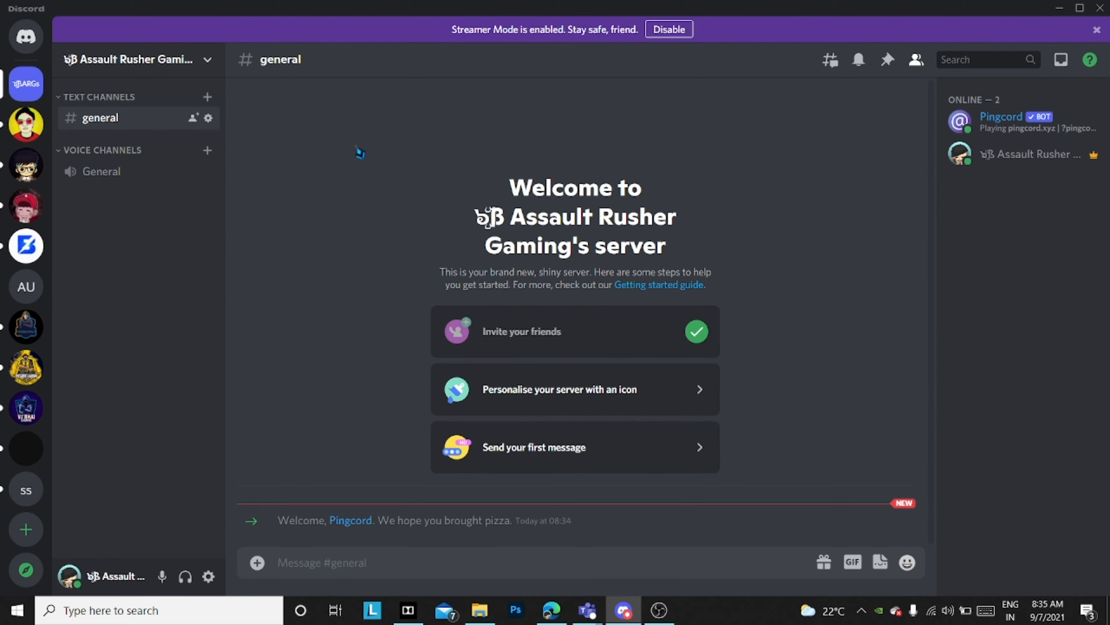
Add Pingcord and the bots role to #general's advanced permissions
{"action": "left_click", "coordinate": [208, 117]}
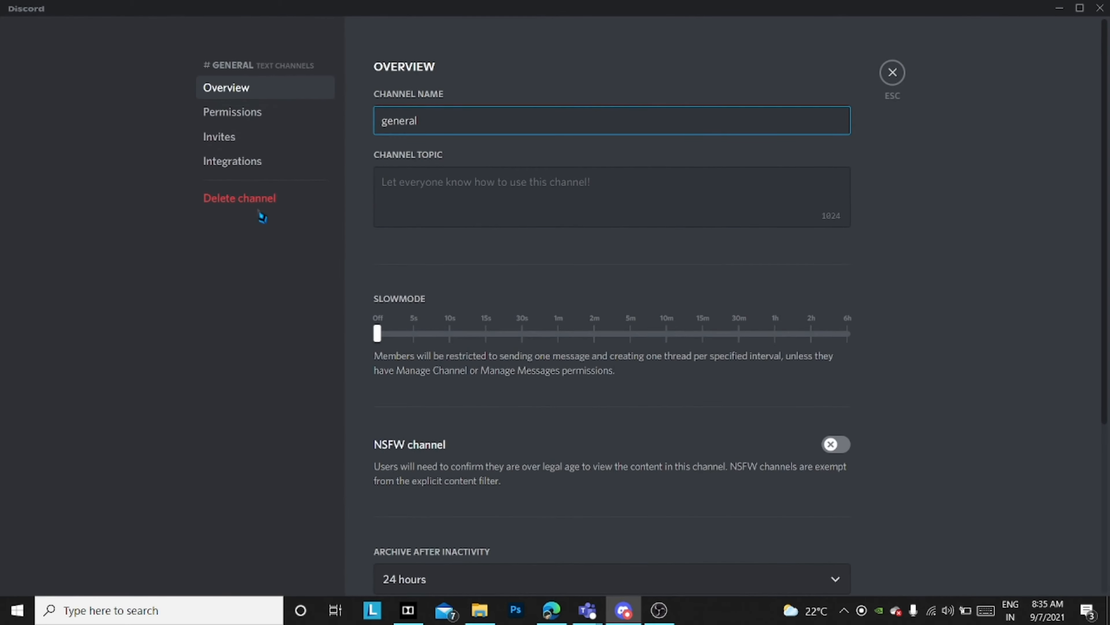
{"action": "left_click", "coordinate": [233, 111]}
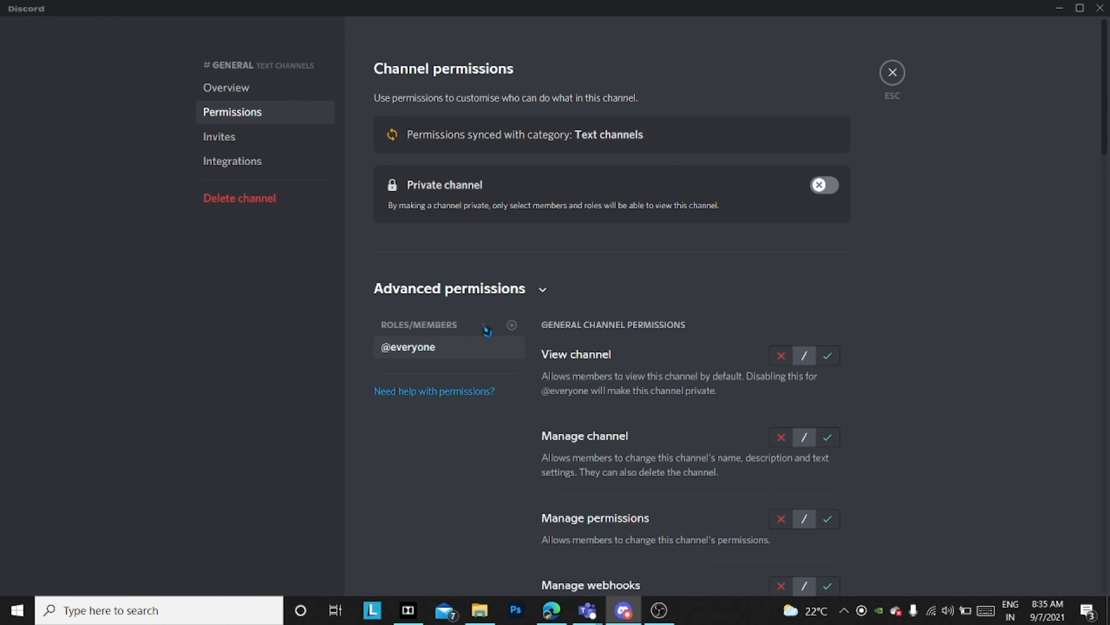
{"action": "mouse_move", "coordinate": [436, 554]}
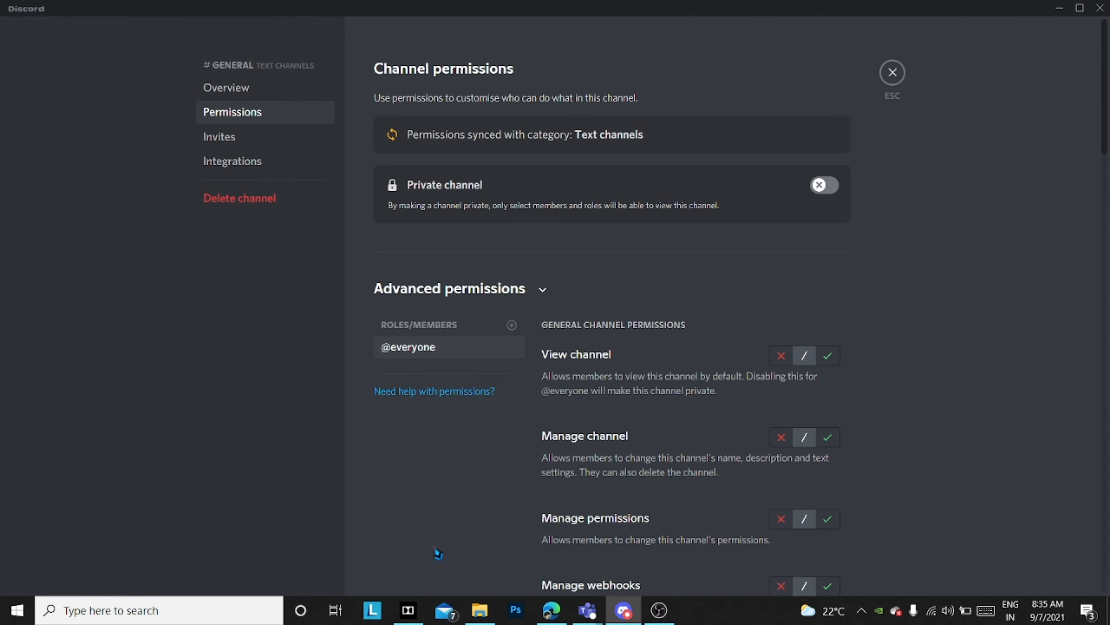
{"action": "left_click", "coordinate": [511, 325]}
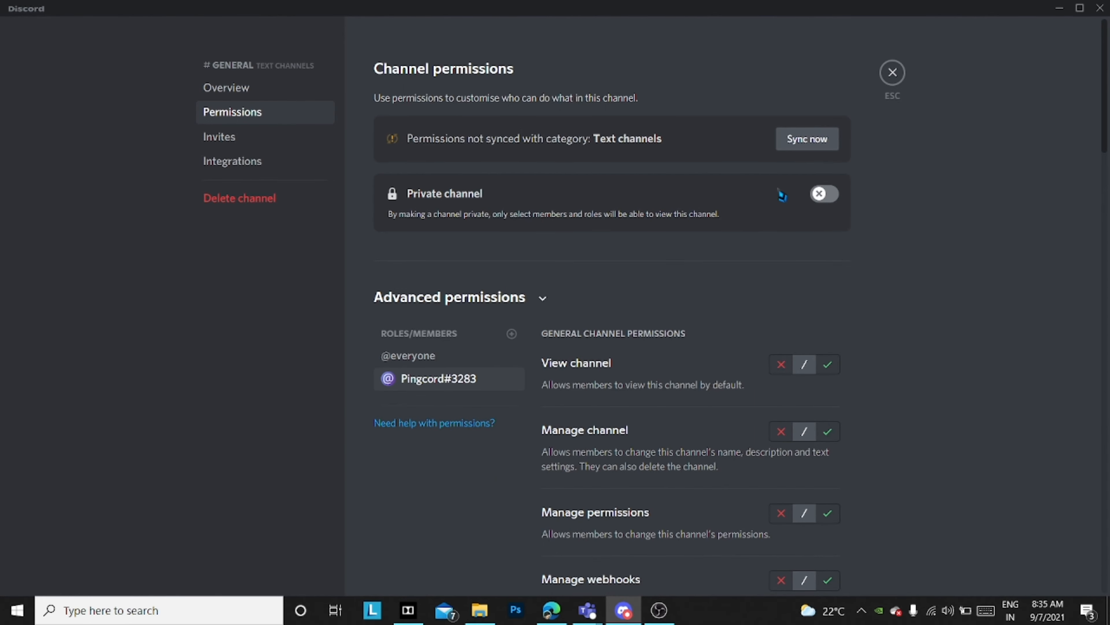
{"action": "mouse_move", "coordinate": [821, 212]}
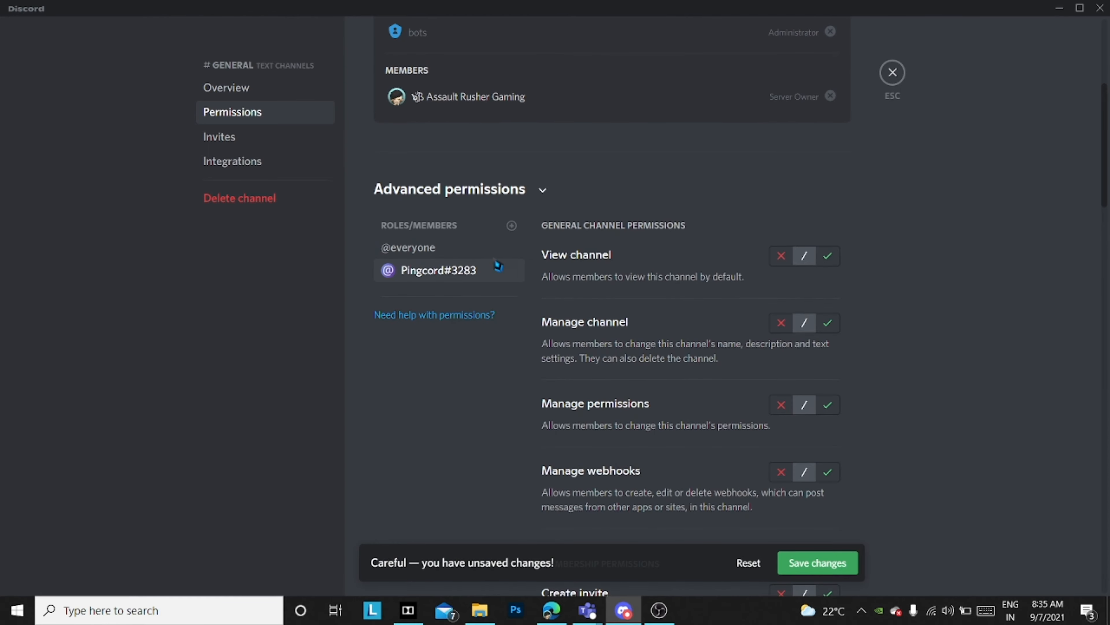
{"action": "mouse_move", "coordinate": [496, 269]}
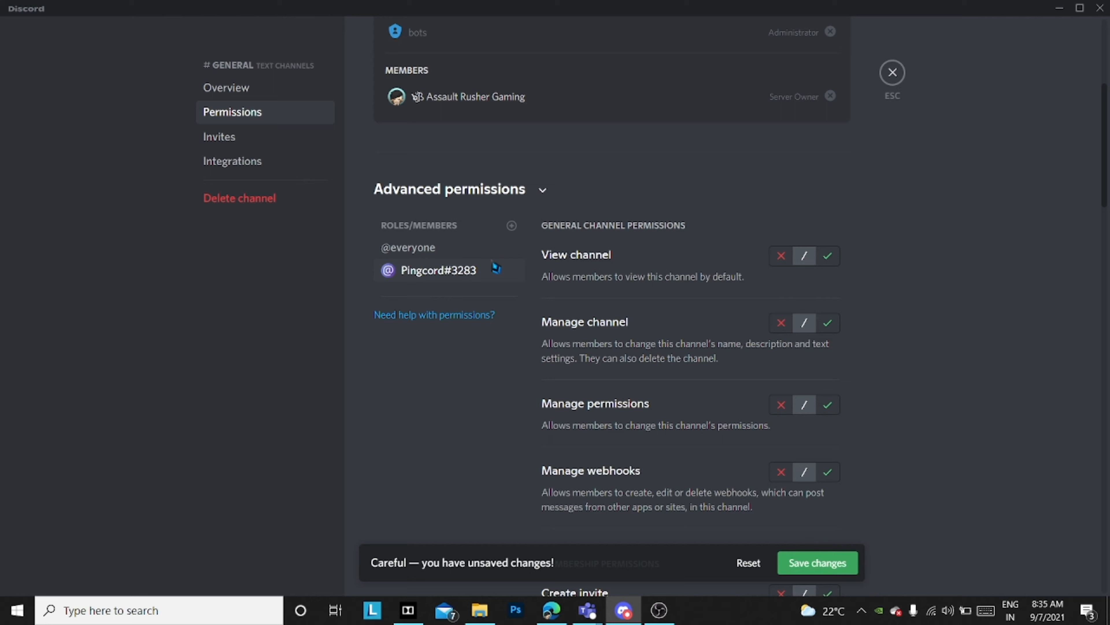
{"action": "mouse_move", "coordinate": [457, 362]}
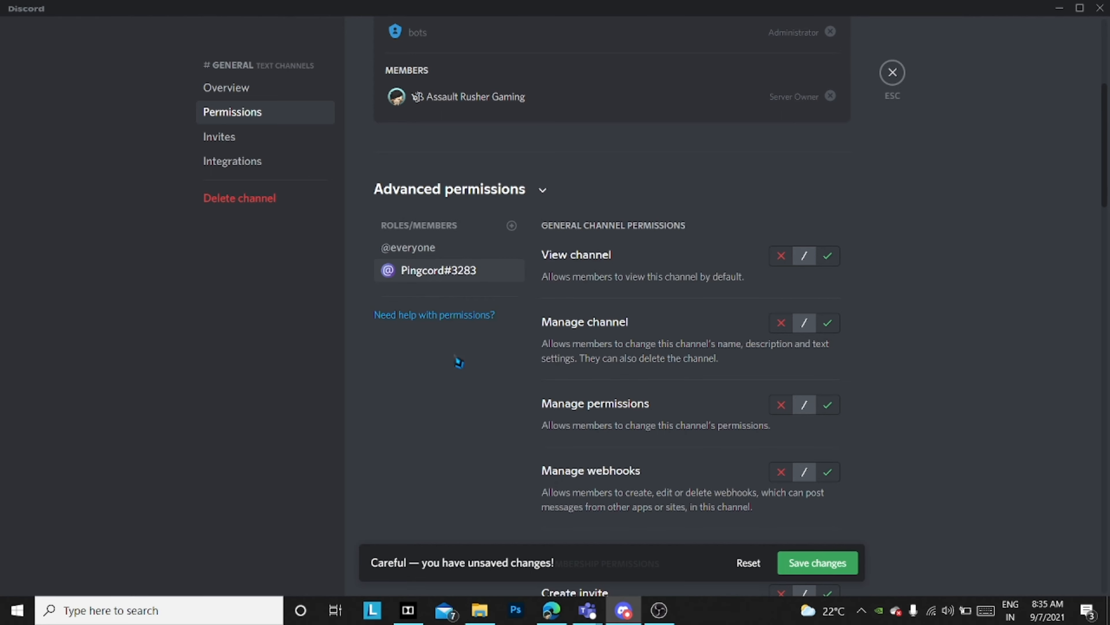
{"action": "left_click", "coordinate": [512, 225]}
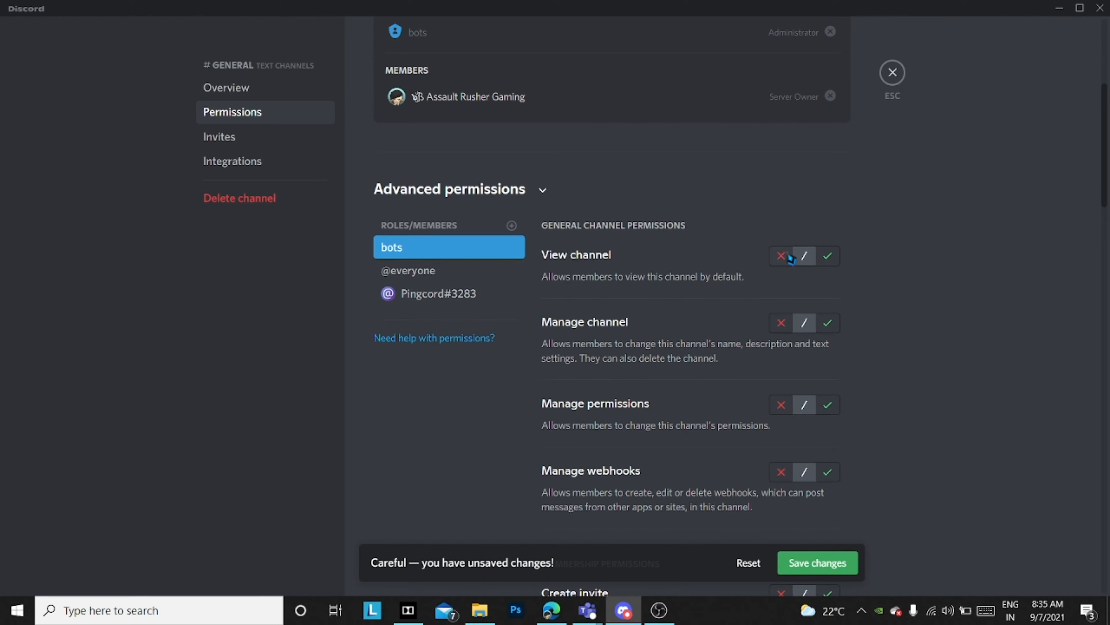
Allow the bots role to send messages, use private threads and manage threads in #general
{"action": "scroll", "scroll_direction": "down", "scroll_amount": 3}
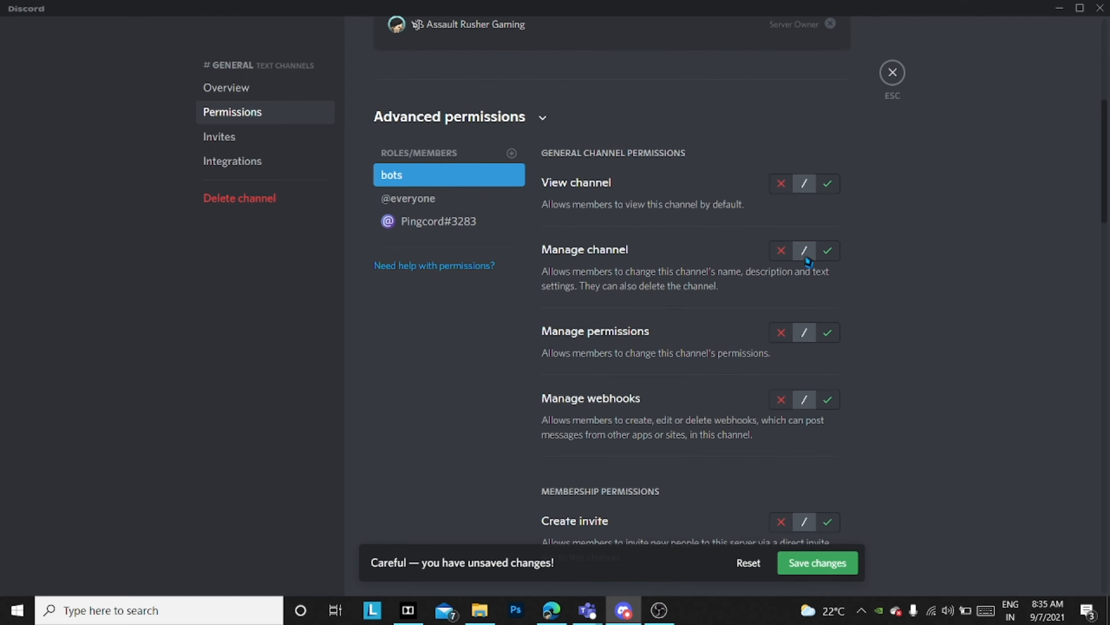
{"action": "scroll", "scroll_direction": "down", "scroll_amount": 3}
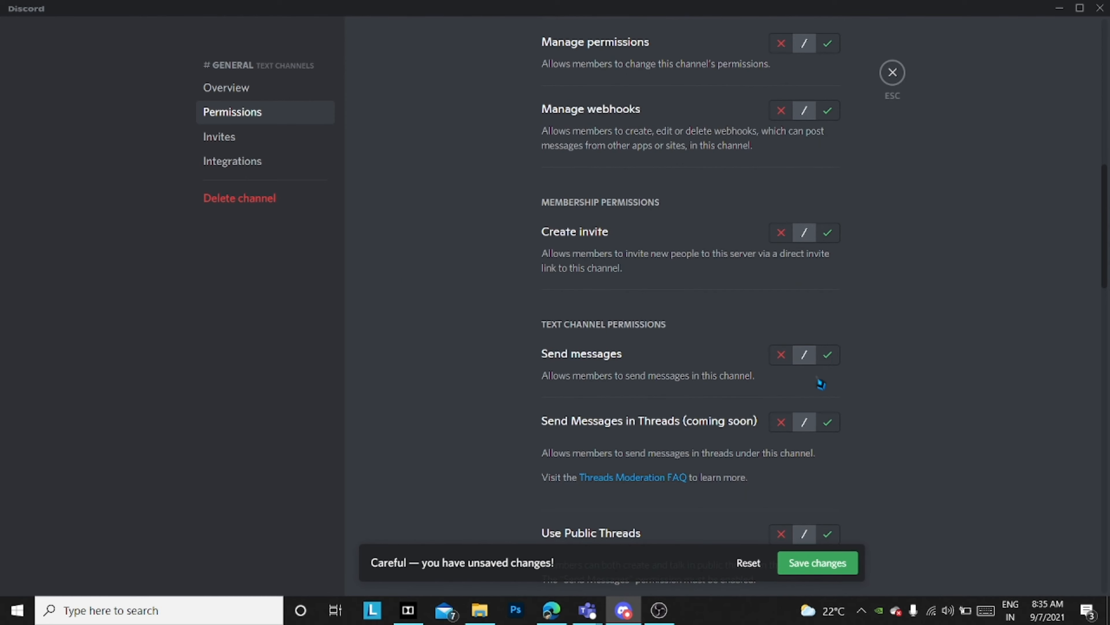
{"action": "left_click", "coordinate": [826, 354]}
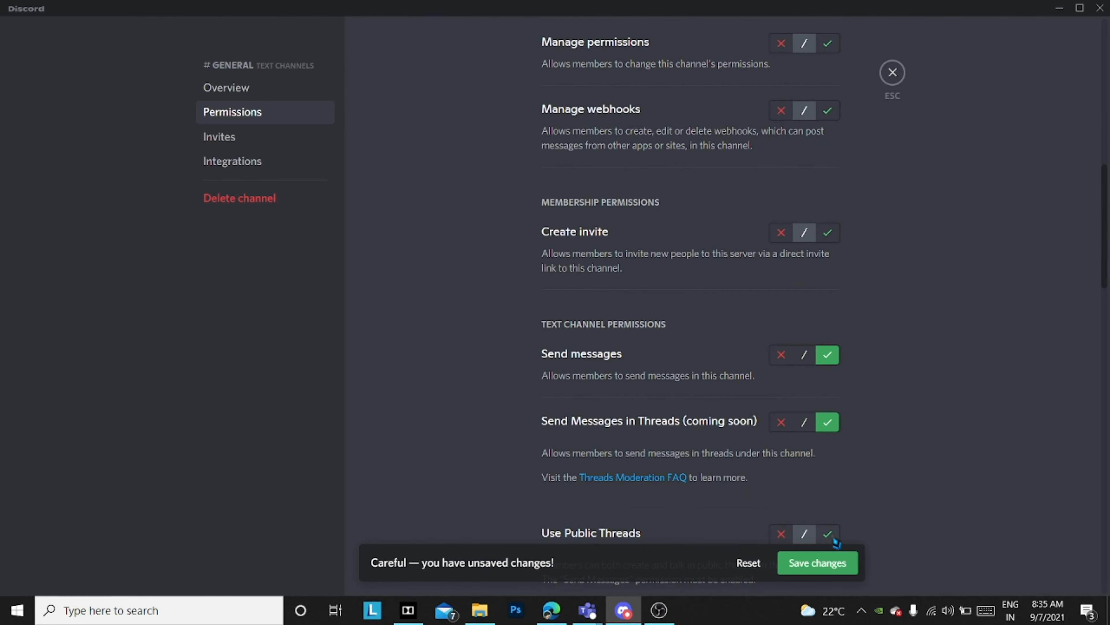
{"action": "scroll", "scroll_direction": "down", "scroll_amount": 3}
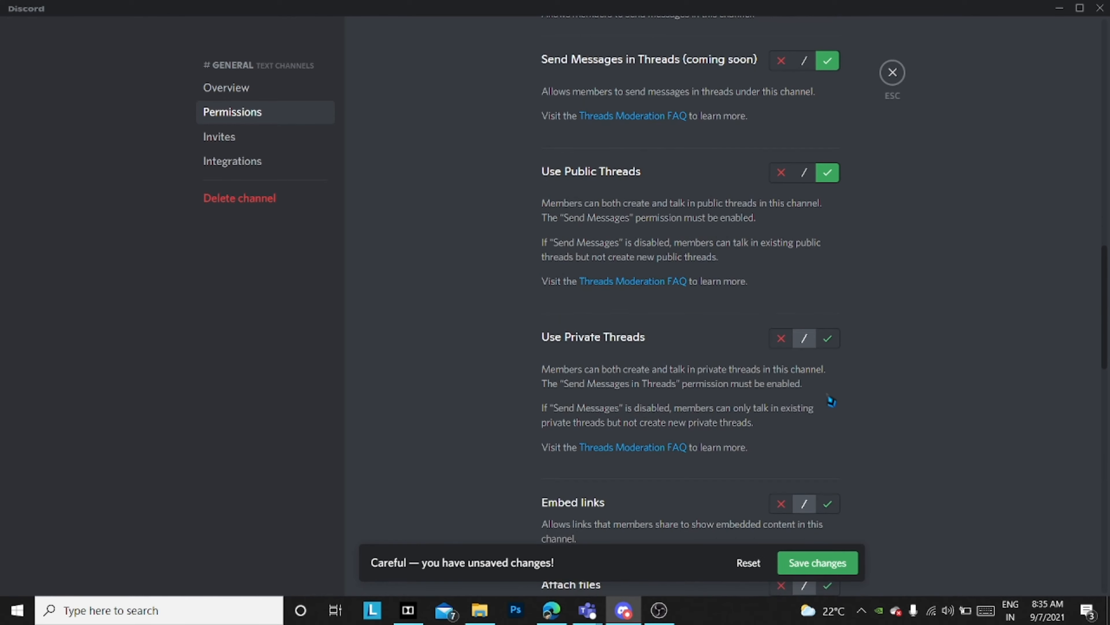
{"action": "left_click", "coordinate": [827, 338]}
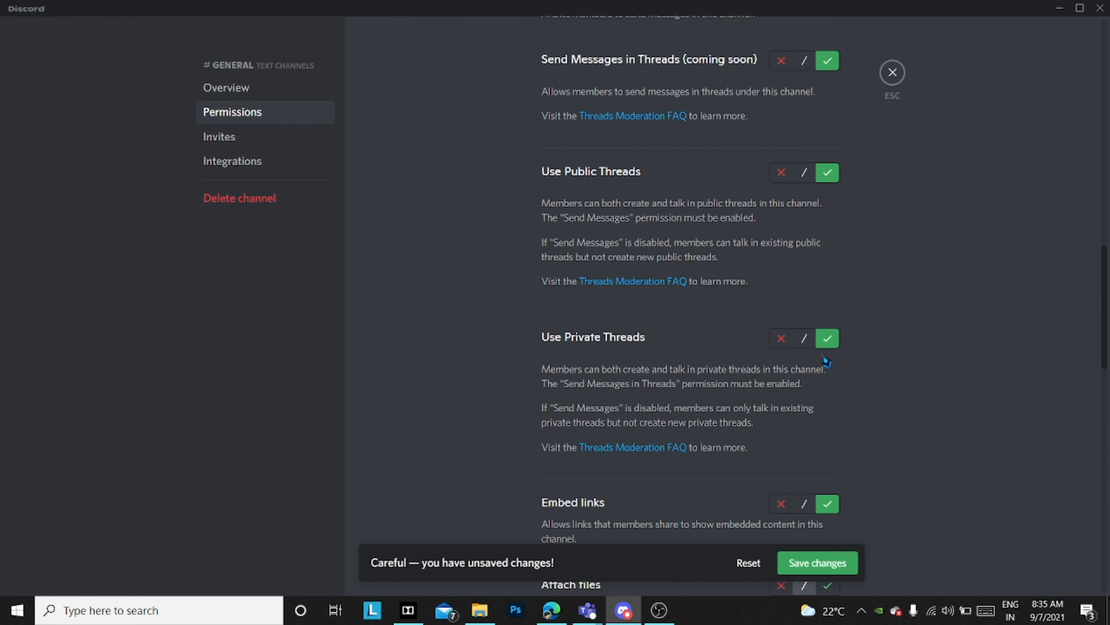
{"action": "scroll", "scroll_direction": "down", "scroll_amount": 3}
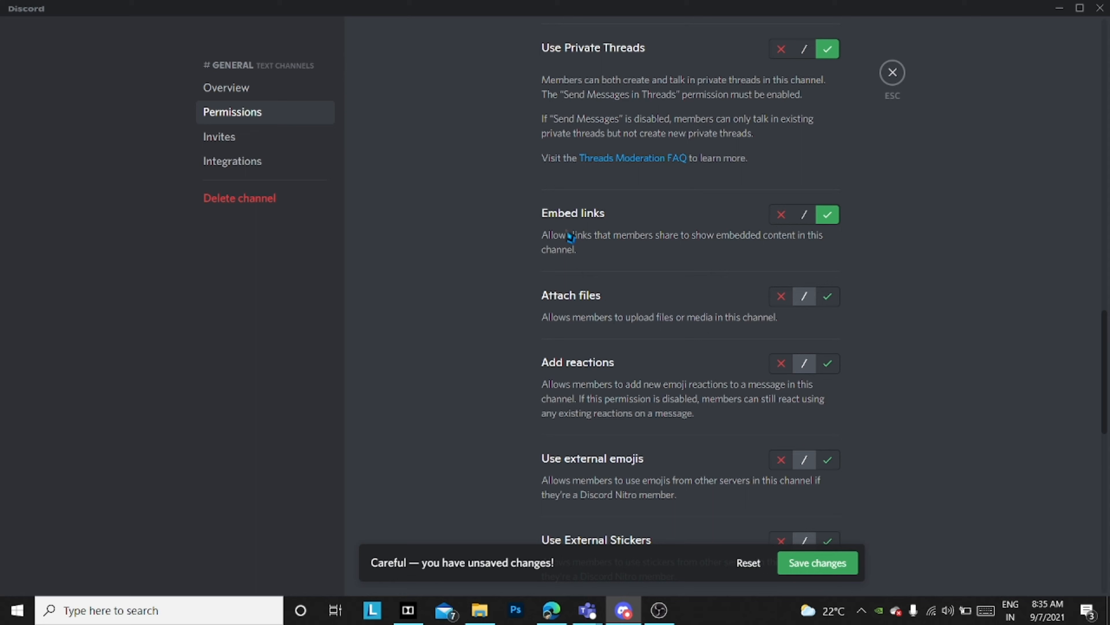
{"action": "mouse_move", "coordinate": [512, 309]}
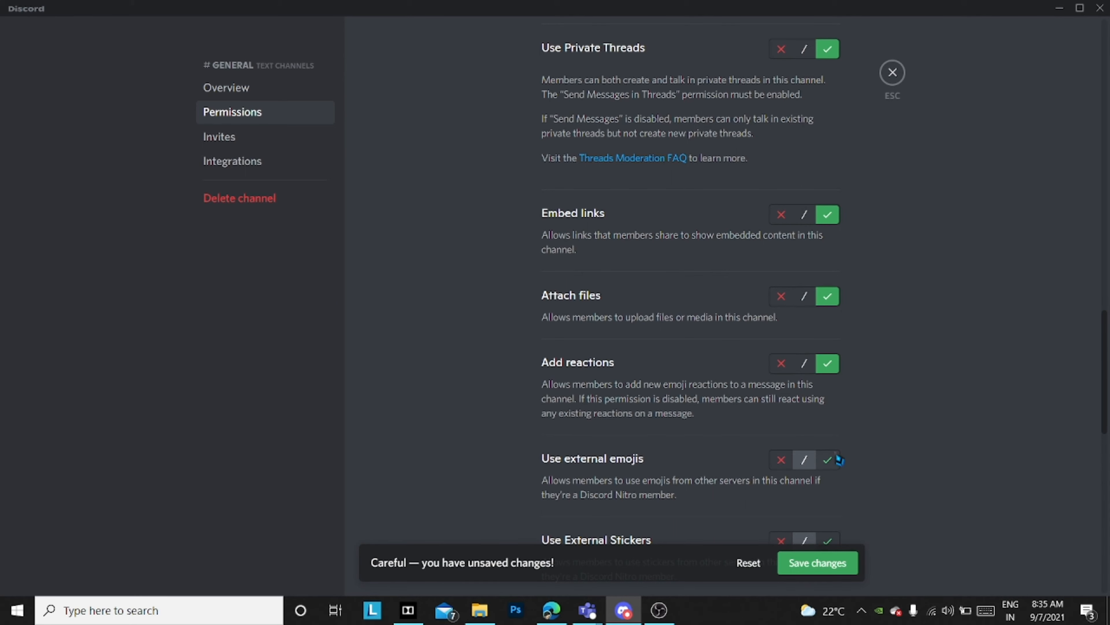
{"action": "scroll", "scroll_direction": "down", "scroll_amount": 3}
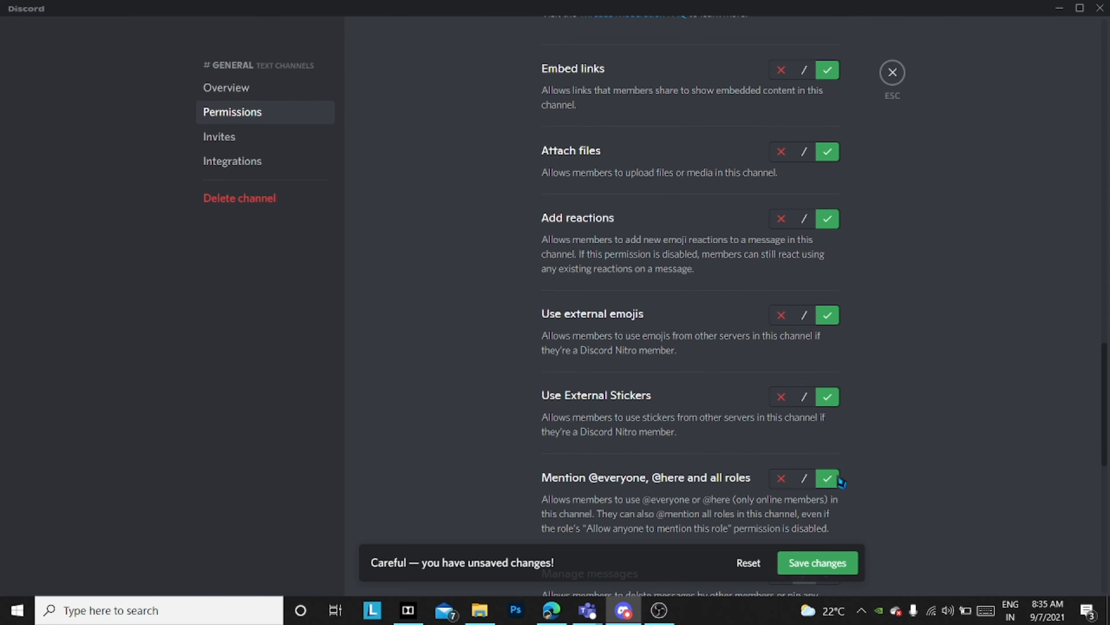
{"action": "scroll", "scroll_direction": "down", "scroll_amount": 3}
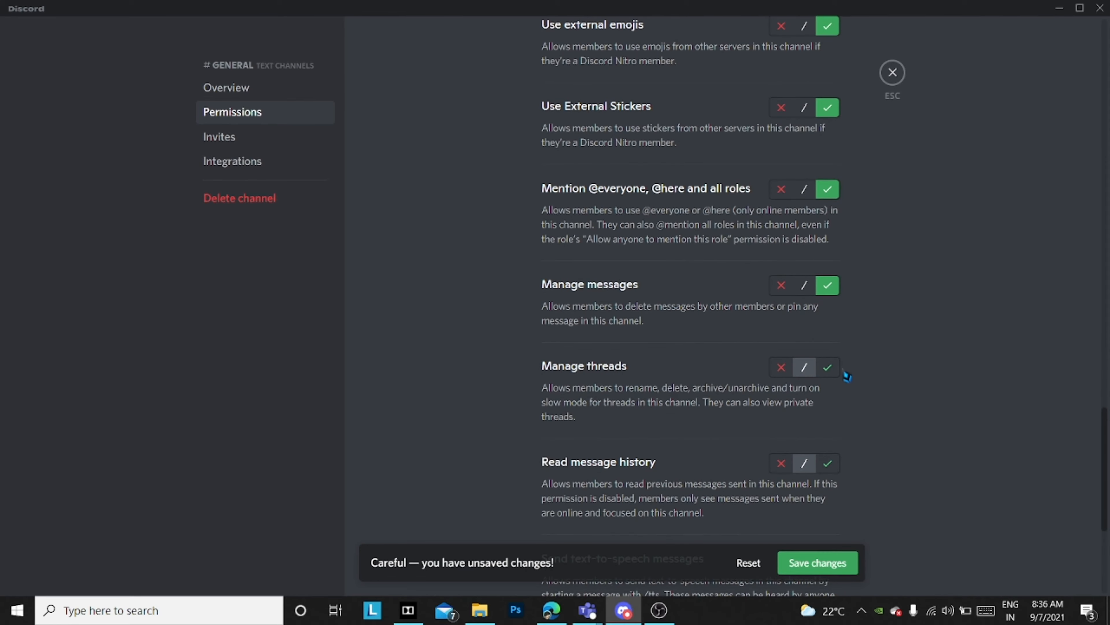
{"action": "left_click", "coordinate": [826, 463]}
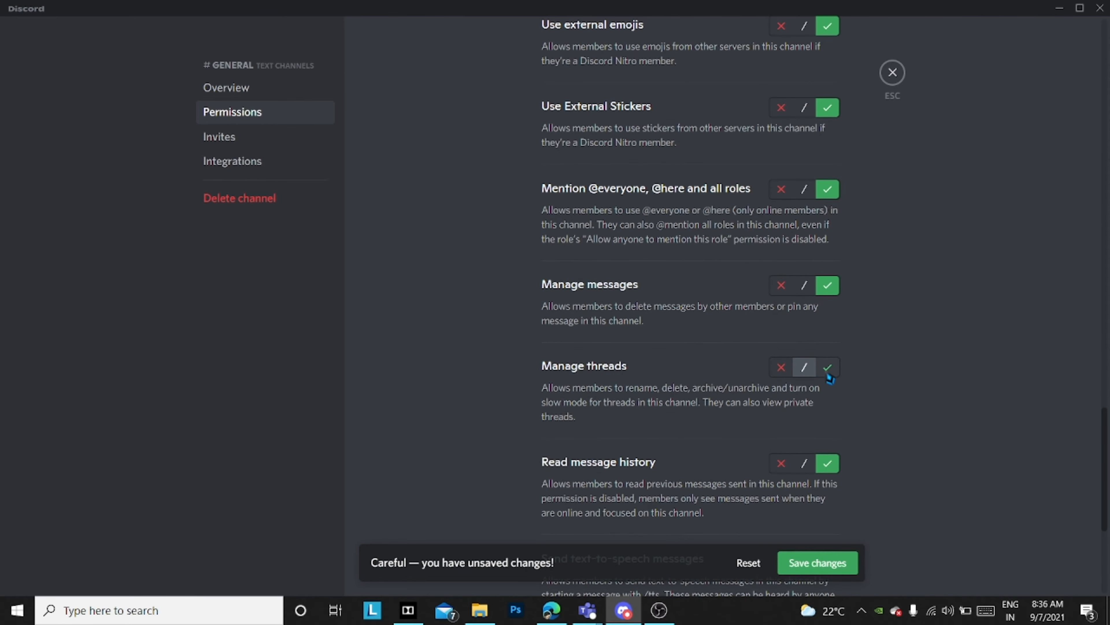
{"action": "scroll", "scroll_direction": "down", "scroll_amount": 3}
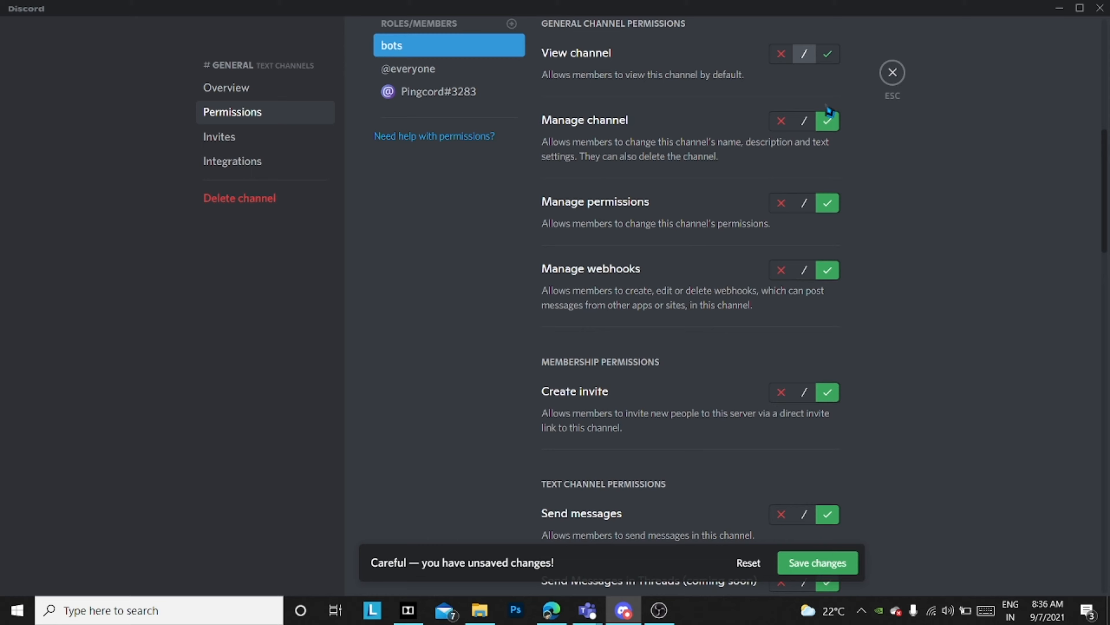
{"action": "scroll", "scroll_direction": "up", "scroll_amount": 3}
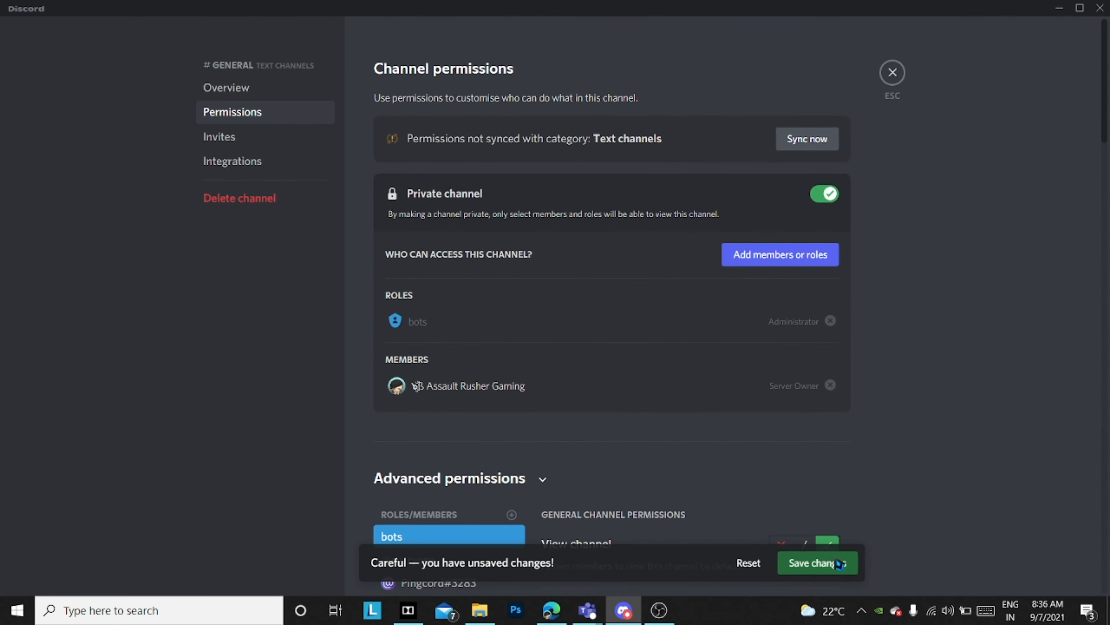
{"action": "left_click", "coordinate": [815, 562]}
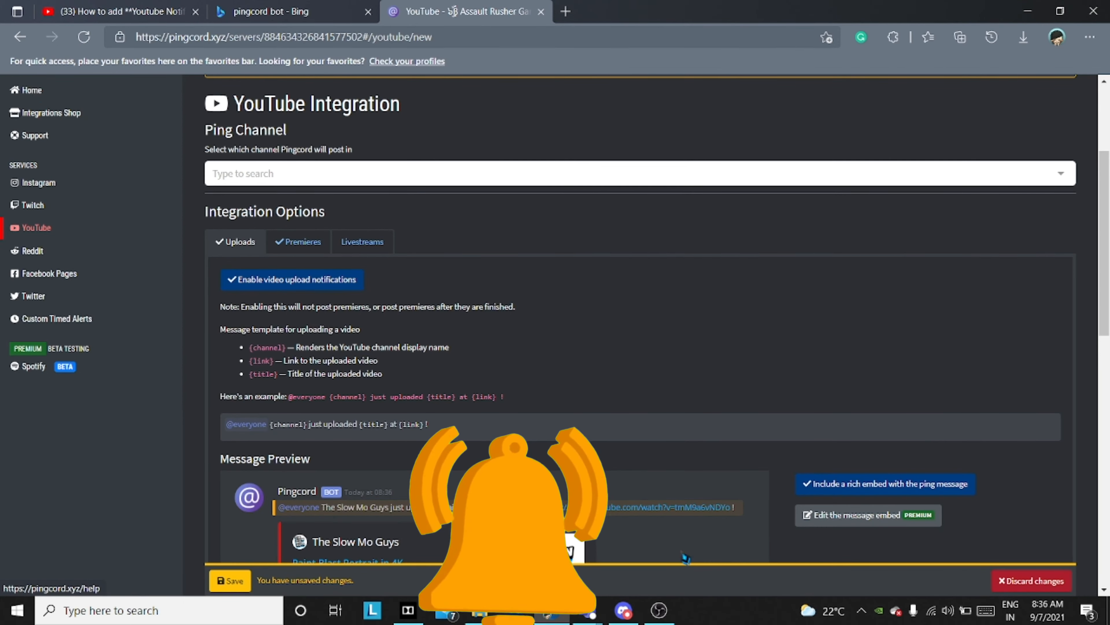
{"action": "left_click", "coordinate": [1030, 580]}
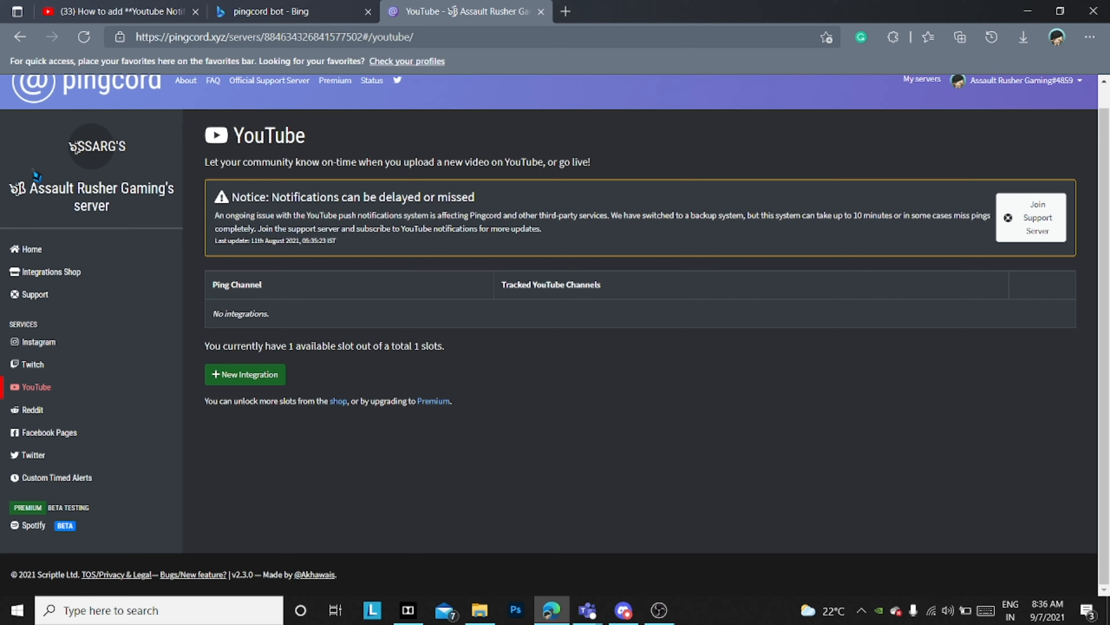
{"action": "left_click", "coordinate": [30, 249]}
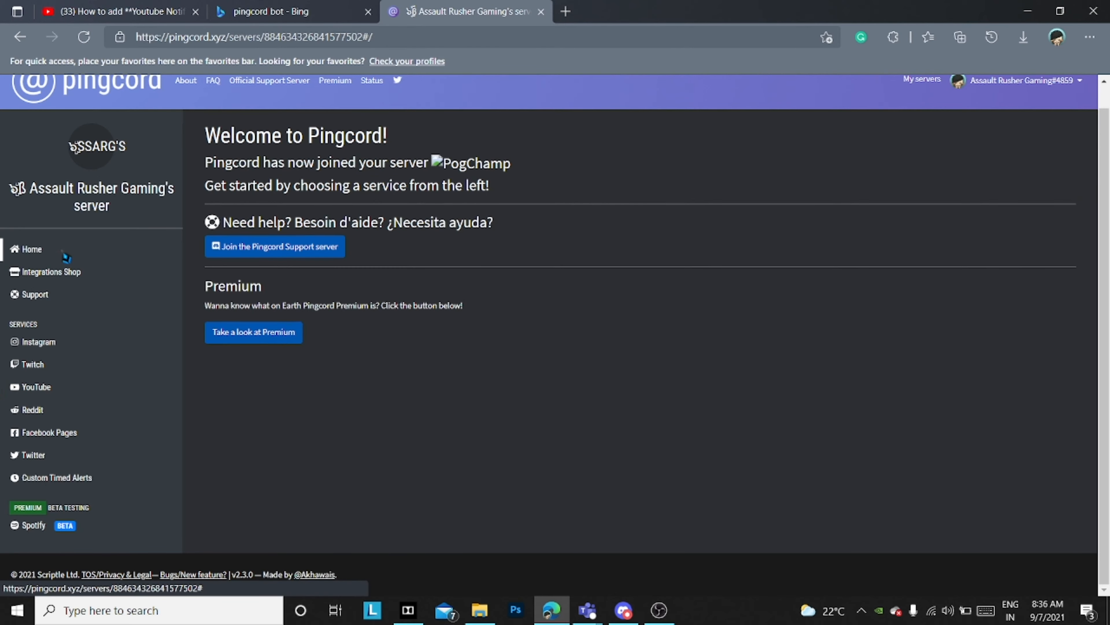
{"action": "mouse_move", "coordinate": [35, 287]}
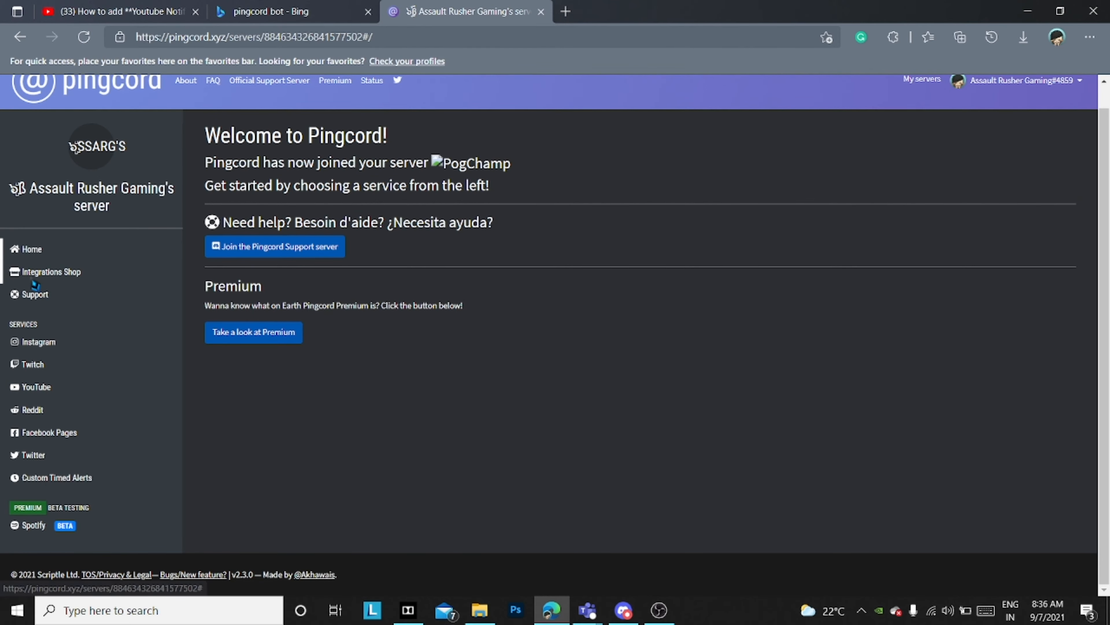
{"action": "mouse_move", "coordinate": [38, 341]}
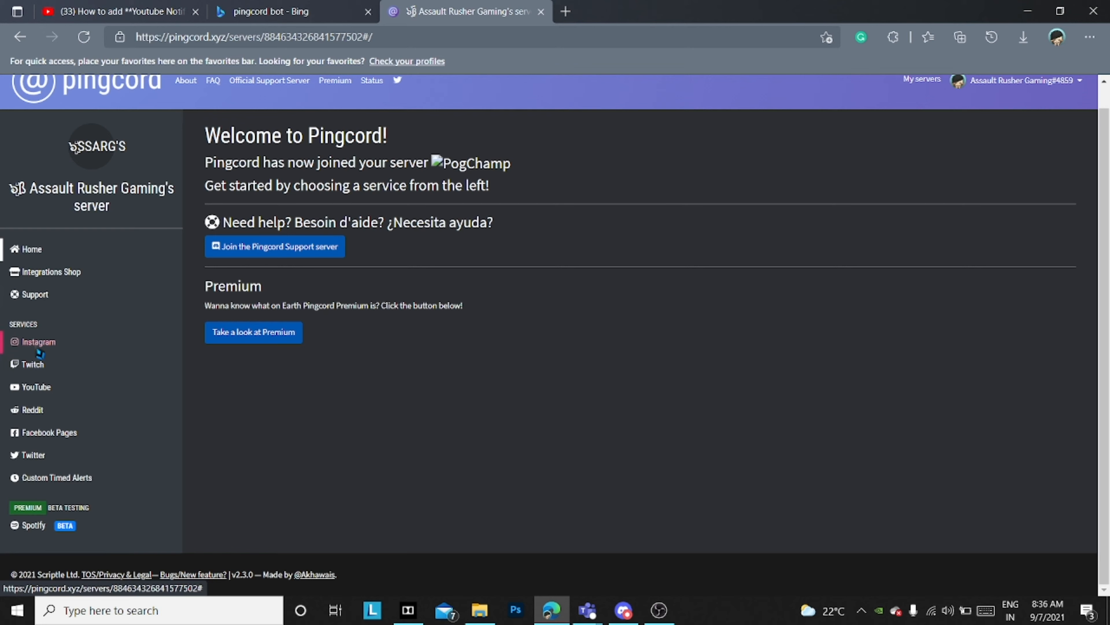
{"action": "left_click", "coordinate": [36, 387]}
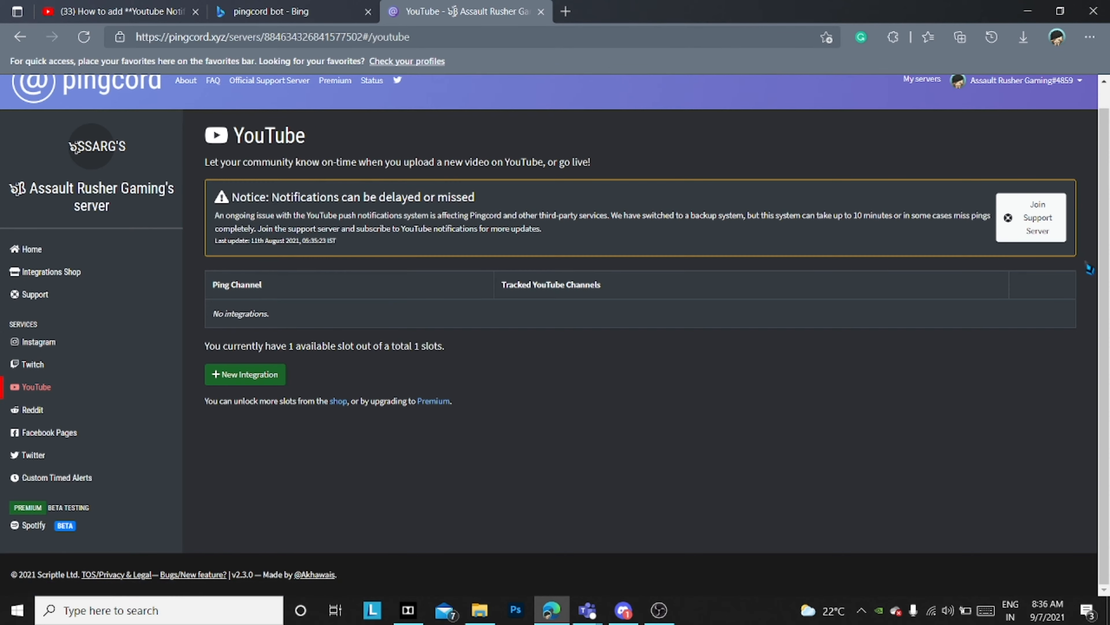
{"action": "mouse_move", "coordinate": [1065, 203]}
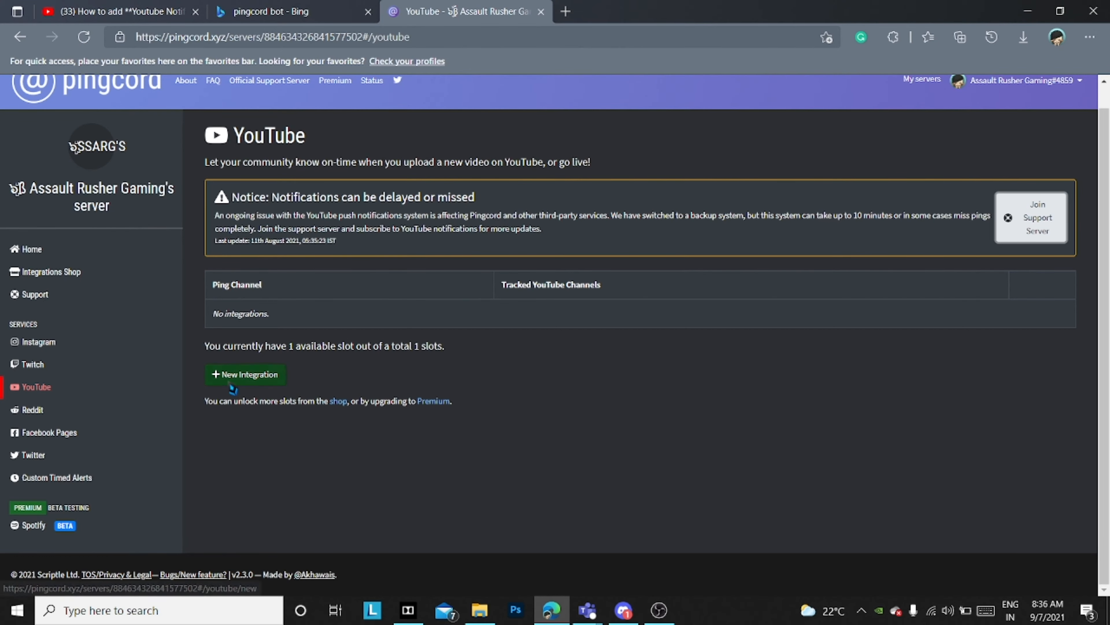
Start a new YouTube integration with #general as the ping channel
{"action": "left_click", "coordinate": [244, 374]}
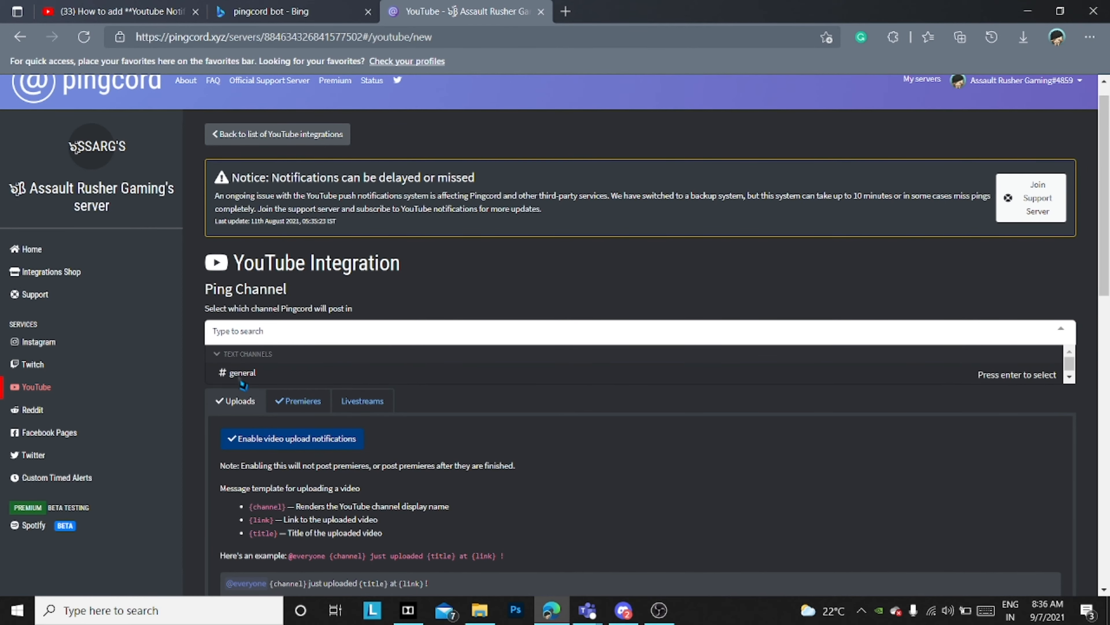
{"action": "left_click", "coordinate": [242, 372]}
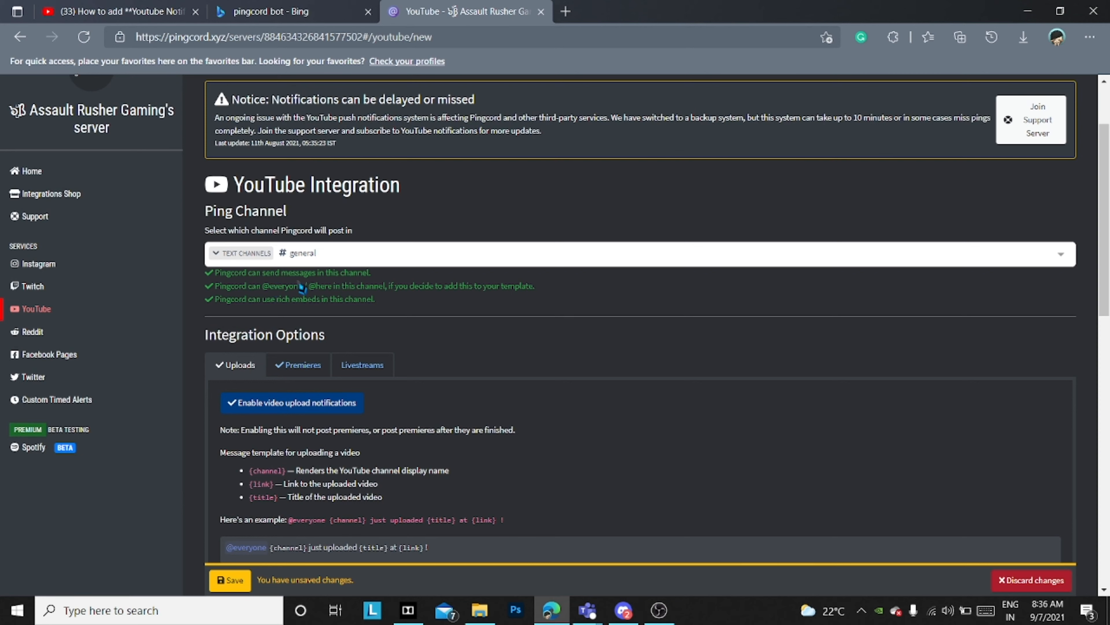
{"action": "mouse_move", "coordinate": [319, 329]}
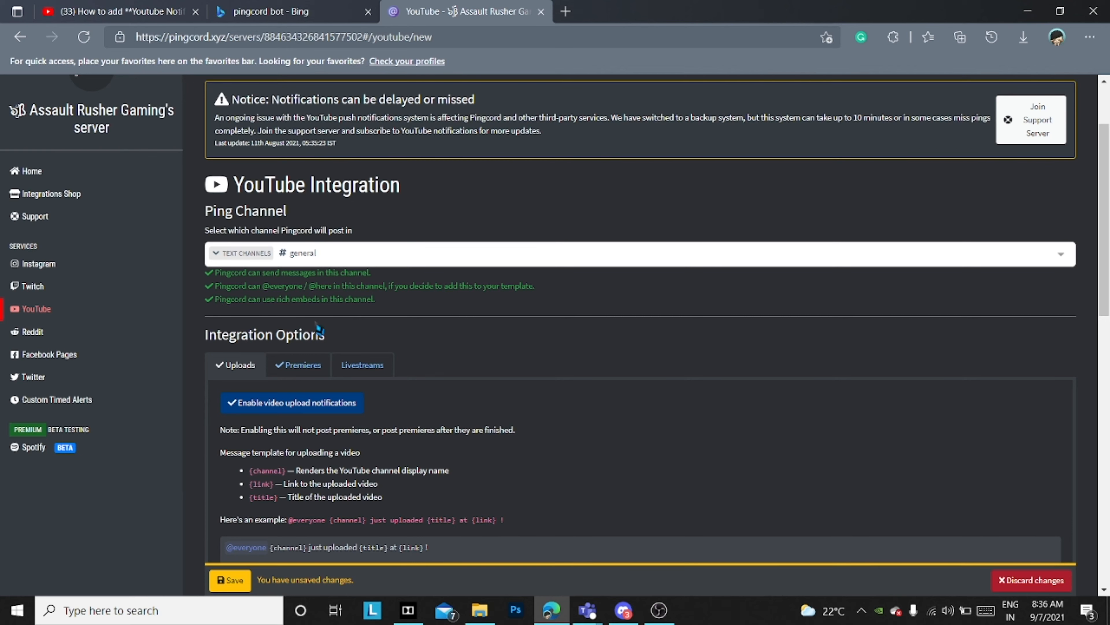
{"action": "scroll", "scroll_direction": "down", "scroll_amount": 3}
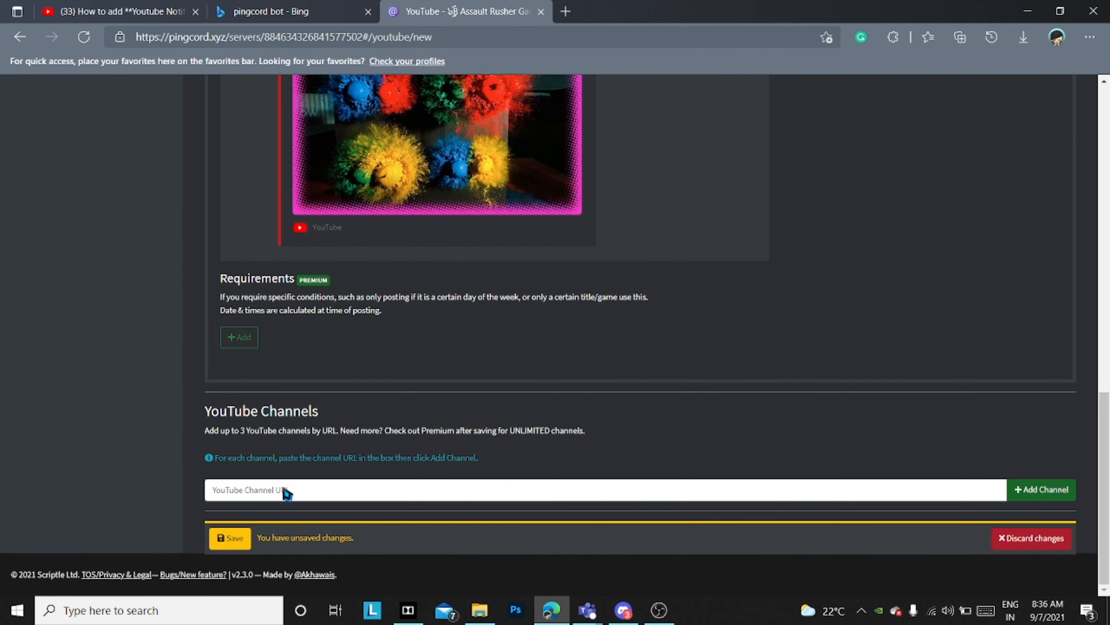
{"action": "type", "text": "https://www.youtube.com/channel/UCHM4qo3qyhgEp6st6wpc8Qg"}
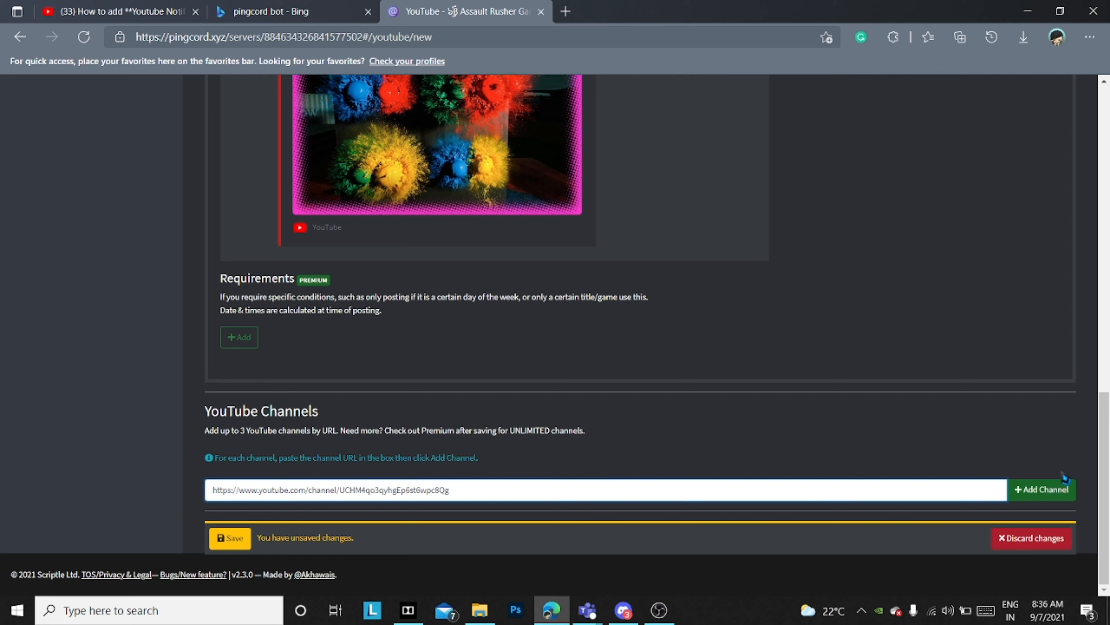
{"action": "left_click", "coordinate": [1041, 490]}
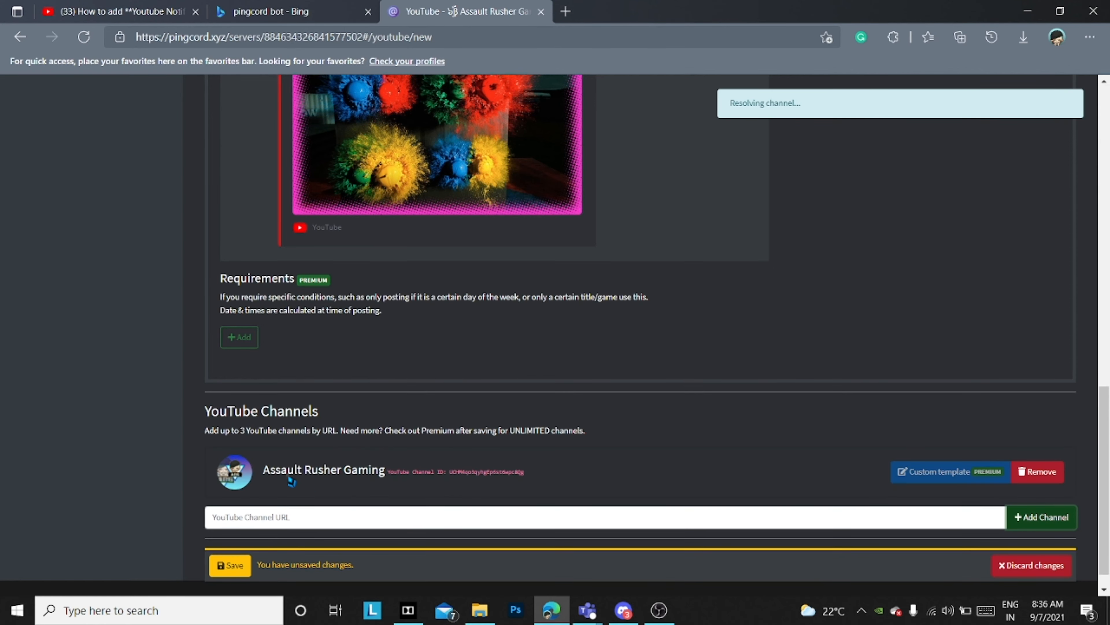
Save the integration so the channel shows as tracking healthy
{"action": "scroll", "scroll_direction": "down", "scroll_amount": 3}
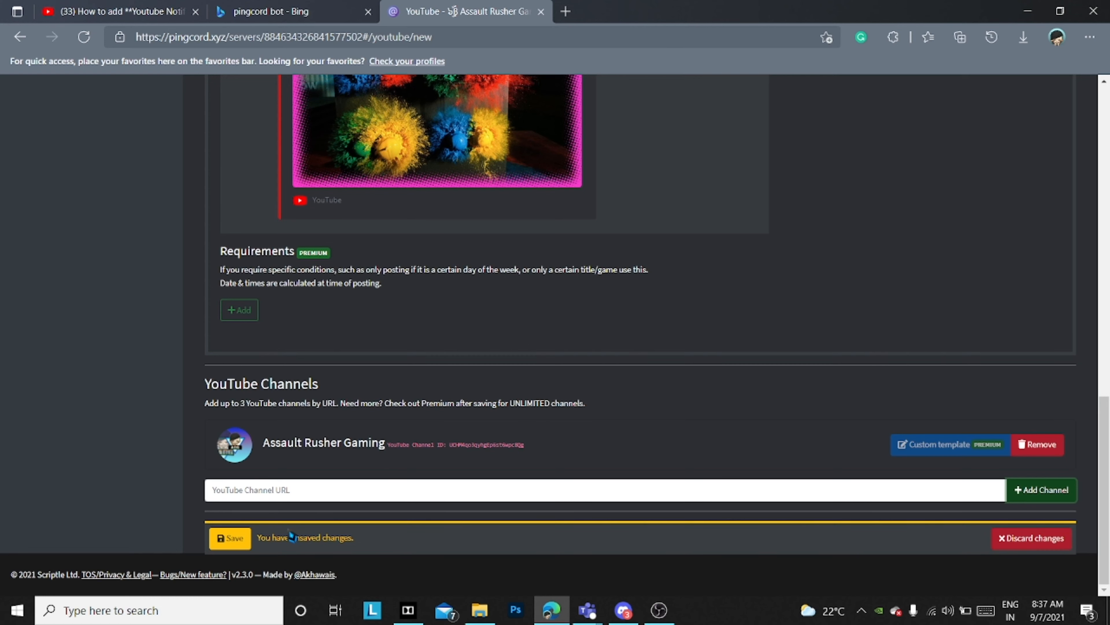
{"action": "left_click", "coordinate": [229, 537]}
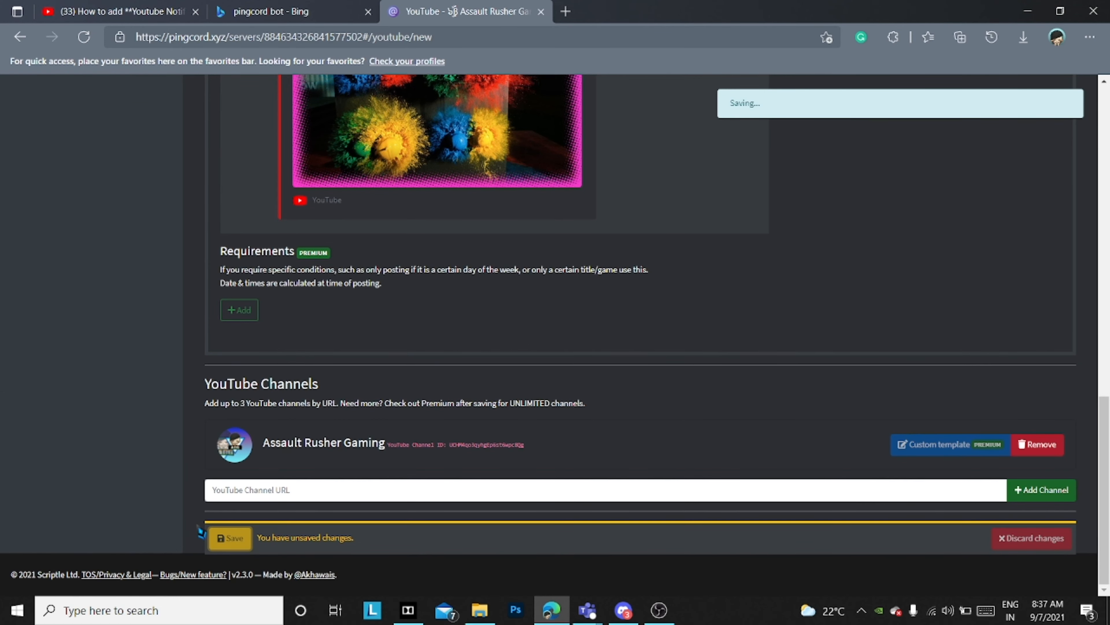
{"action": "left_click", "coordinate": [230, 538]}
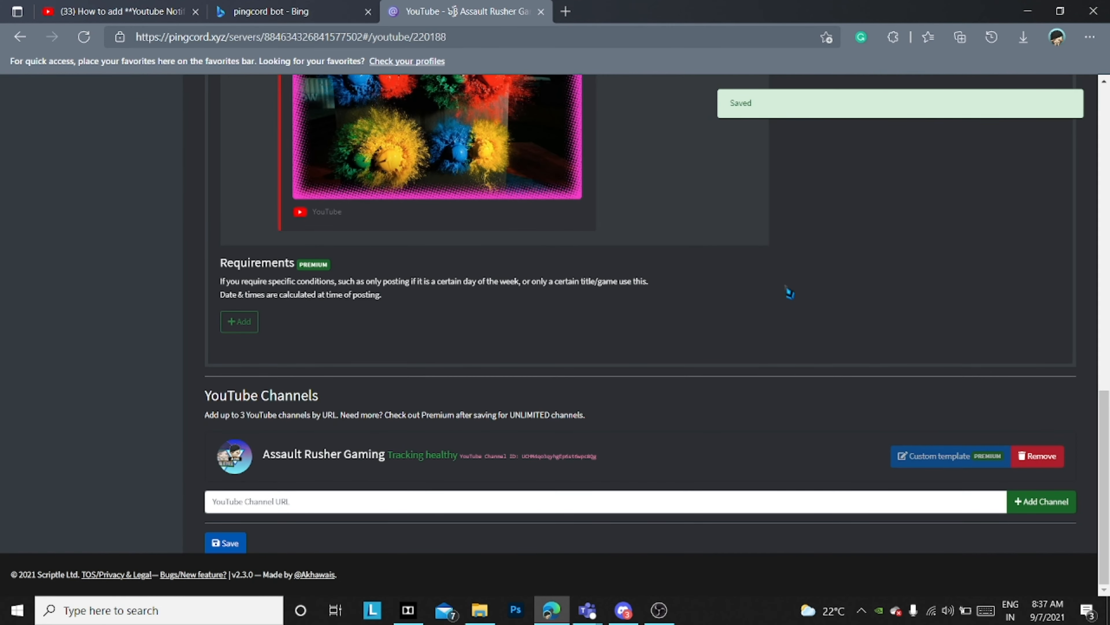
{"action": "scroll", "scroll_direction": "up", "scroll_amount": 3}
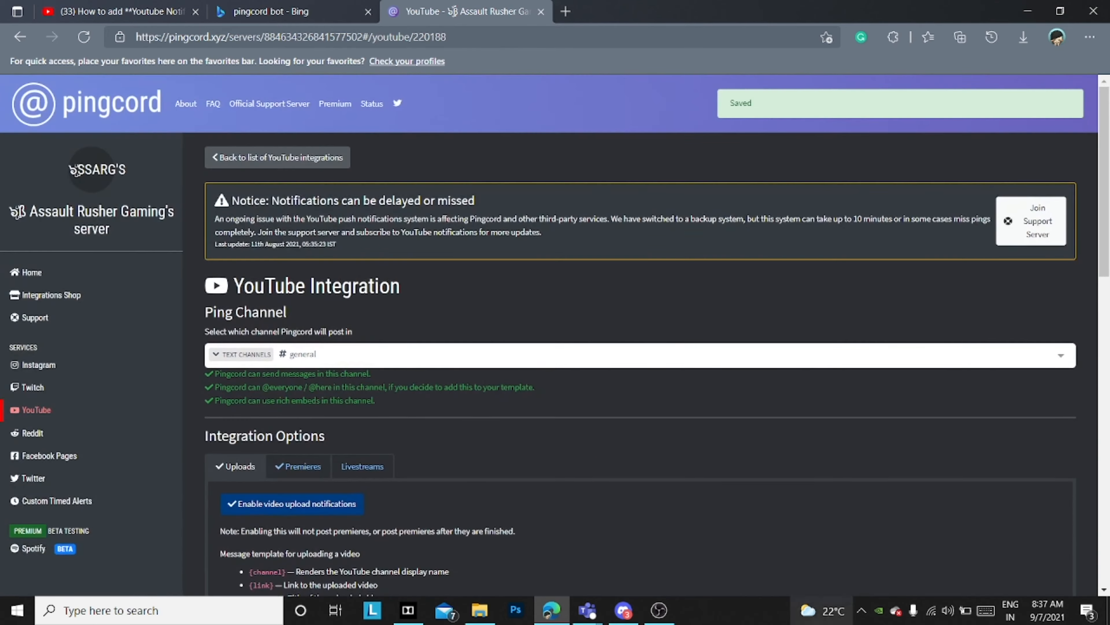
Check Discord's #general, then return to the tutorial video and remove its like
{"action": "left_click", "coordinate": [659, 609]}
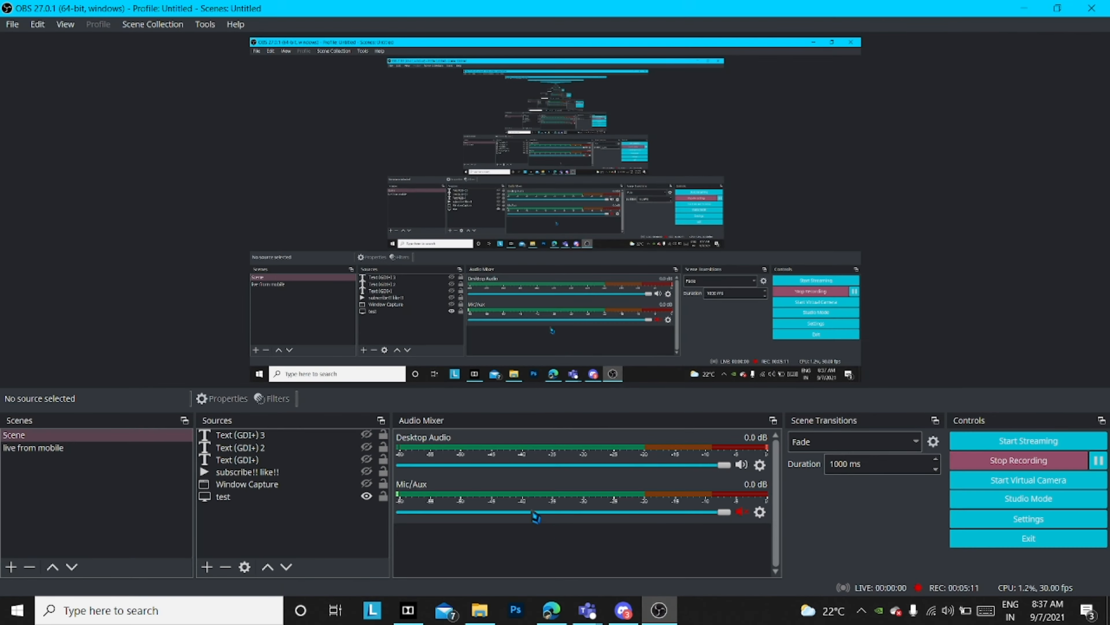
{"action": "left_click", "coordinate": [622, 609]}
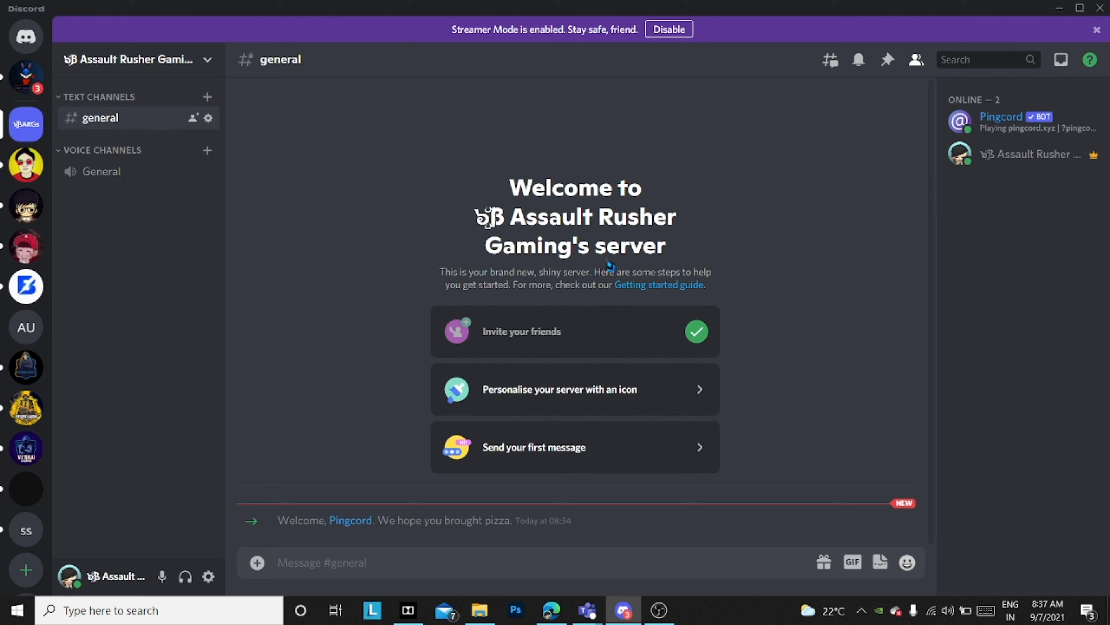
{"action": "mouse_move", "coordinate": [716, 409]}
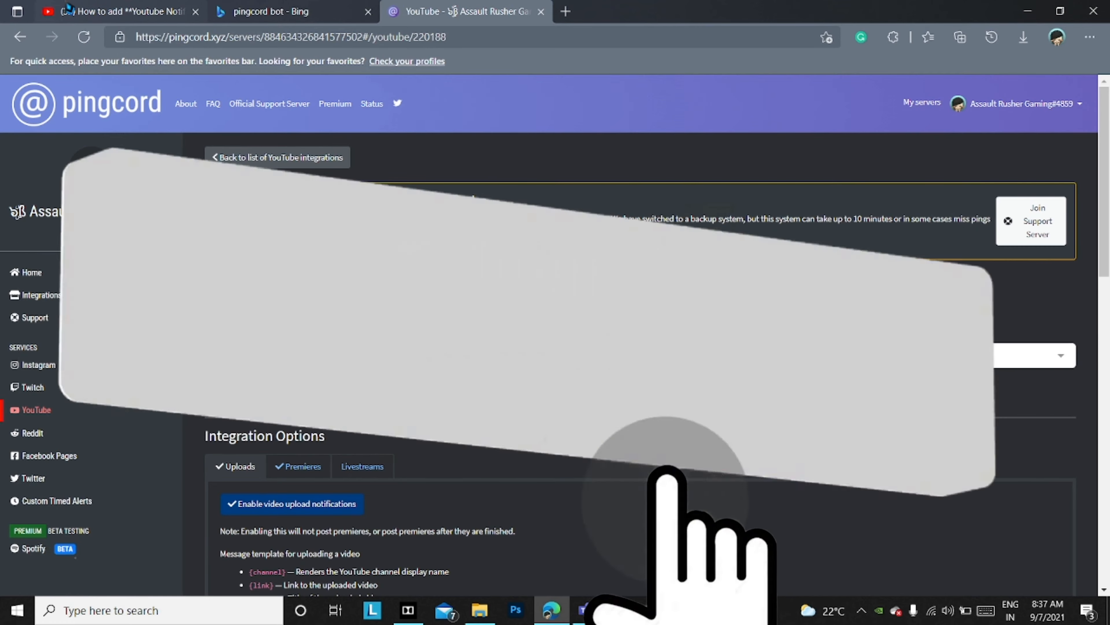
{"action": "left_click", "coordinate": [117, 12]}
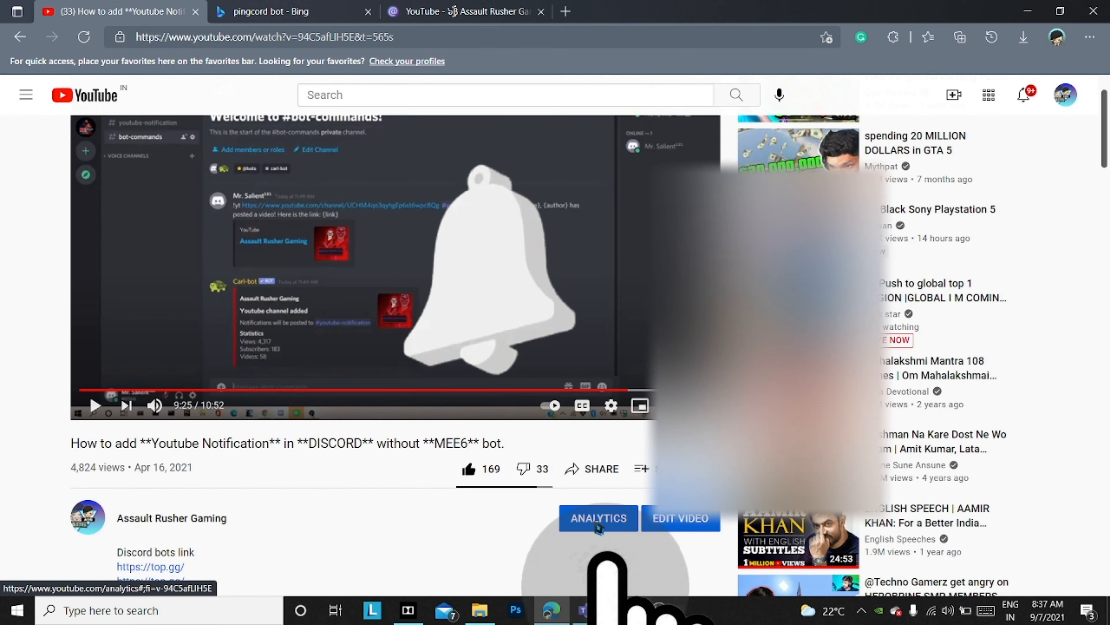
{"action": "left_click", "coordinate": [467, 469]}
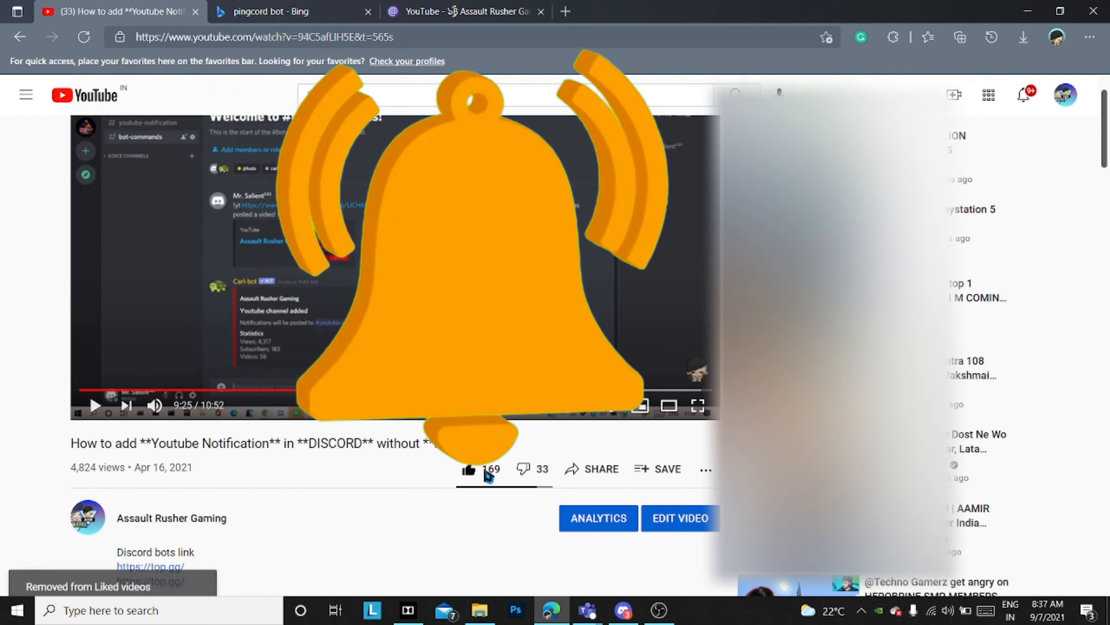